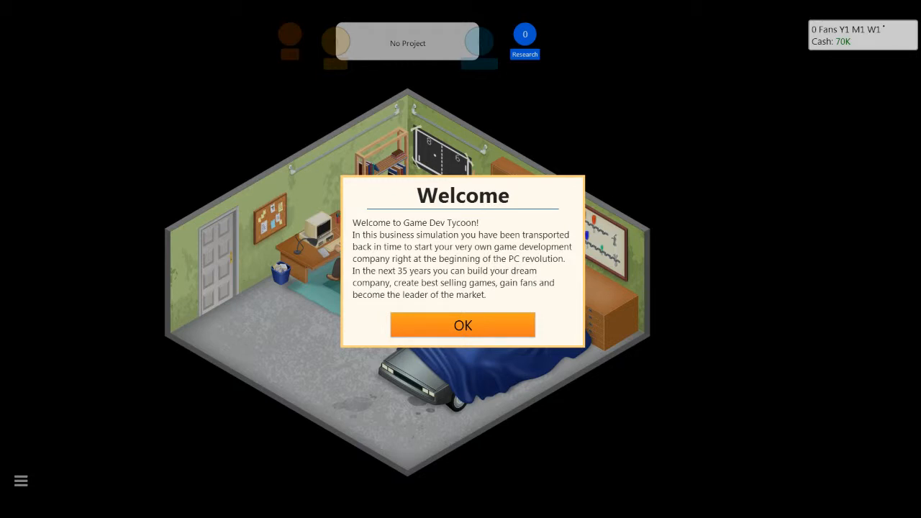
{"action": "mouse_move", "coordinate": [531, 415]}
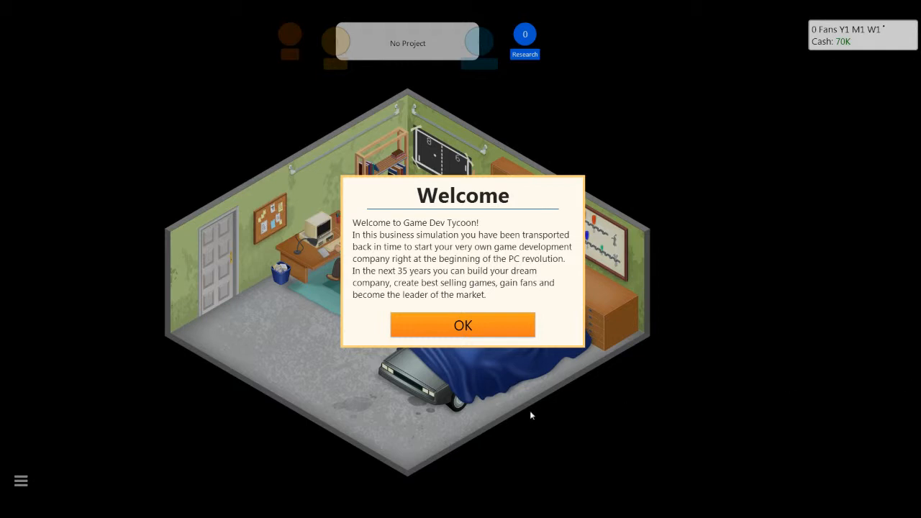
{"action": "mouse_move", "coordinate": [418, 329]}
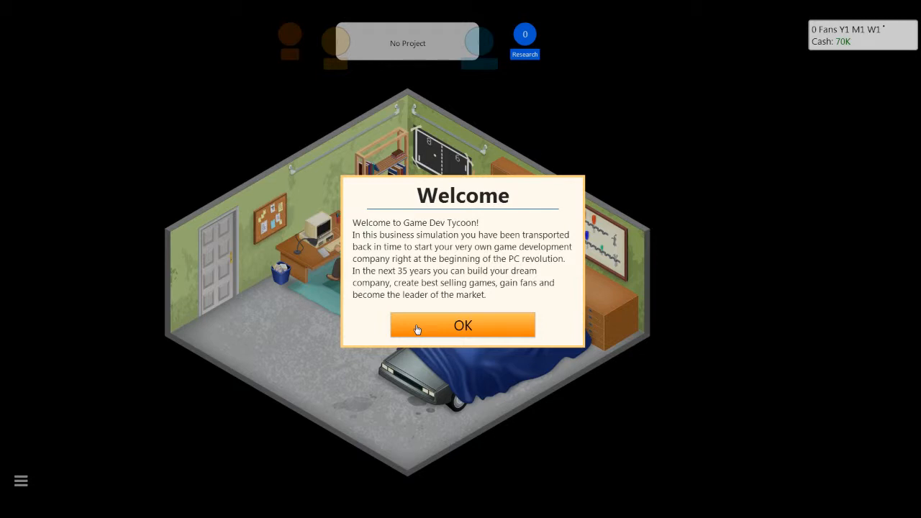
{"action": "mouse_move", "coordinate": [485, 246]}
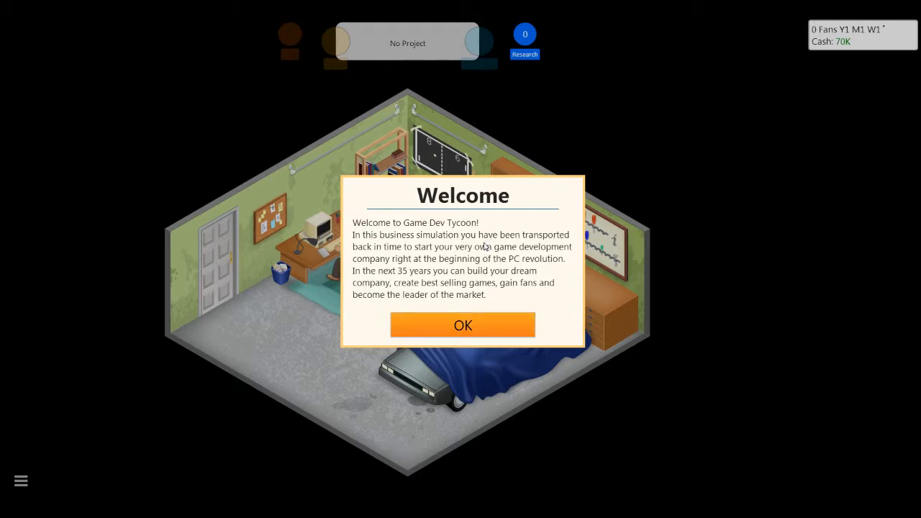
{"action": "mouse_move", "coordinate": [463, 325]}
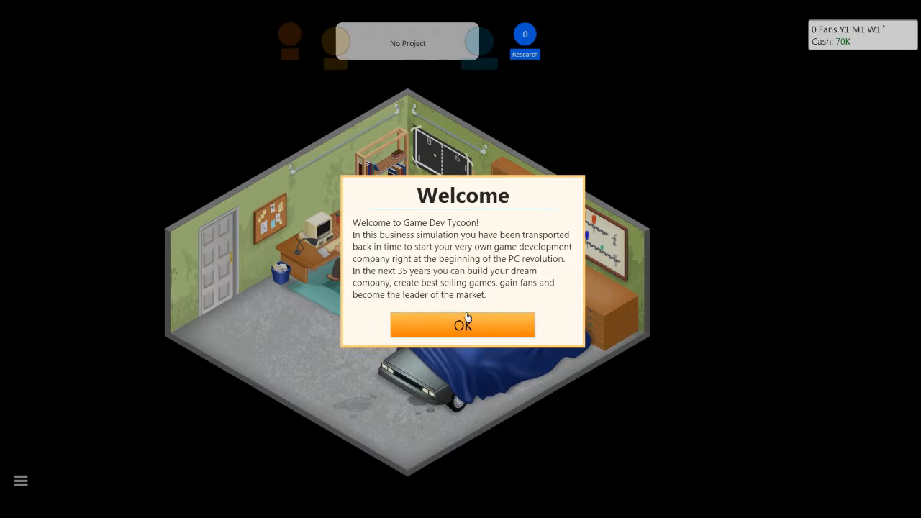
Dismiss the intro prompts, name the company Bonesaw Studios, and enter a player name.
{"action": "left_click", "coordinate": [463, 324]}
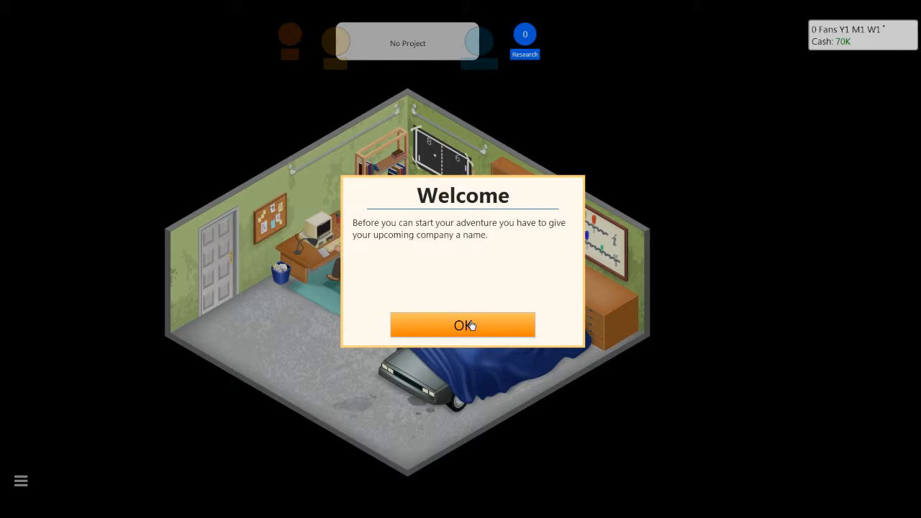
{"action": "left_click", "coordinate": [462, 325]}
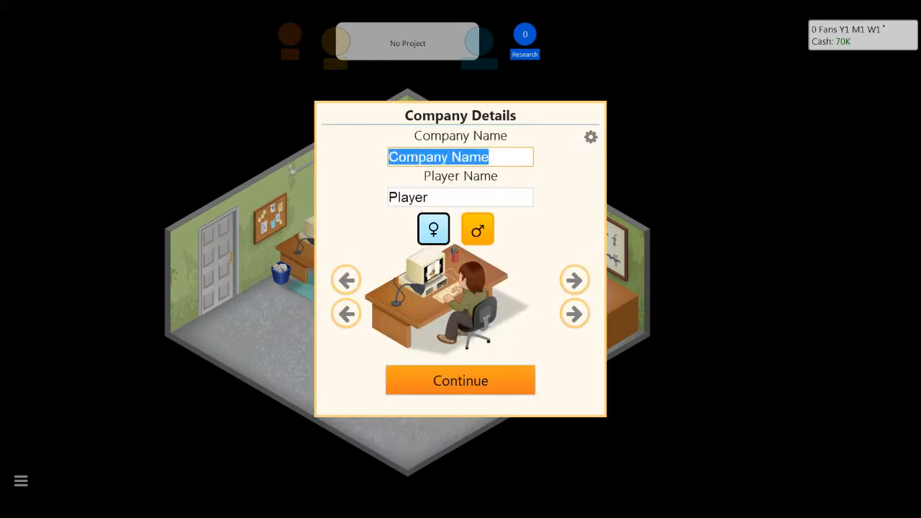
{"action": "type", "text": "Bonesaw Studios"}
{"action": "left_click", "coordinate": [461, 197]}
{"action": "type", "text": "Sc"}
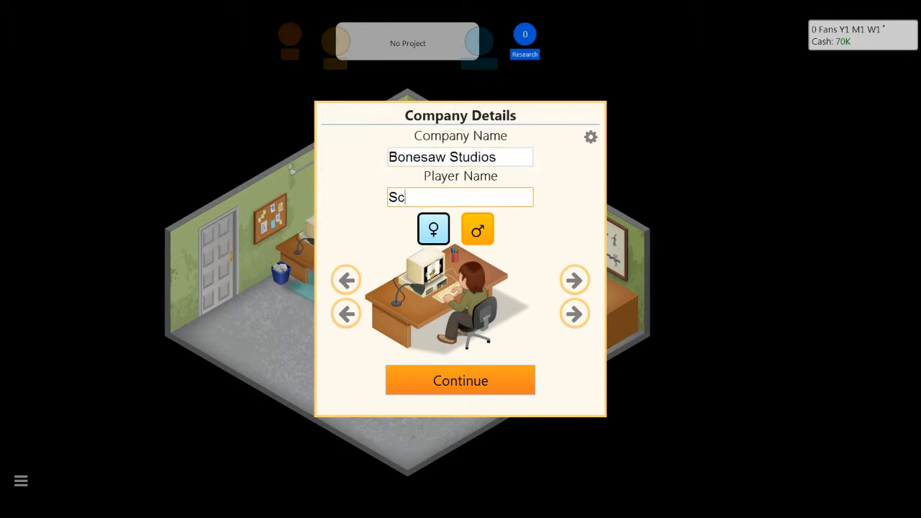
{"action": "type", "text": "rote"}
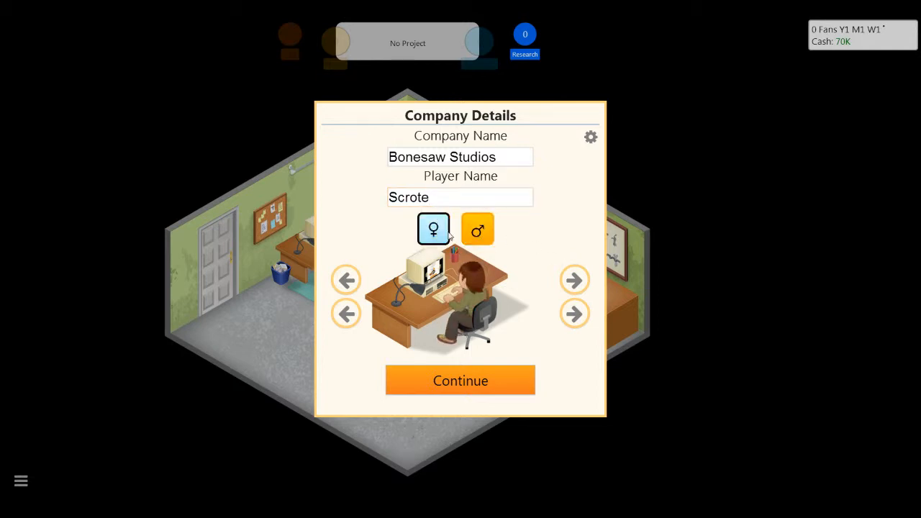
Make the player character male with red hair and a green shirt.
{"action": "left_click", "coordinate": [477, 228]}
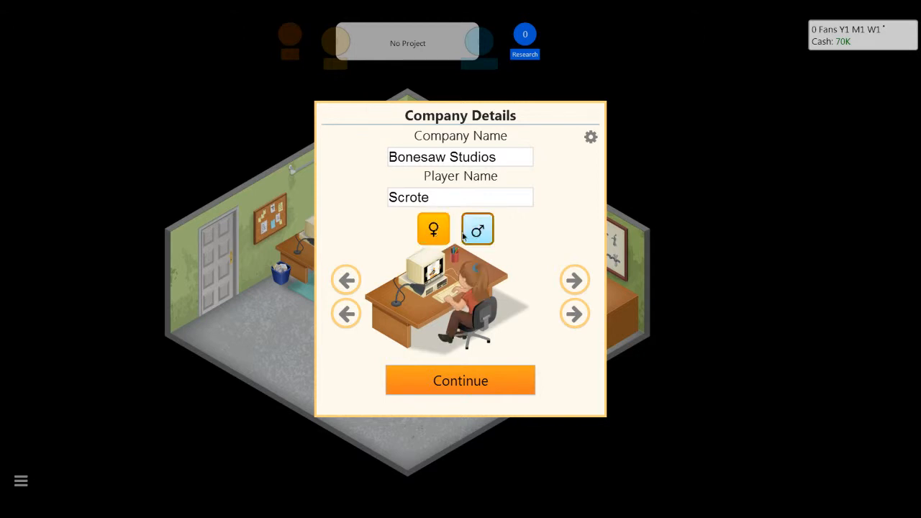
{"action": "left_click", "coordinate": [433, 229]}
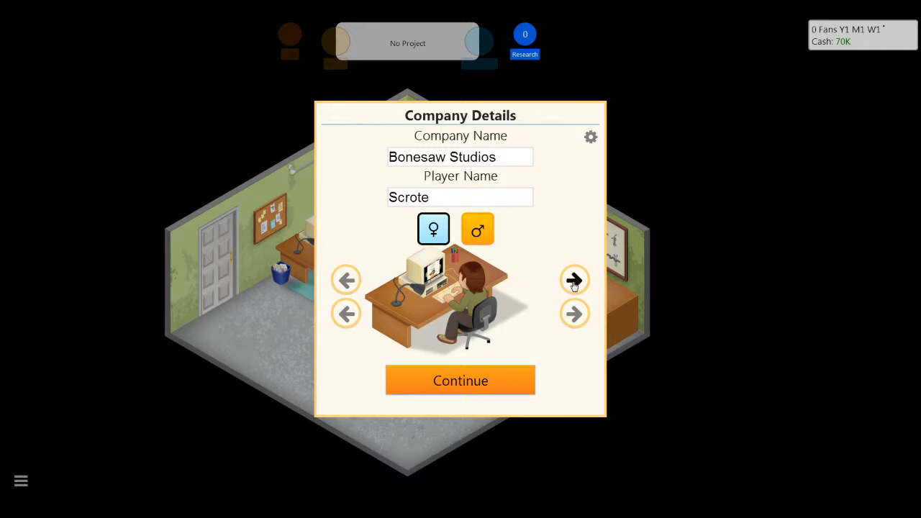
{"action": "left_click", "coordinate": [575, 280]}
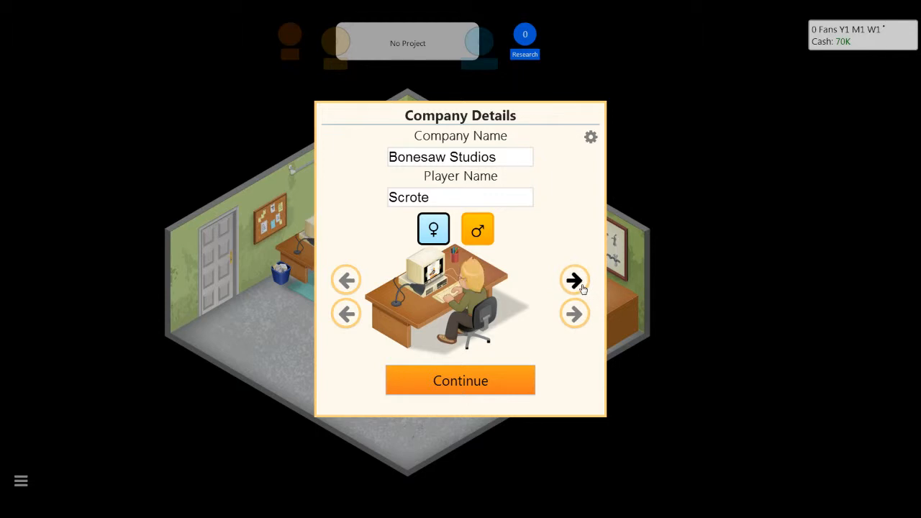
{"action": "left_click", "coordinate": [574, 280]}
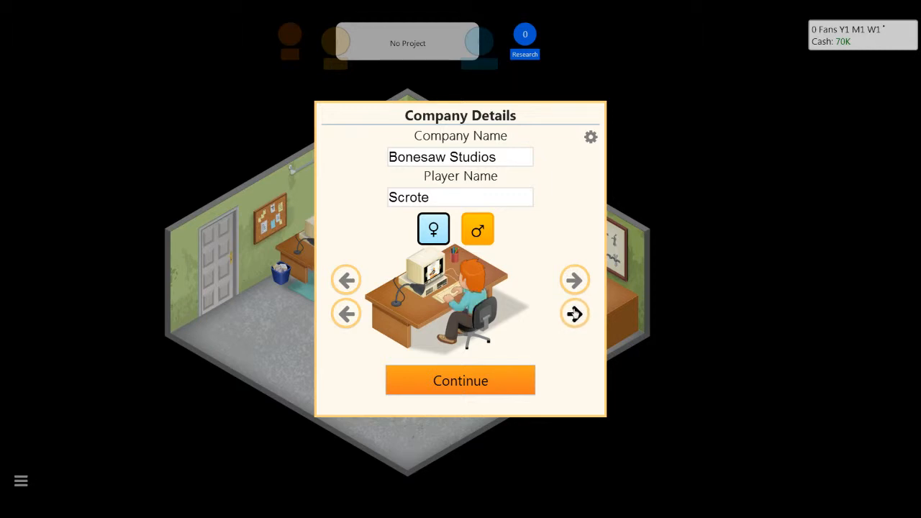
{"action": "left_click", "coordinate": [574, 313]}
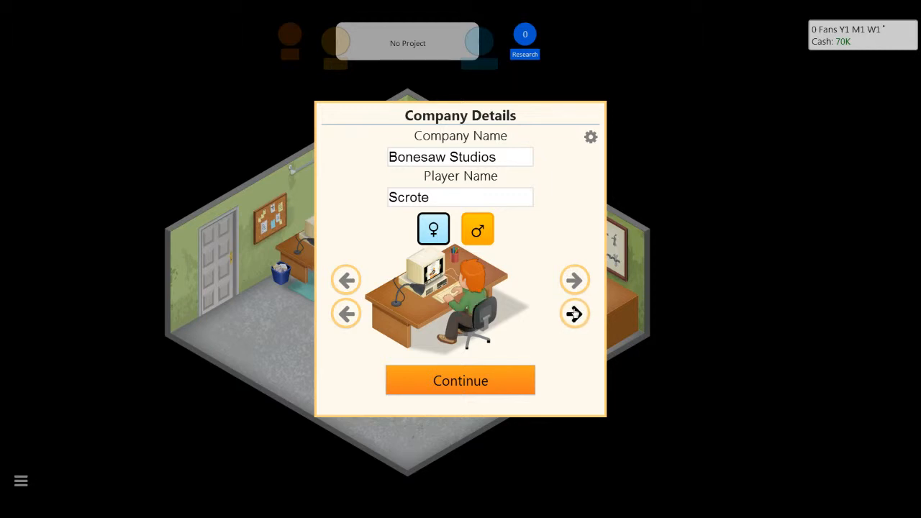
{"action": "left_click", "coordinate": [574, 313]}
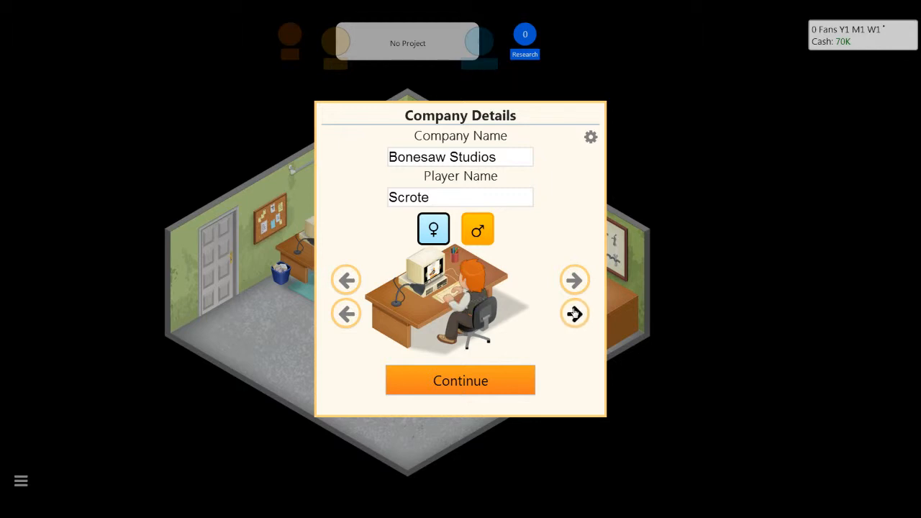
{"action": "left_click", "coordinate": [575, 313]}
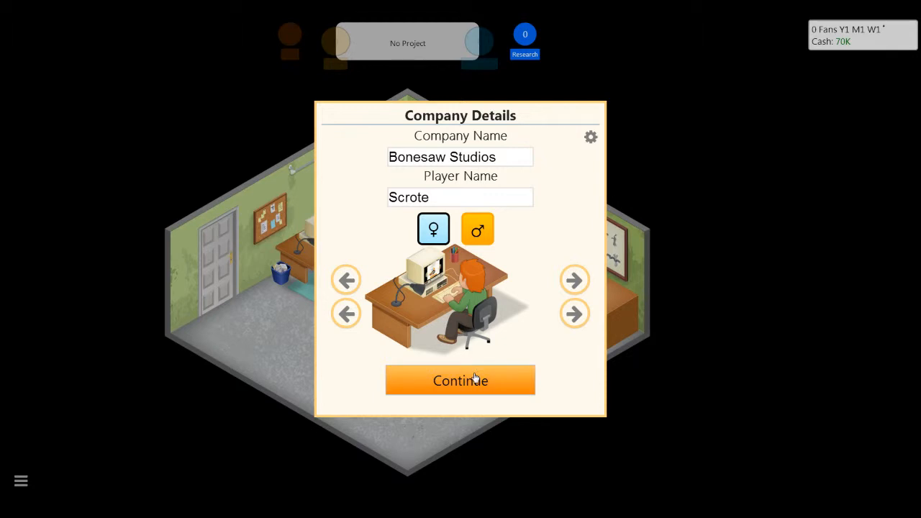
Confirm the company setup and start a new game titled 'Don't Tell Nobody Bout Mana'.
{"action": "left_click", "coordinate": [460, 380]}
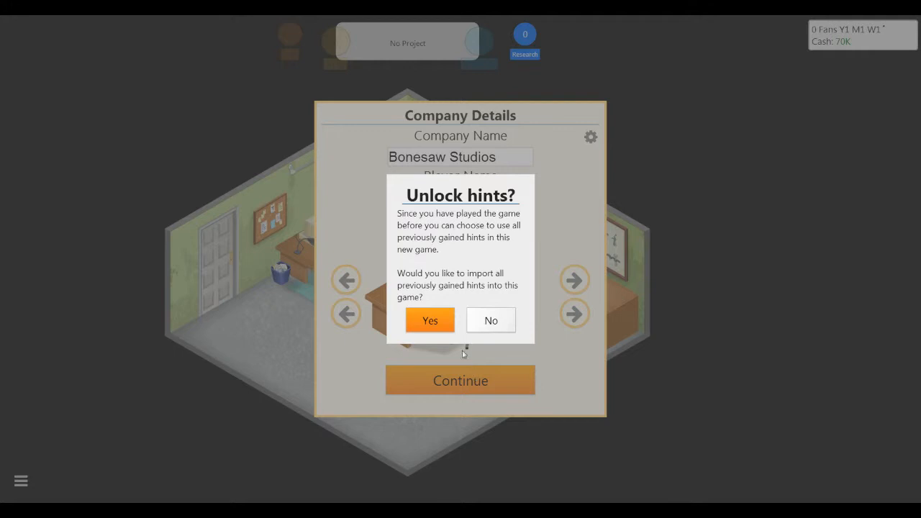
{"action": "mouse_move", "coordinate": [430, 320]}
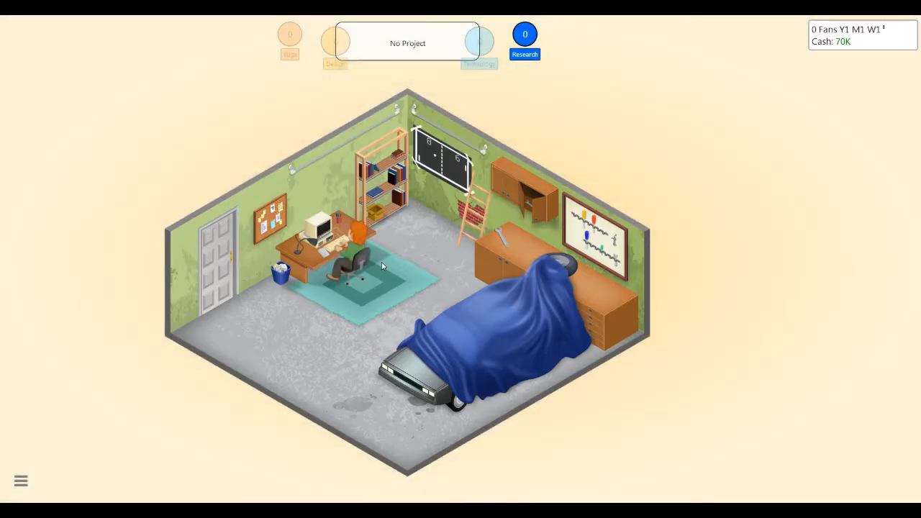
{"action": "mouse_move", "coordinate": [344, 271]}
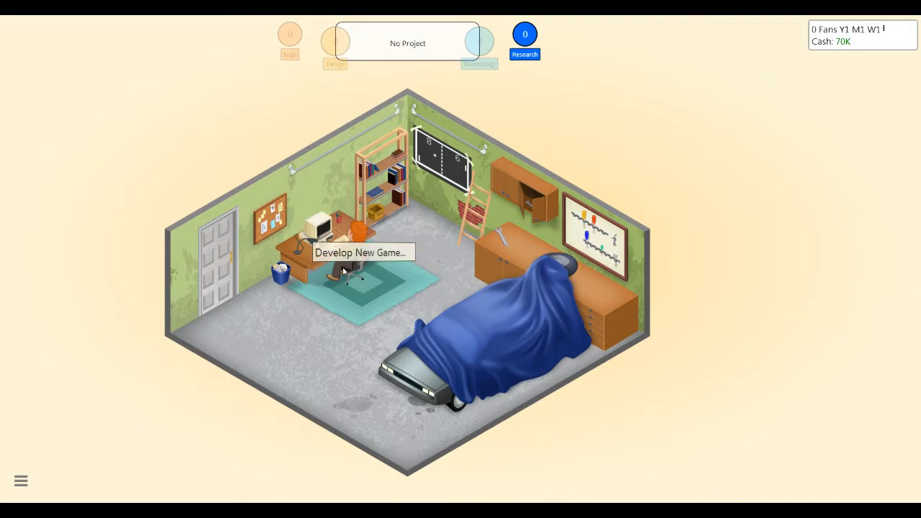
{"action": "left_click", "coordinate": [360, 252]}
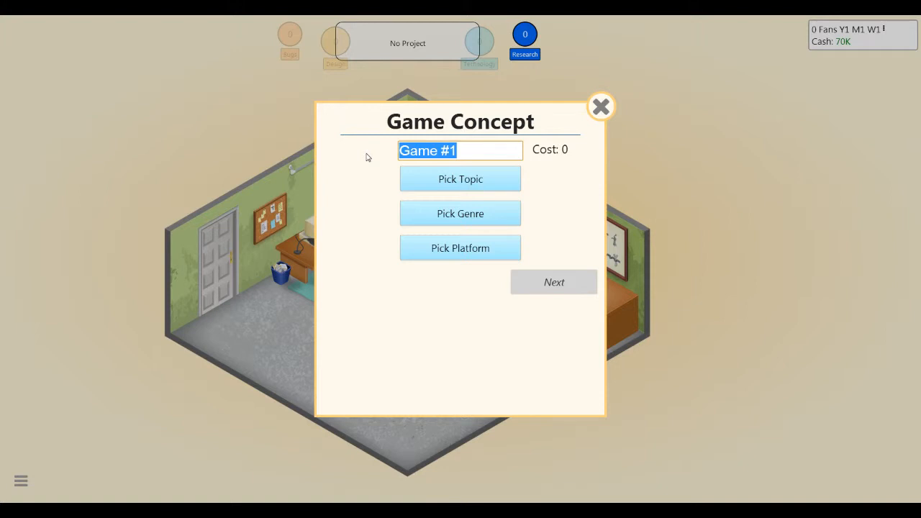
{"action": "type", "text": "D"}
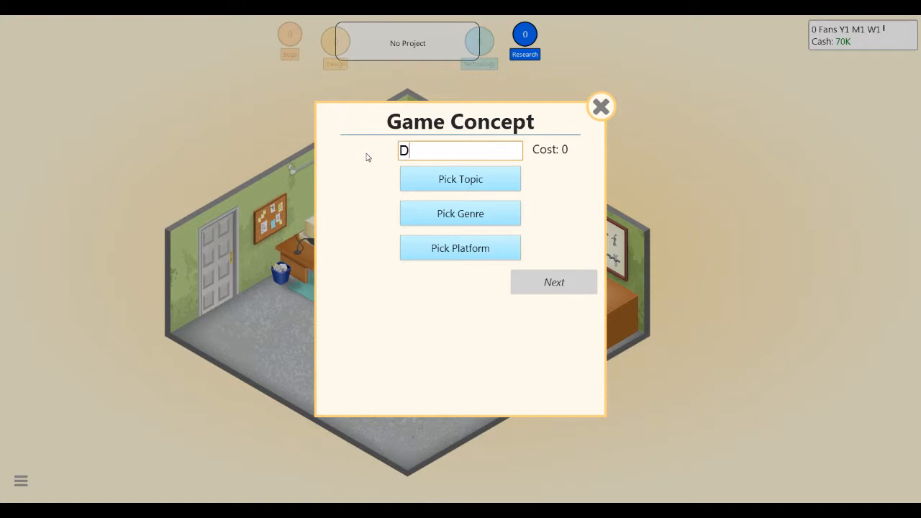
{"action": "type", "text": "on't Tell Nobody"}
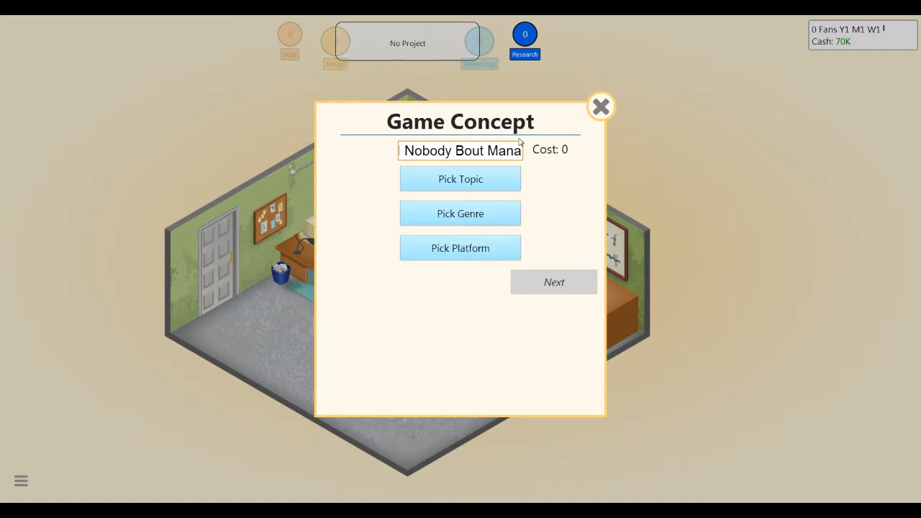
Set the concept to Detective topic, RPG genre and PC platform, costing 10K.
{"action": "left_click", "coordinate": [460, 178]}
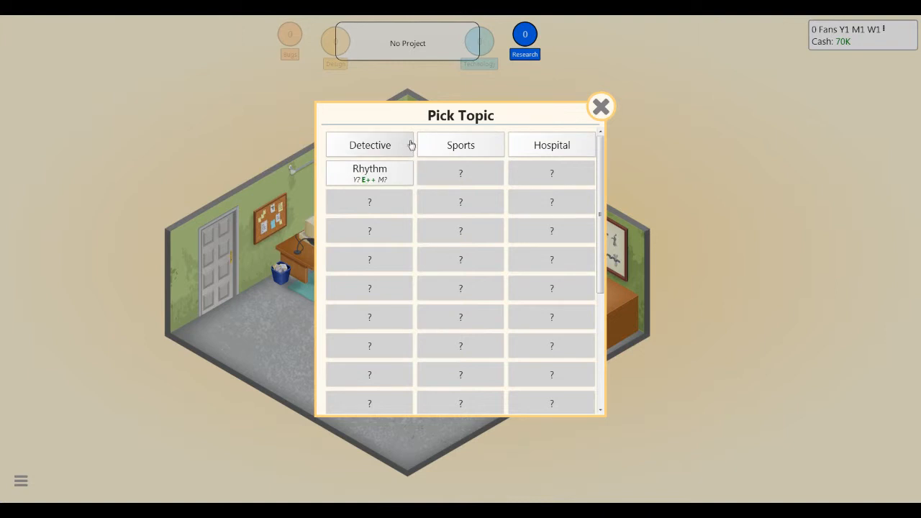
{"action": "mouse_move", "coordinate": [426, 148]}
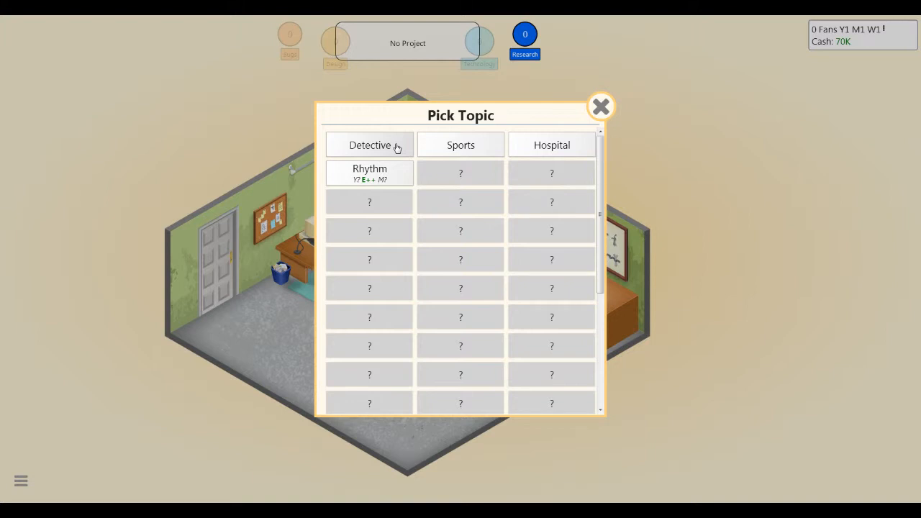
{"action": "left_click", "coordinate": [369, 145]}
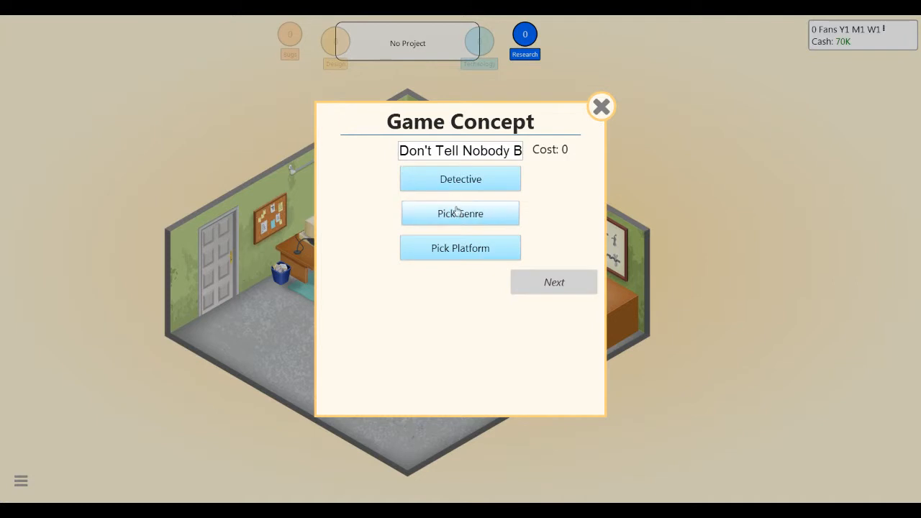
{"action": "left_click", "coordinate": [460, 213]}
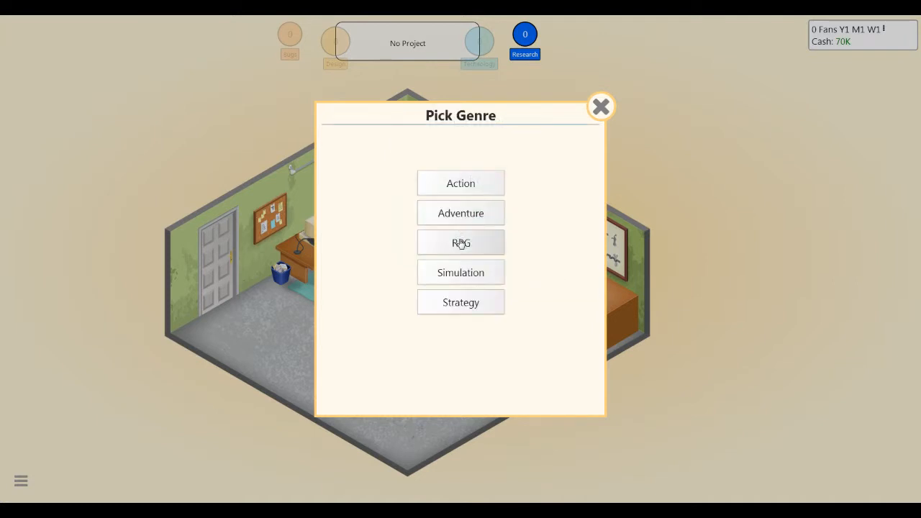
{"action": "left_click", "coordinate": [460, 242]}
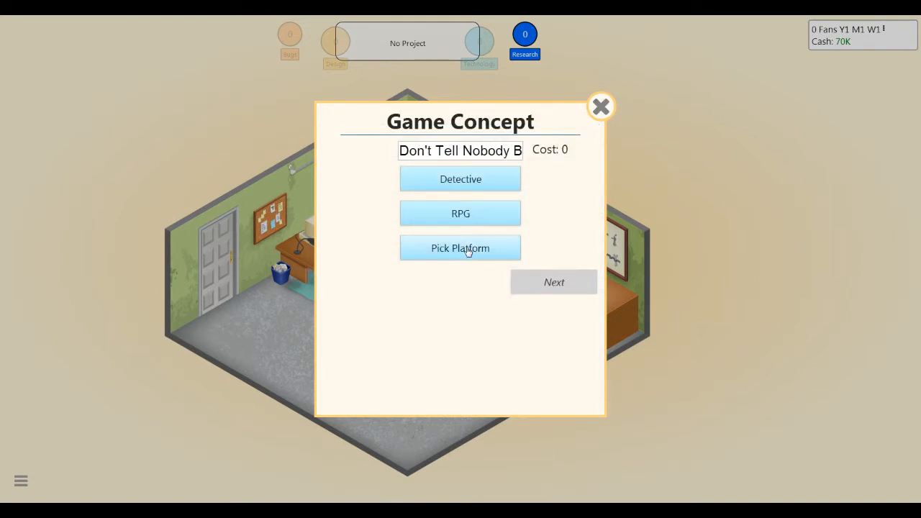
{"action": "left_click", "coordinate": [461, 248]}
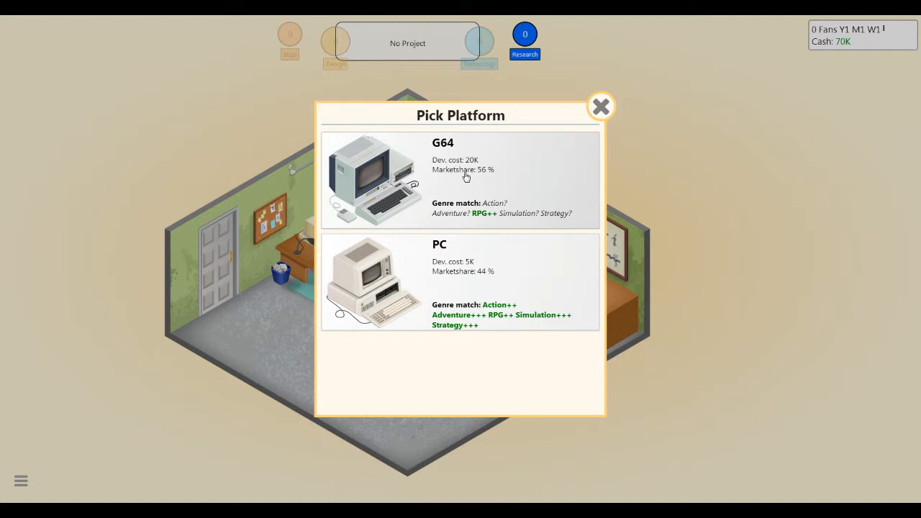
{"action": "mouse_move", "coordinate": [473, 256]}
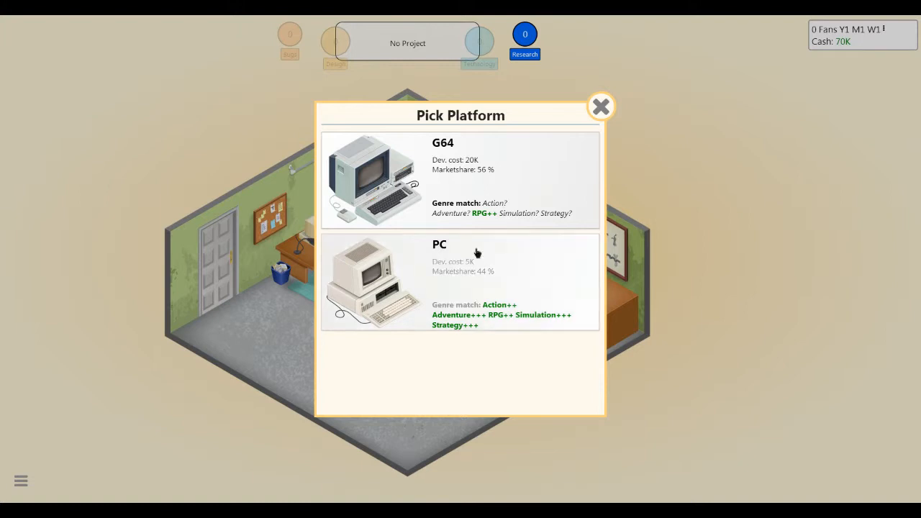
{"action": "left_click", "coordinate": [461, 281]}
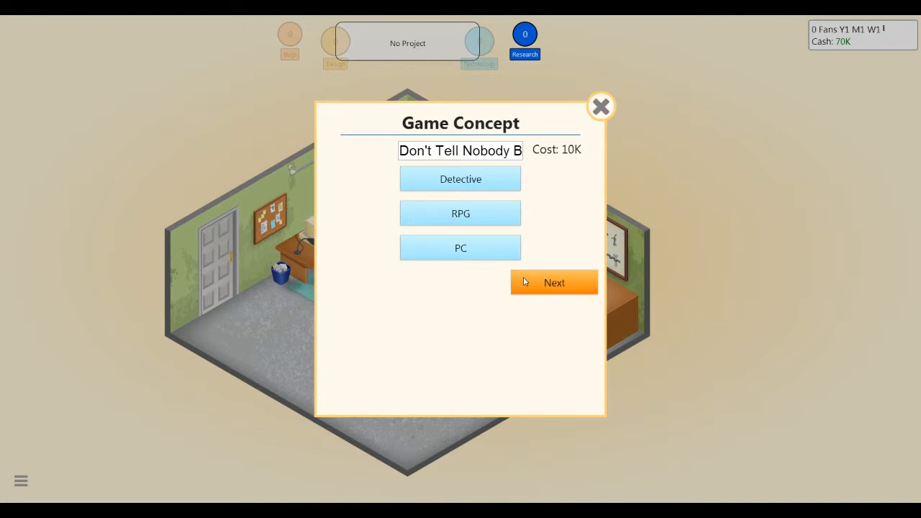
Select 2D Graphics V1 and start developing the game.
{"action": "left_click", "coordinate": [554, 282]}
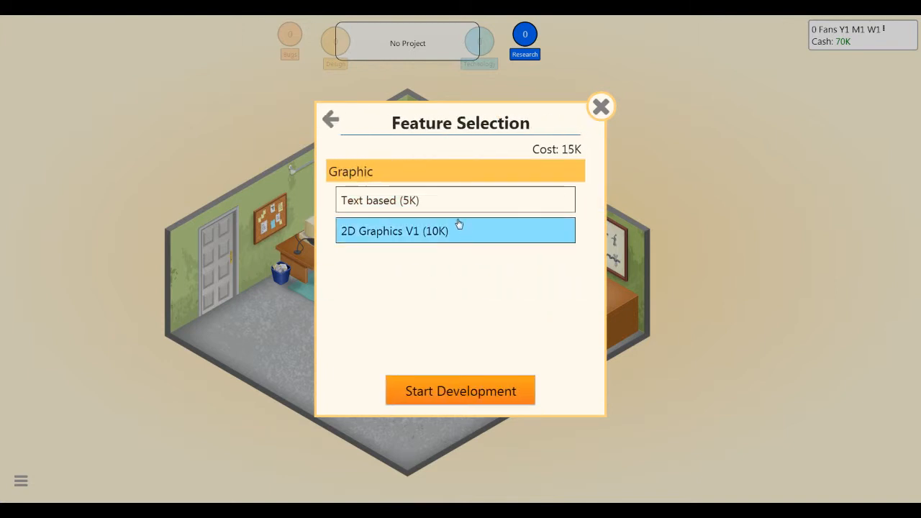
{"action": "left_click", "coordinate": [461, 391]}
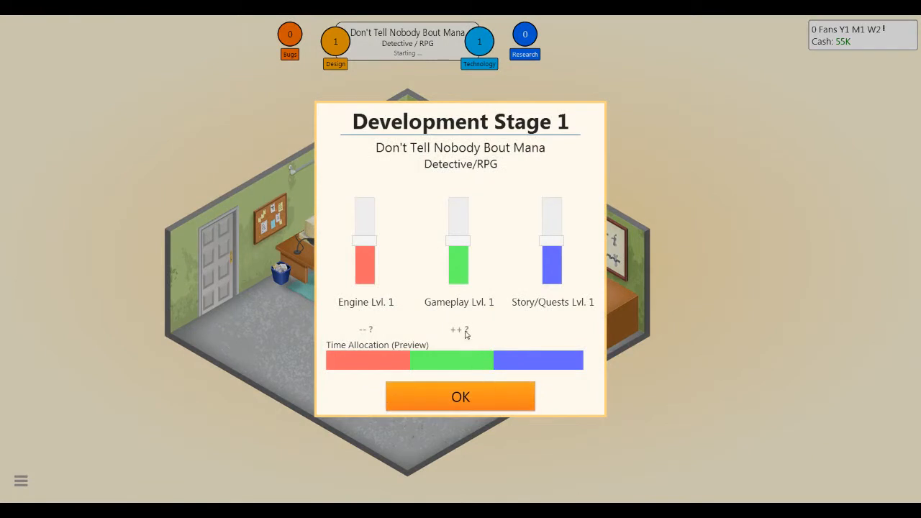
{"action": "mouse_move", "coordinate": [464, 261]}
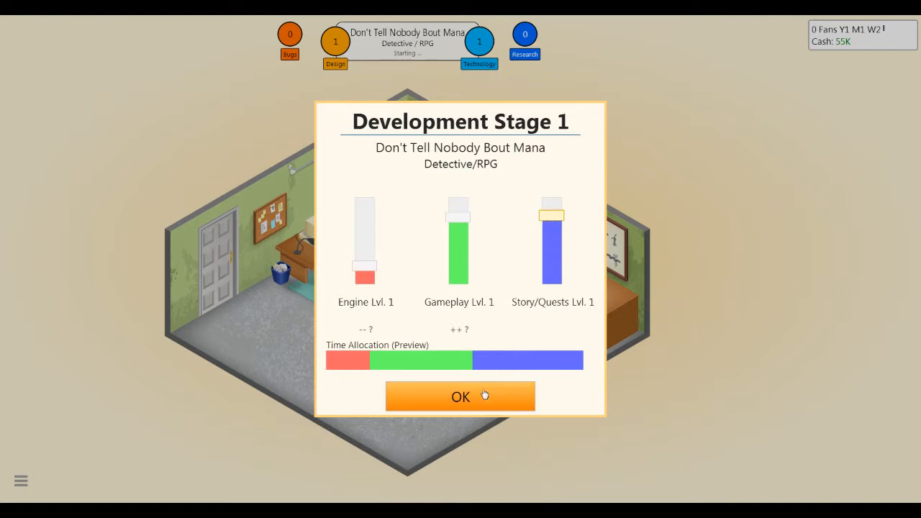
Confirm stage 1, max Dialogues in stage 2, and raise World Design in stage 3.
{"action": "left_click", "coordinate": [460, 397]}
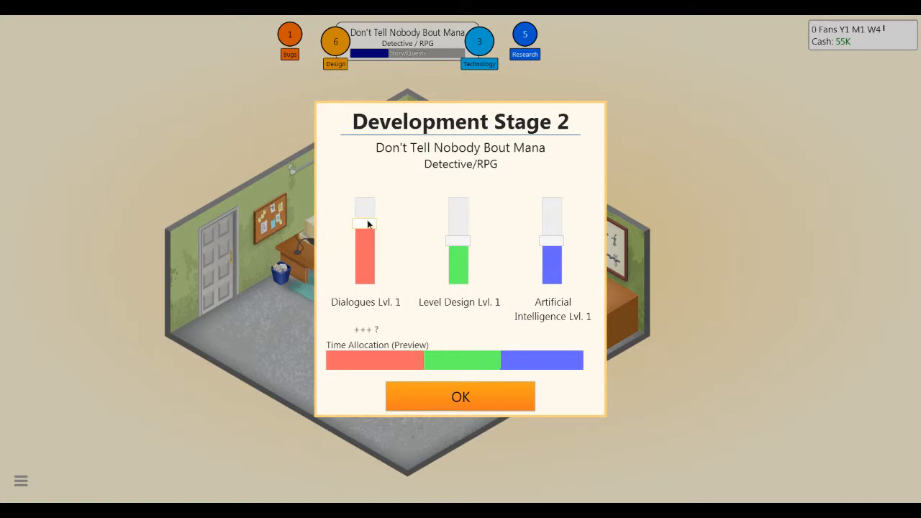
{"action": "left_click_drag", "start_coordinate": [365, 223], "coordinate": [365, 198]}
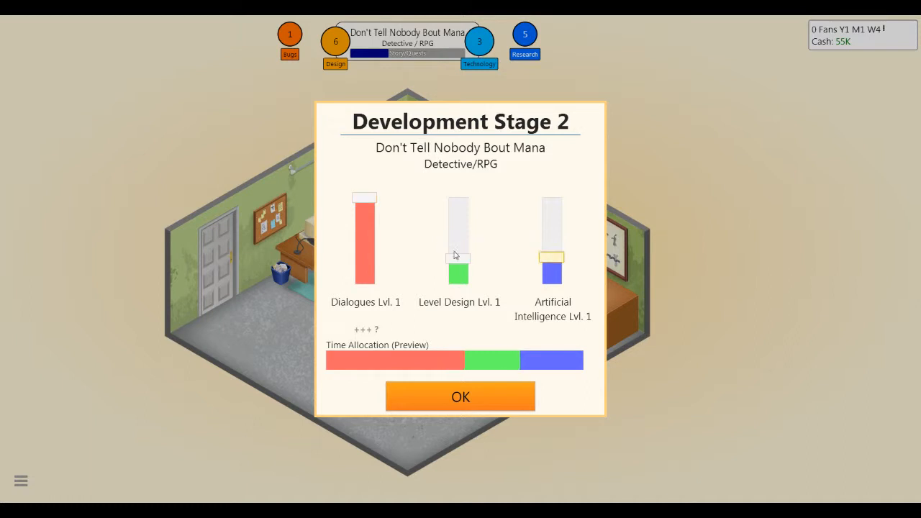
{"action": "left_click", "coordinate": [460, 397]}
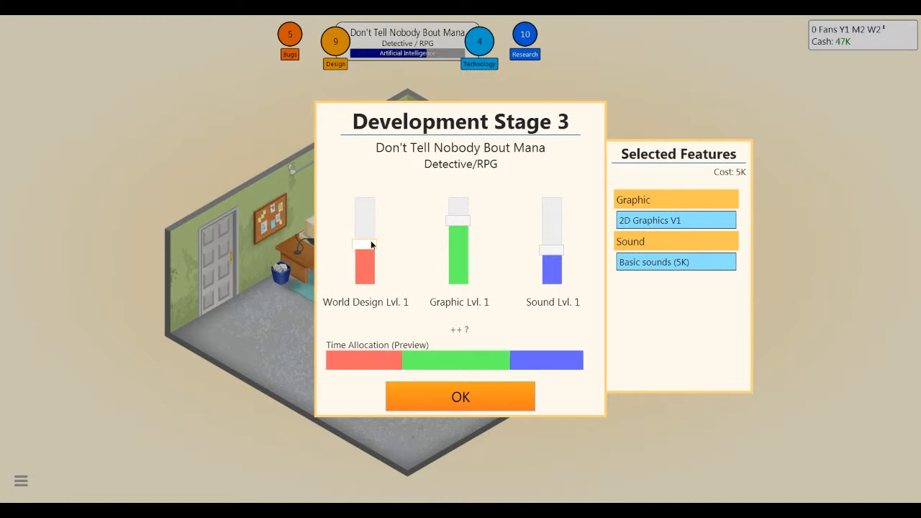
{"action": "left_click_drag", "start_coordinate": [364, 243], "coordinate": [364, 213]}
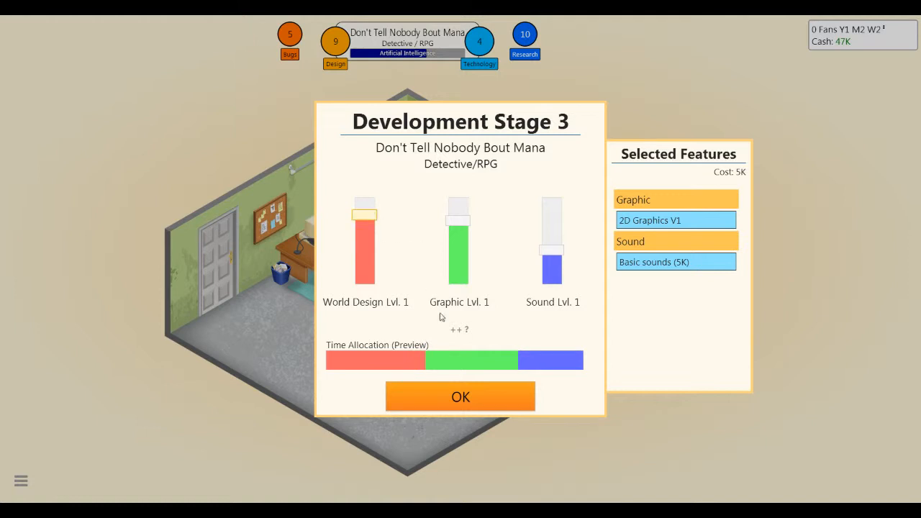
{"action": "left_click", "coordinate": [460, 397]}
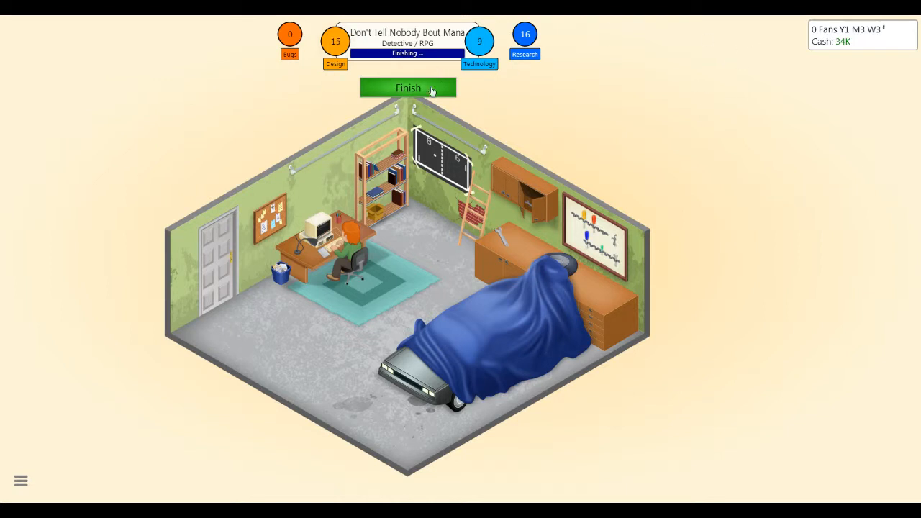
Finish and release the game, then close its reviews (average 6.75) and summary.
{"action": "left_click", "coordinate": [408, 87]}
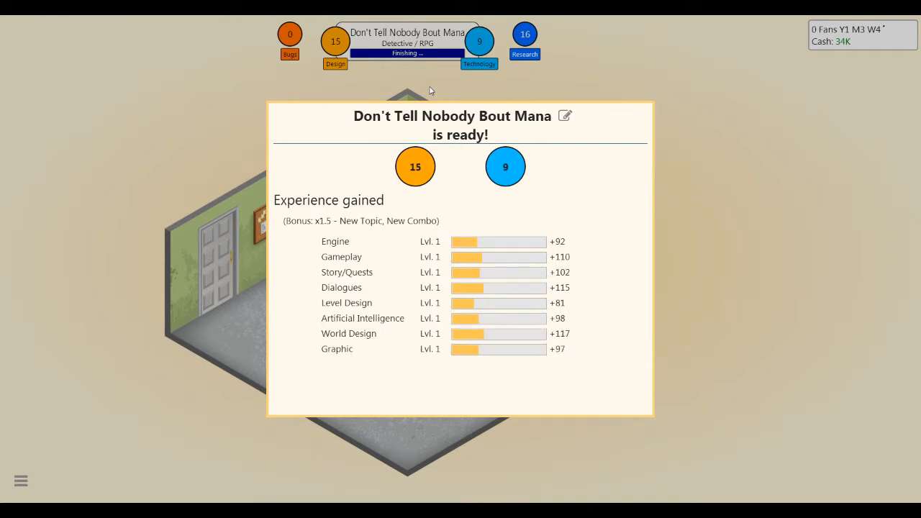
{"action": "scroll", "scroll_direction": "down", "scroll_amount": 3}
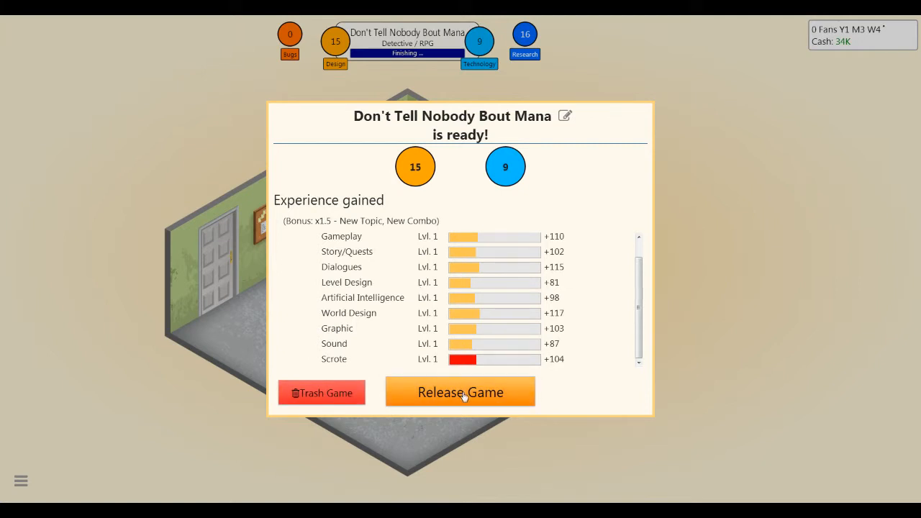
{"action": "left_click", "coordinate": [460, 392]}
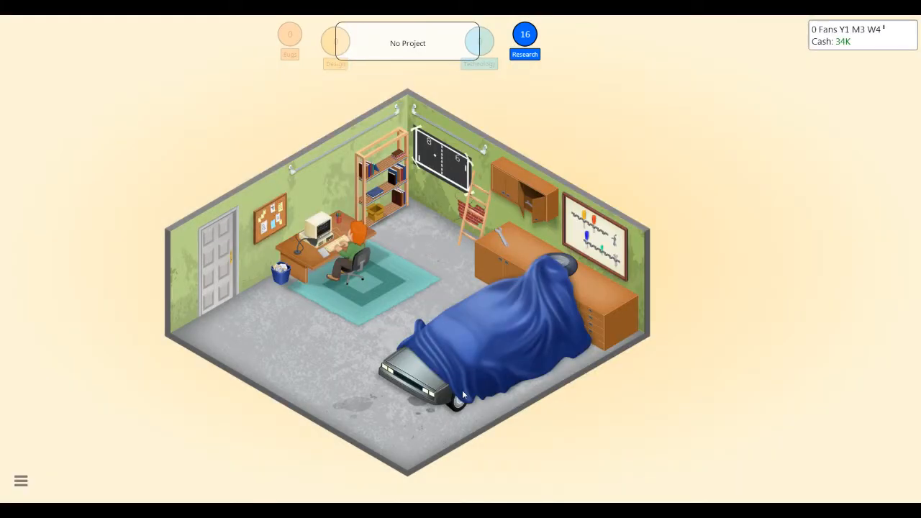
{"action": "mouse_move", "coordinate": [392, 288]}
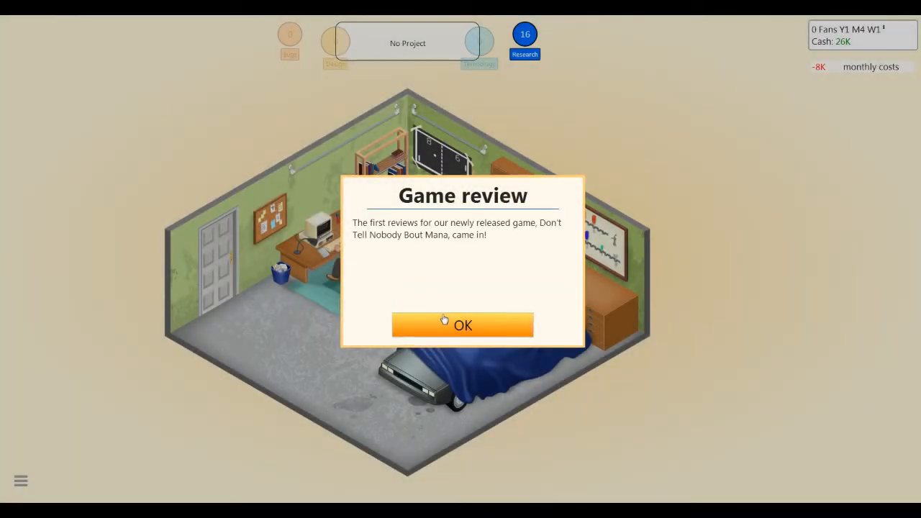
{"action": "left_click", "coordinate": [462, 325]}
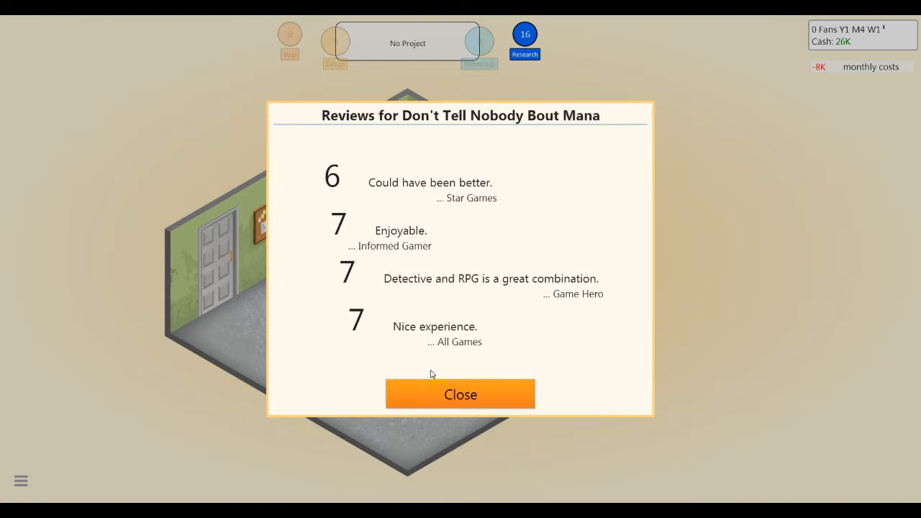
{"action": "left_click", "coordinate": [460, 393]}
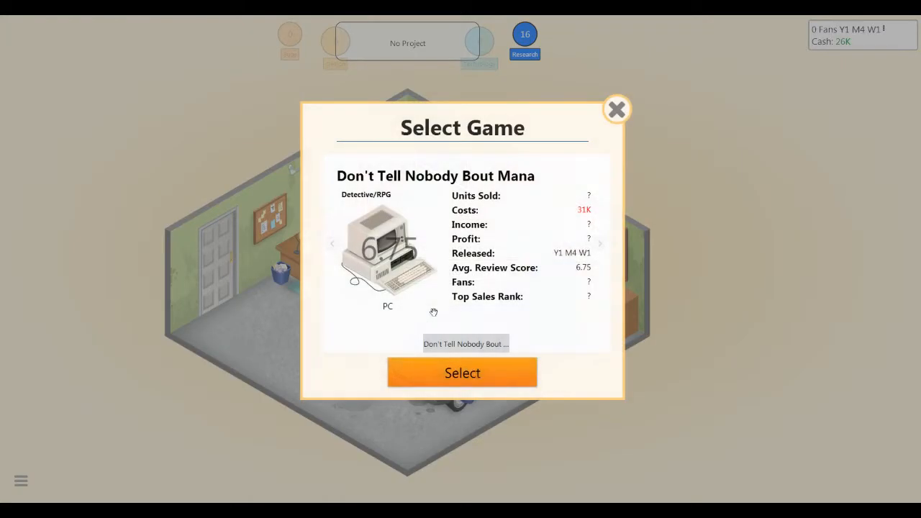
{"action": "left_click", "coordinate": [462, 373]}
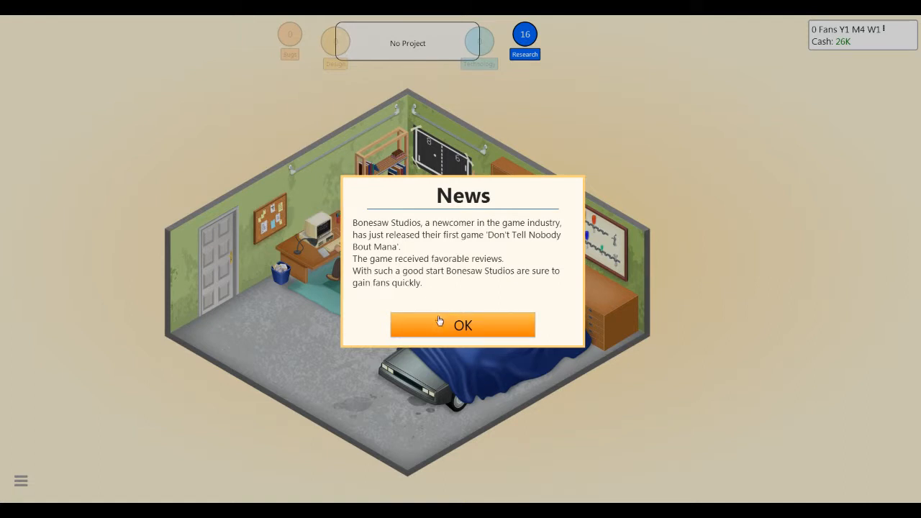
Acknowledge the News, first-week sales, fans, game report and sales record pop-ups.
{"action": "left_click", "coordinate": [462, 324]}
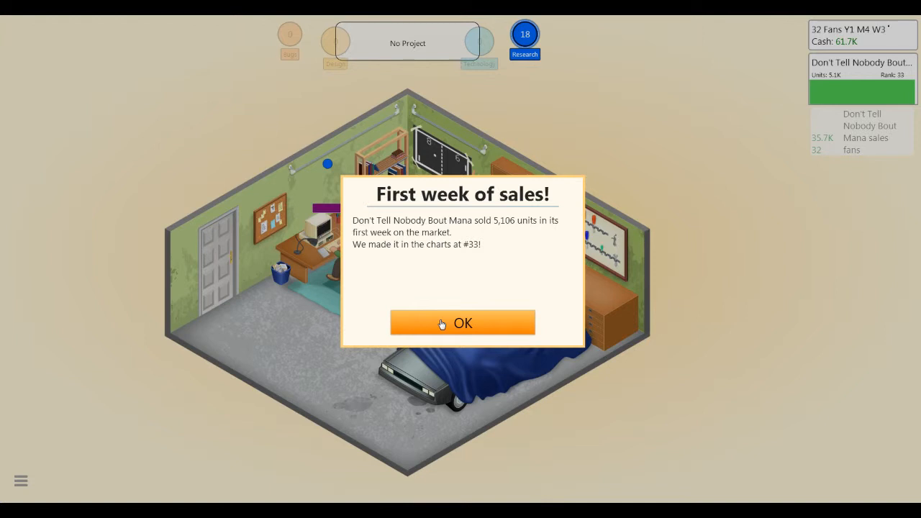
{"action": "left_click", "coordinate": [463, 322]}
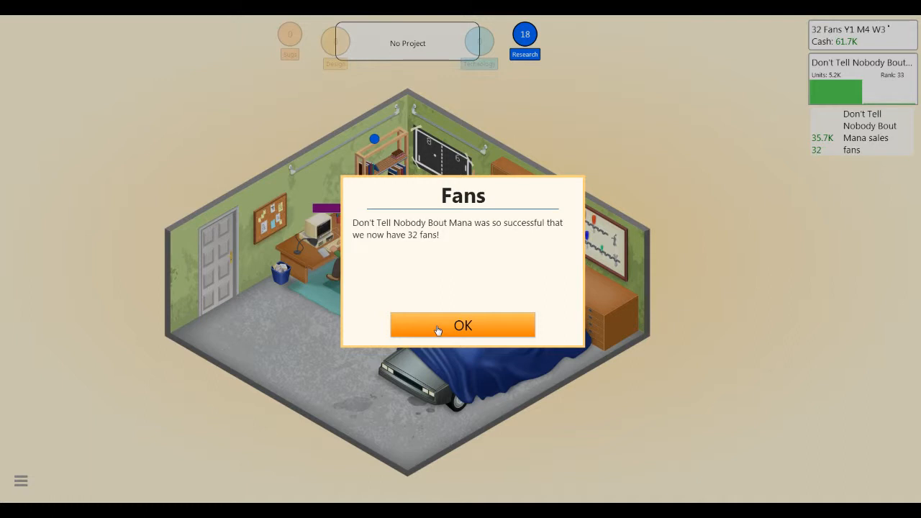
{"action": "left_click", "coordinate": [462, 325]}
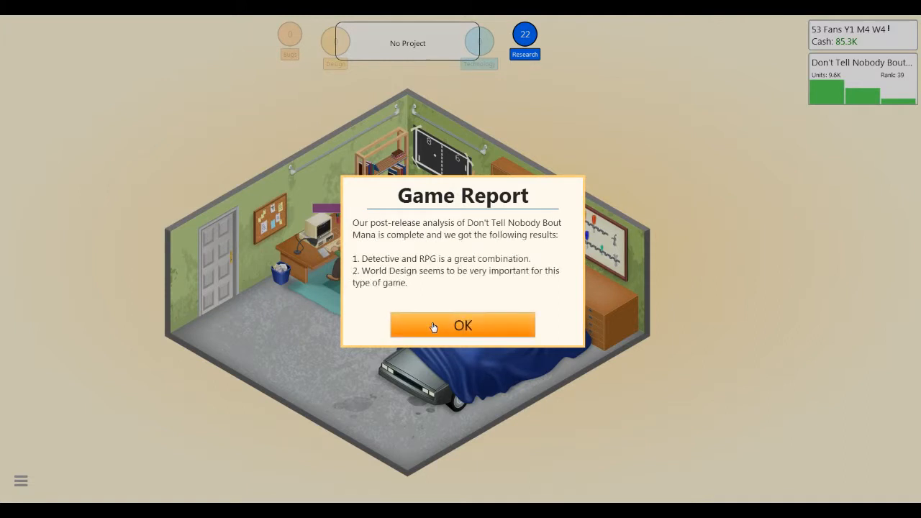
{"action": "left_click", "coordinate": [462, 325]}
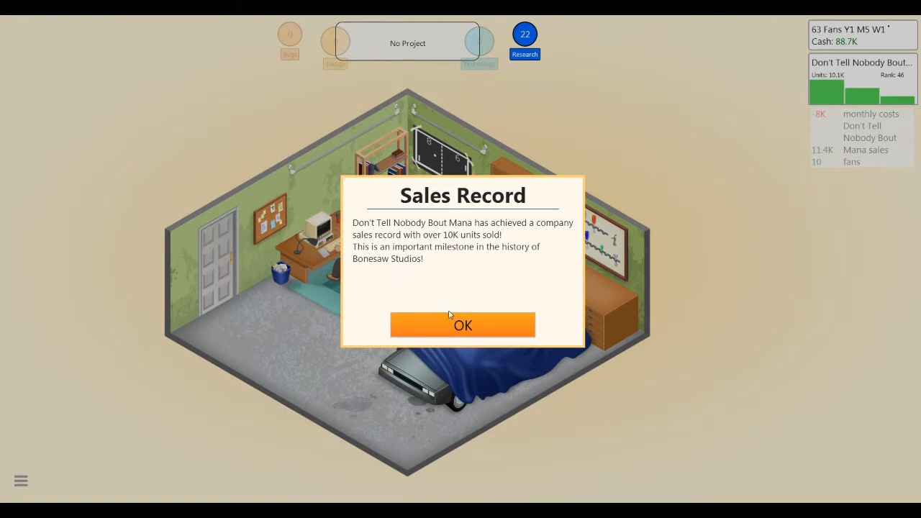
{"action": "left_click", "coordinate": [463, 325]}
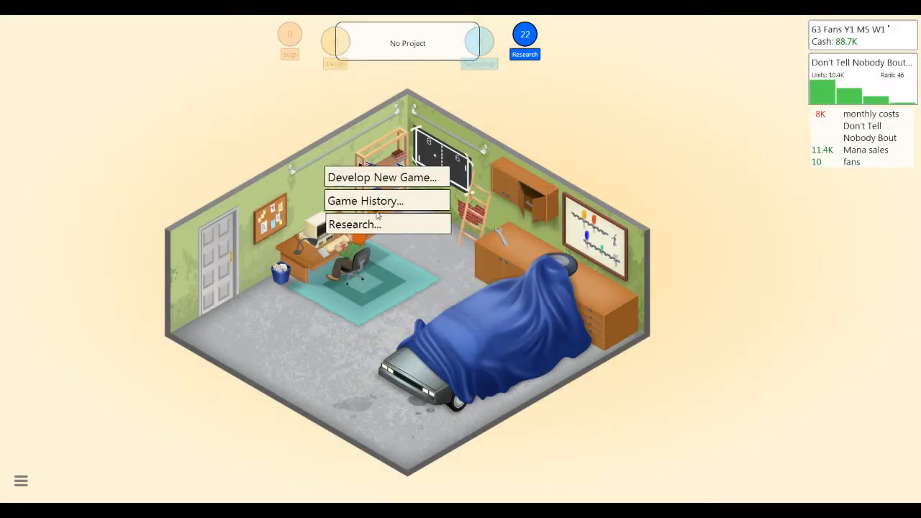
Browse the research options without researching, then begin a new game concept.
{"action": "left_click", "coordinate": [354, 224]}
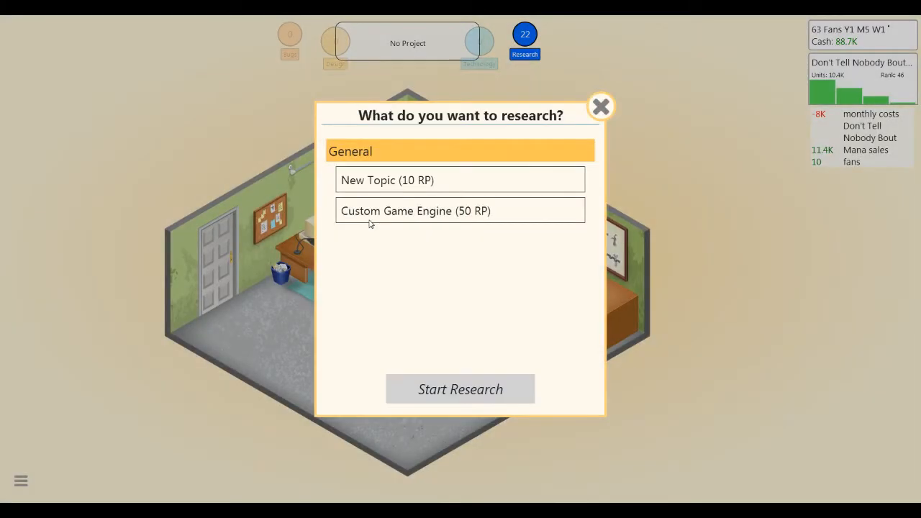
{"action": "mouse_move", "coordinate": [490, 371]}
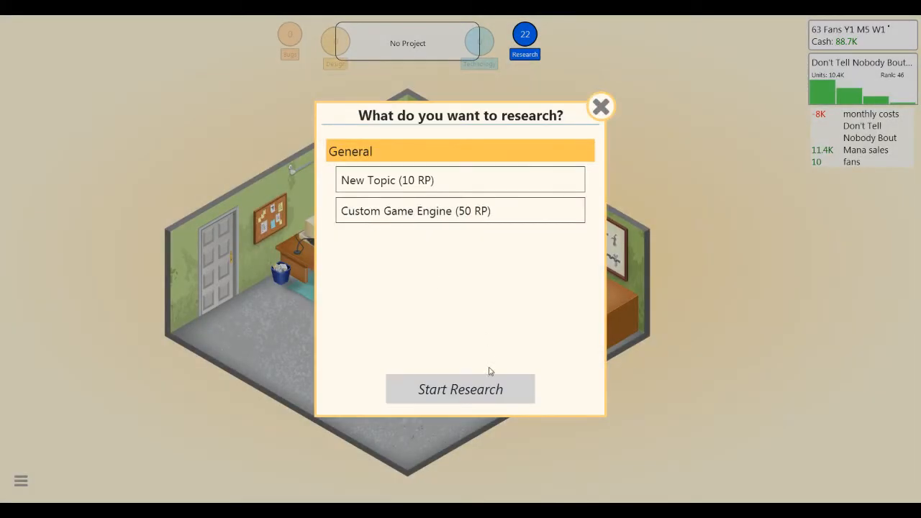
{"action": "left_click", "coordinate": [601, 107]}
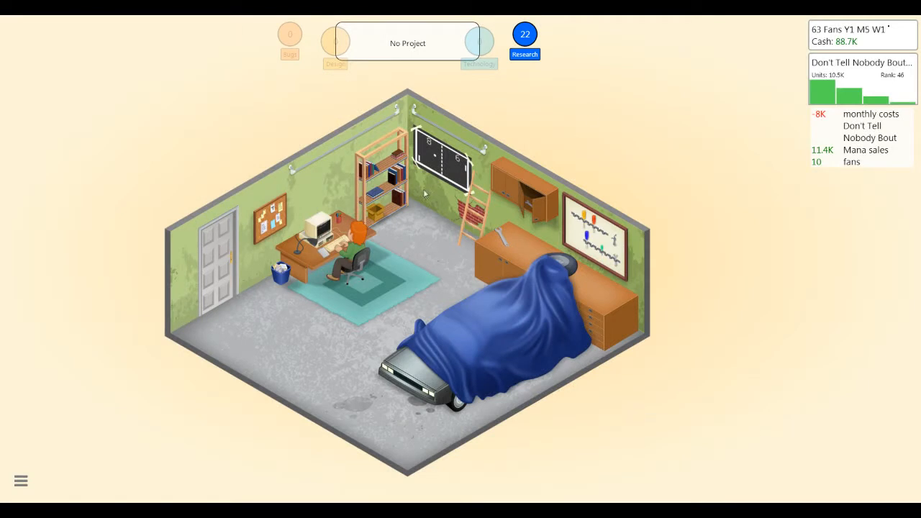
{"action": "left_click", "coordinate": [408, 42]}
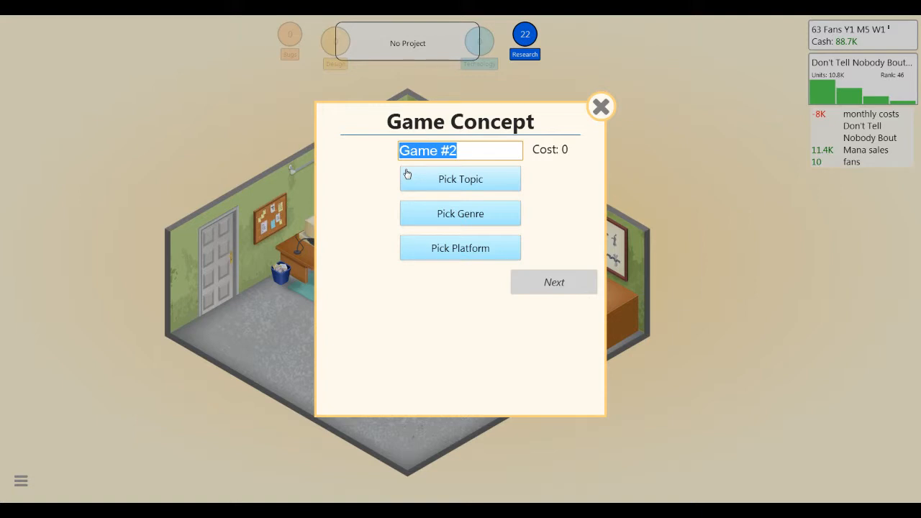
Title the game 'Plumber Hootenanny' with Rhythm topic and Action genre.
{"action": "type", "text": "Plu"}
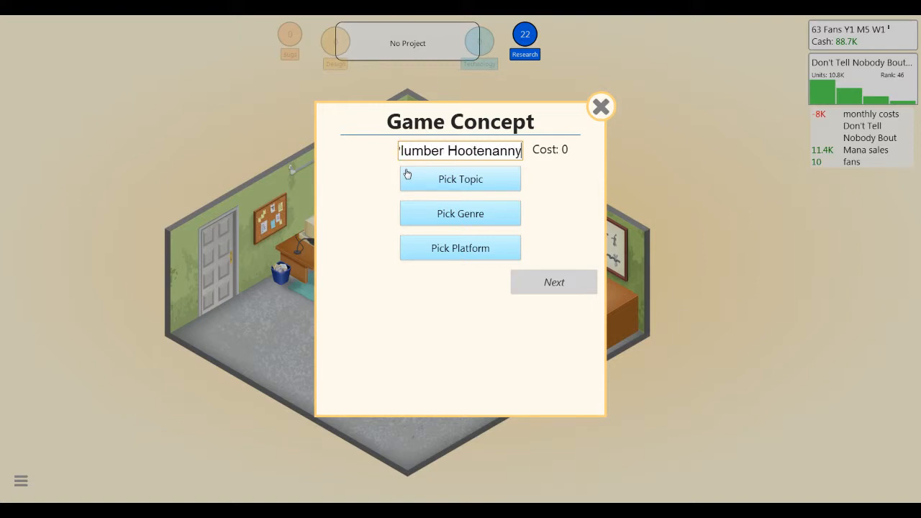
{"action": "left_click", "coordinate": [460, 178]}
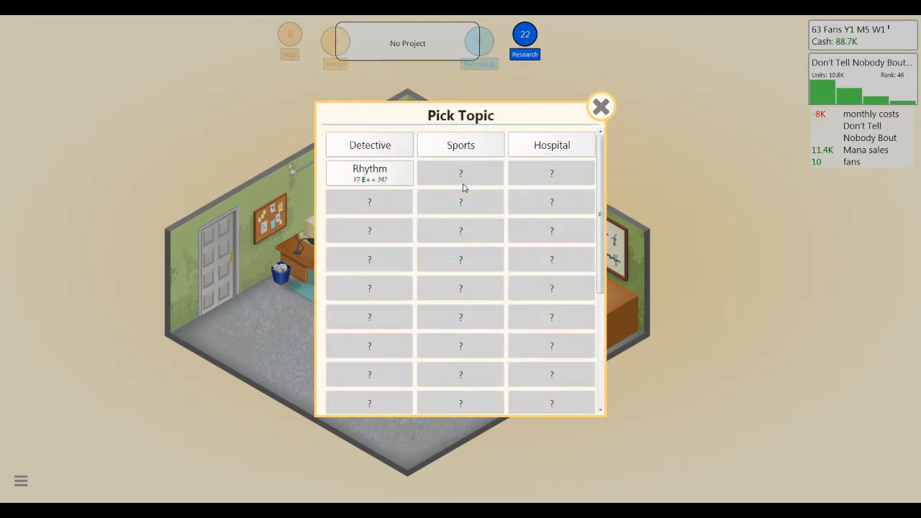
{"action": "mouse_move", "coordinate": [369, 173]}
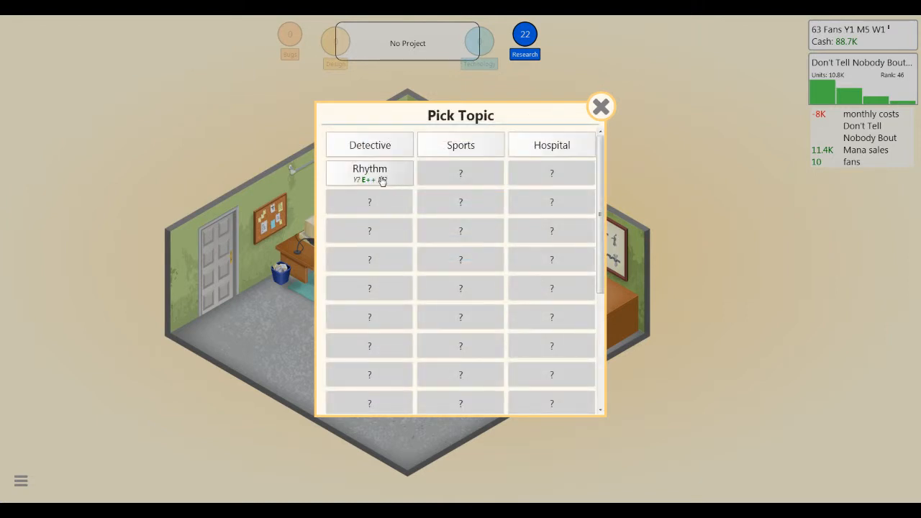
{"action": "left_click", "coordinate": [369, 172]}
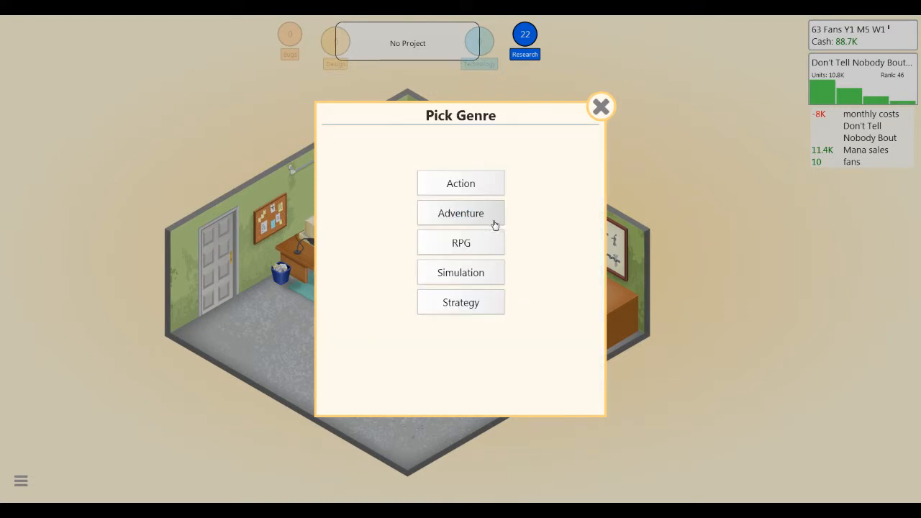
{"action": "left_click", "coordinate": [461, 213]}
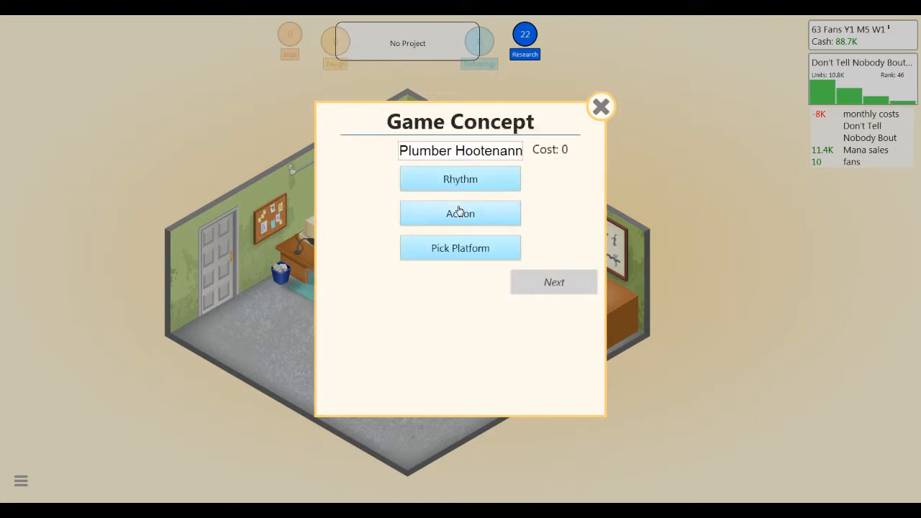
{"action": "left_click", "coordinate": [459, 213]}
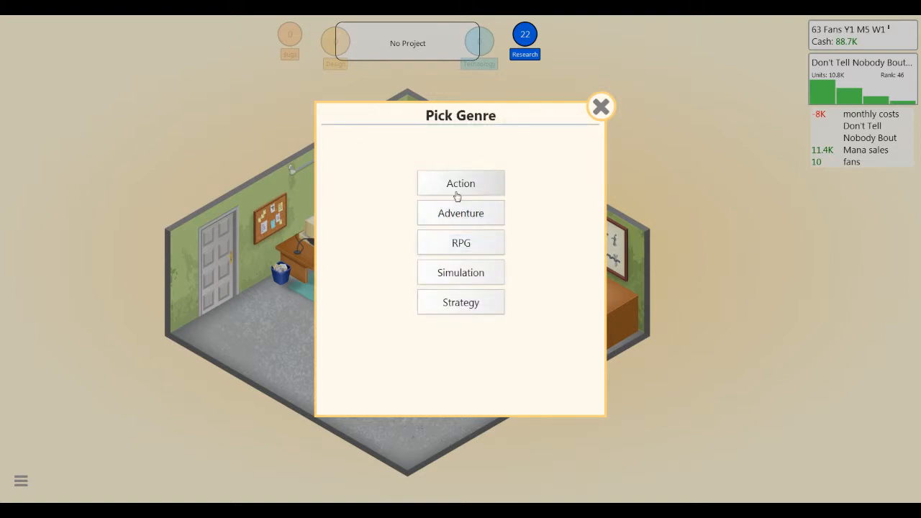
{"action": "left_click", "coordinate": [460, 182]}
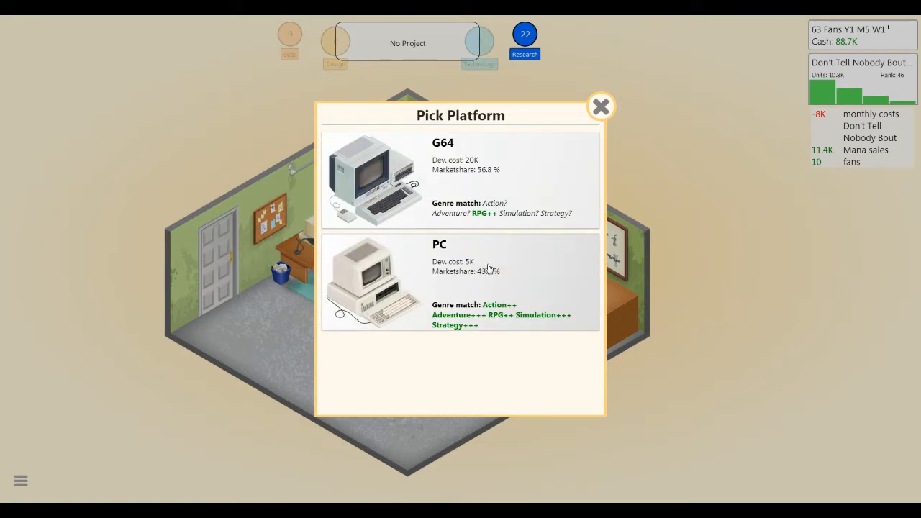
Target PC, keep 2D Graphics V1, and start development.
{"action": "left_click", "coordinate": [460, 281]}
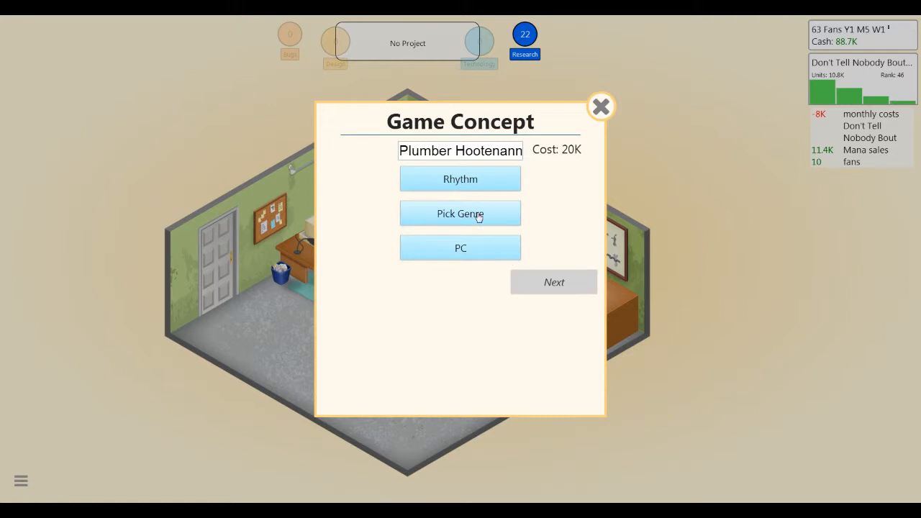
{"action": "left_click", "coordinate": [553, 282]}
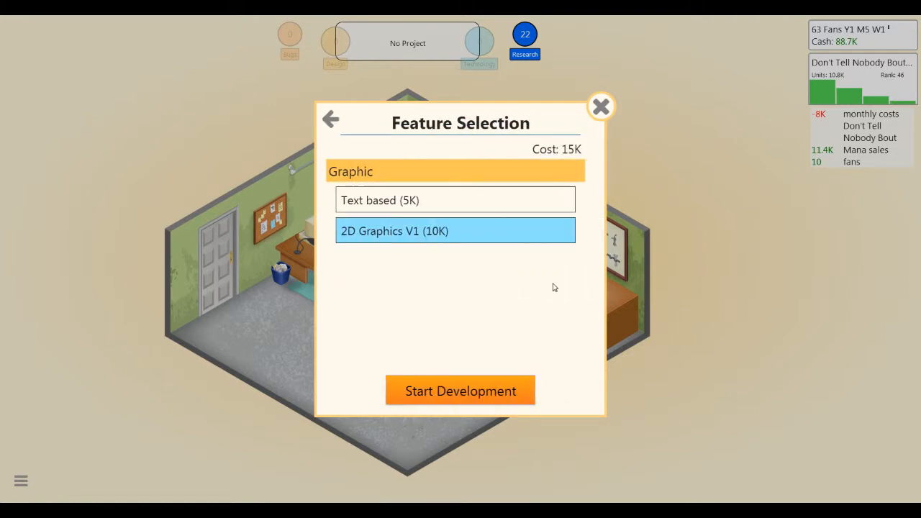
{"action": "left_click", "coordinate": [460, 391]}
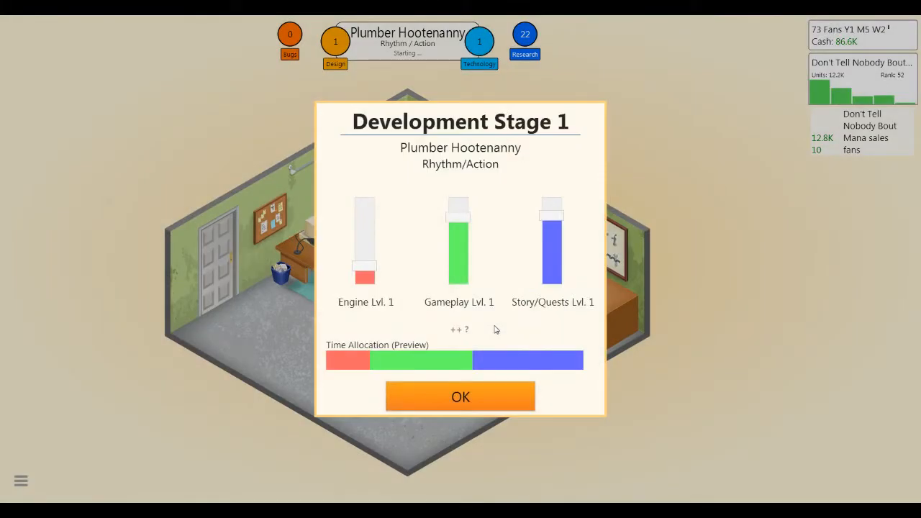
Shift stage 1 time to Engine, give AI more stage 2 time, and confirm all three stages.
{"action": "left_click_drag", "start_coordinate": [552, 209], "coordinate": [552, 244]}
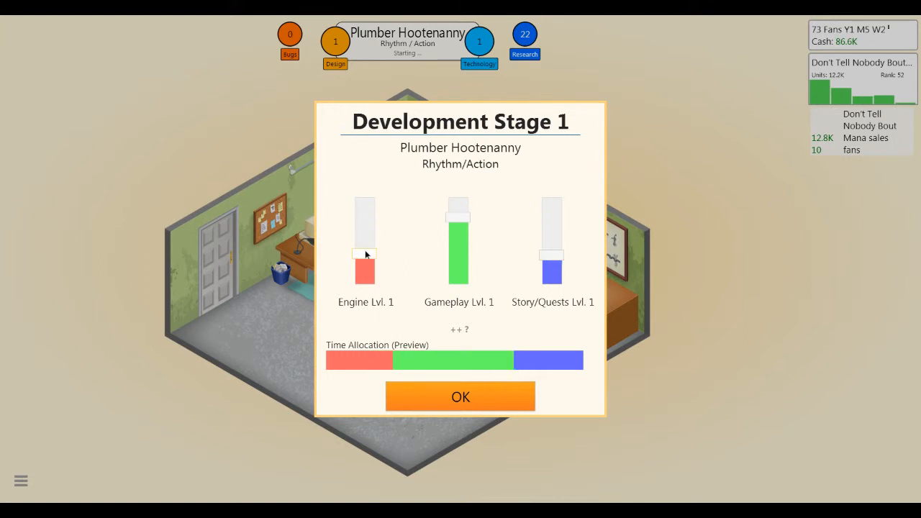
{"action": "left_click", "coordinate": [460, 397]}
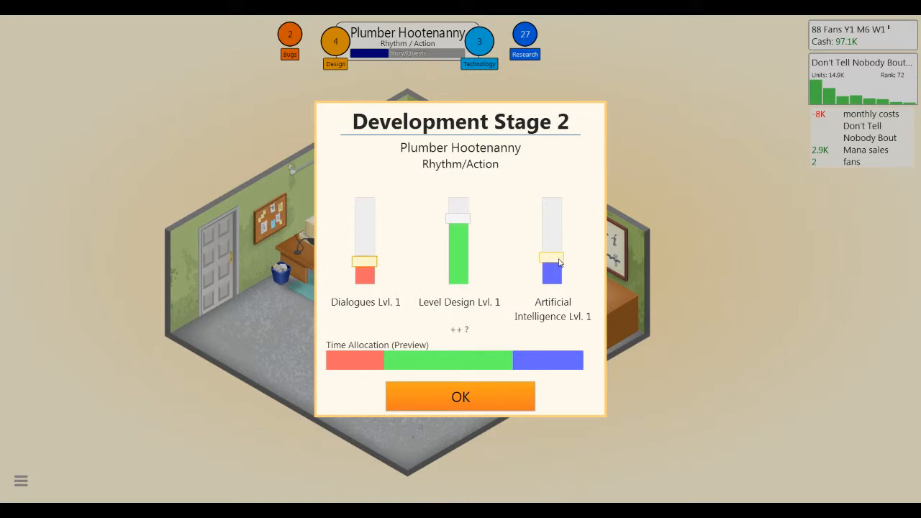
{"action": "left_click_drag", "start_coordinate": [552, 259], "coordinate": [552, 247]}
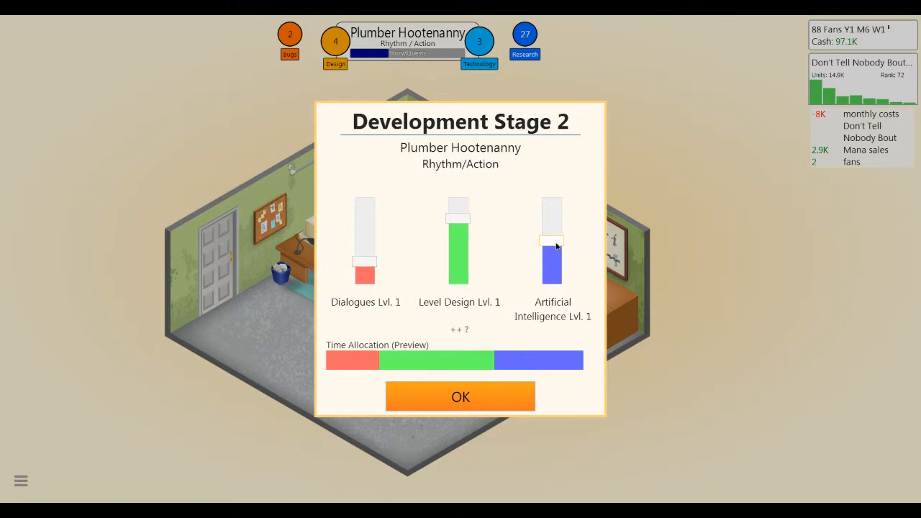
{"action": "left_click", "coordinate": [460, 397]}
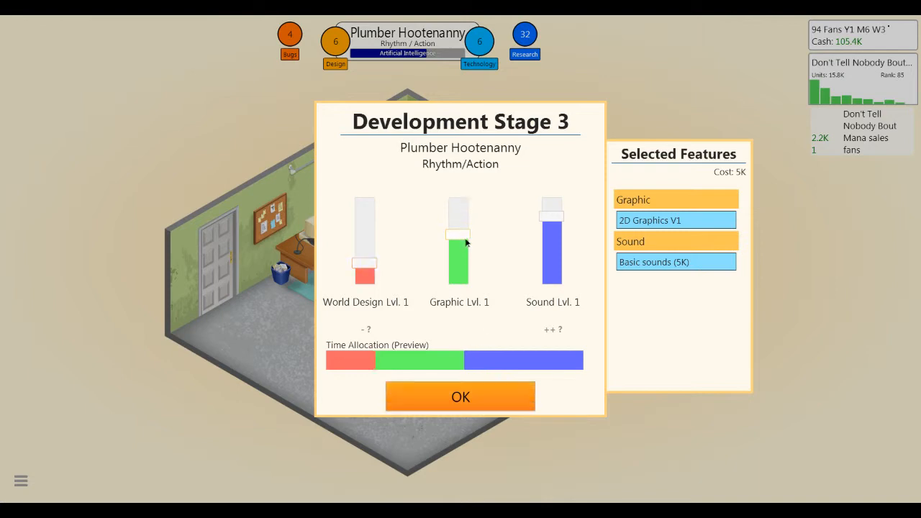
{"action": "left_click", "coordinate": [460, 397]}
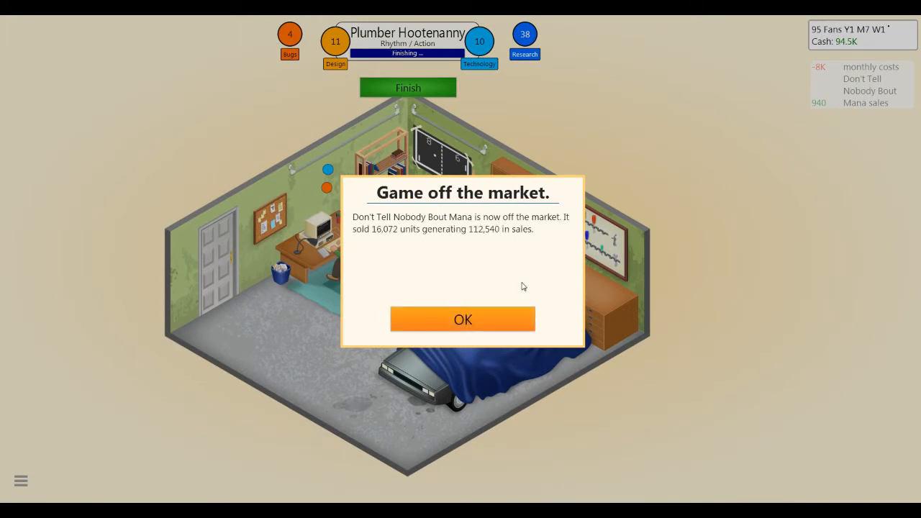
{"action": "mouse_move", "coordinate": [462, 319]}
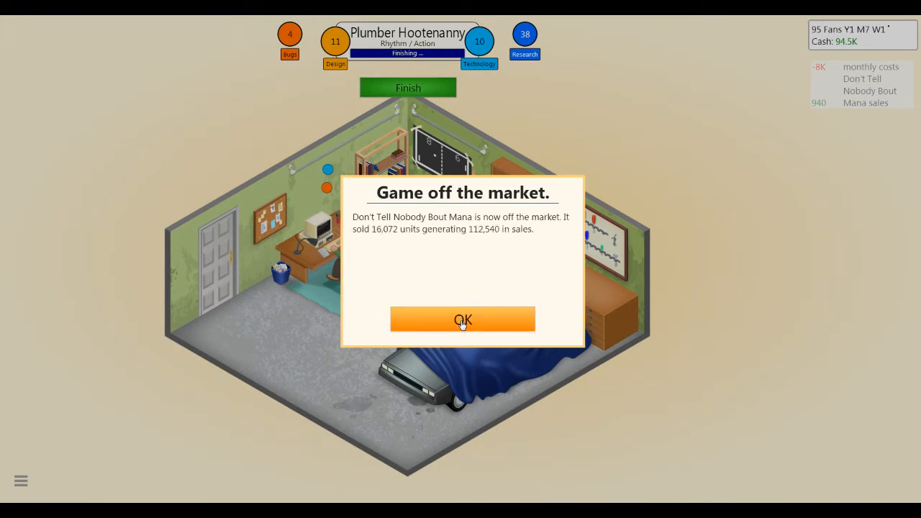
Dismiss the Don't Tell Nobody Bout Mana off-market notice and both G64 news pages.
{"action": "left_click", "coordinate": [463, 319]}
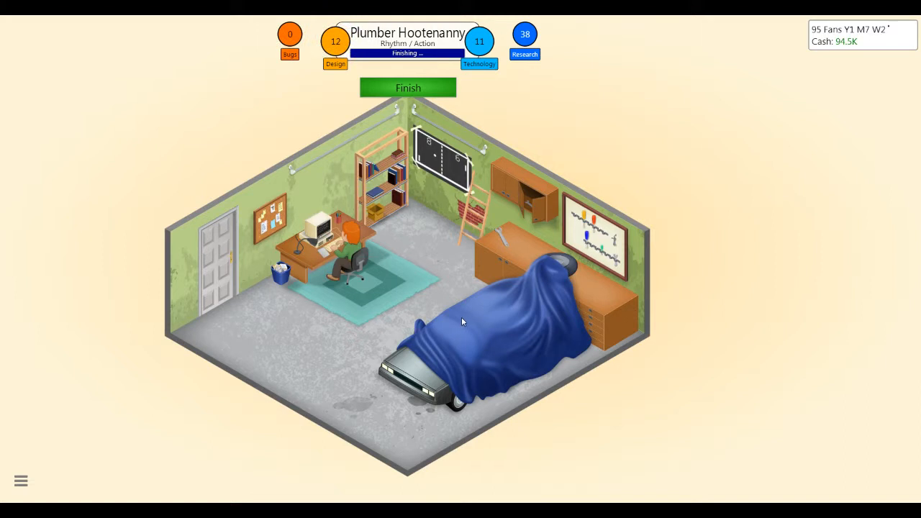
{"action": "mouse_move", "coordinate": [472, 323]}
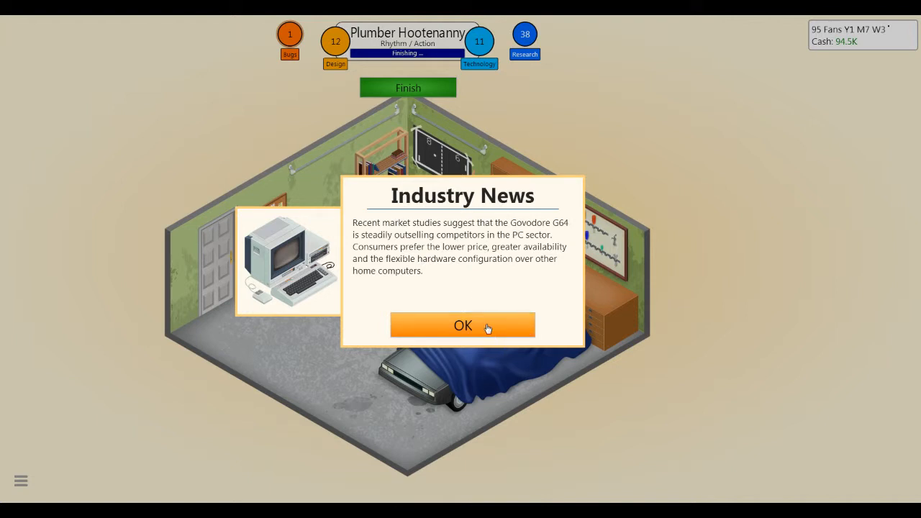
{"action": "left_click", "coordinate": [463, 326]}
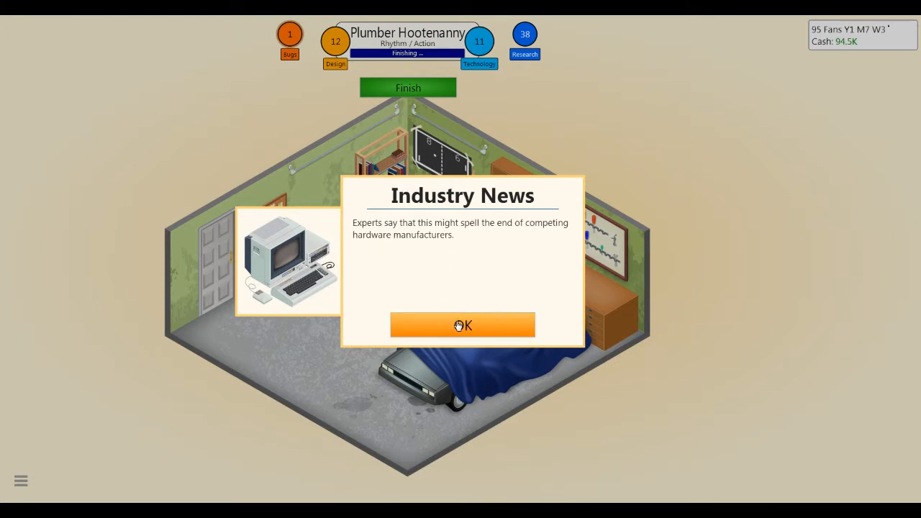
{"action": "left_click", "coordinate": [463, 324]}
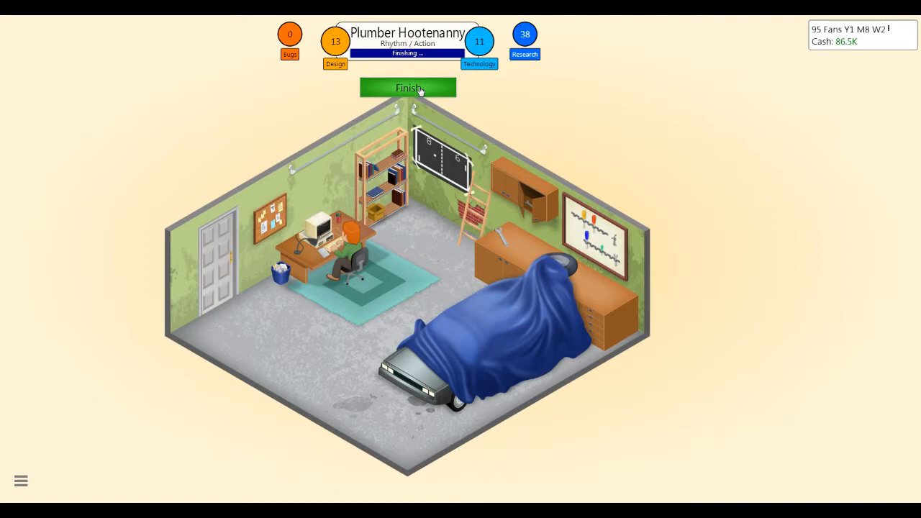
Finish development of Plumber Hootenanny, then release it to the market.
{"action": "left_click", "coordinate": [408, 87]}
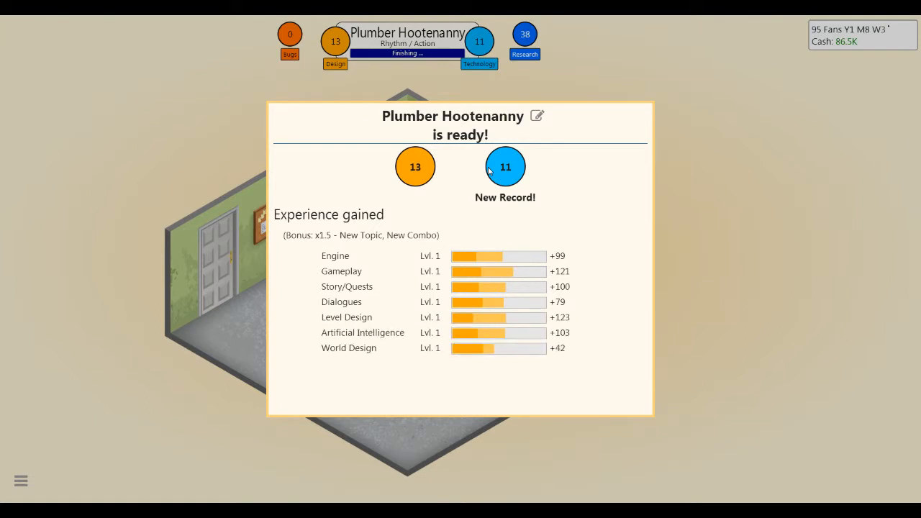
{"action": "scroll", "scroll_direction": "down", "scroll_amount": 3}
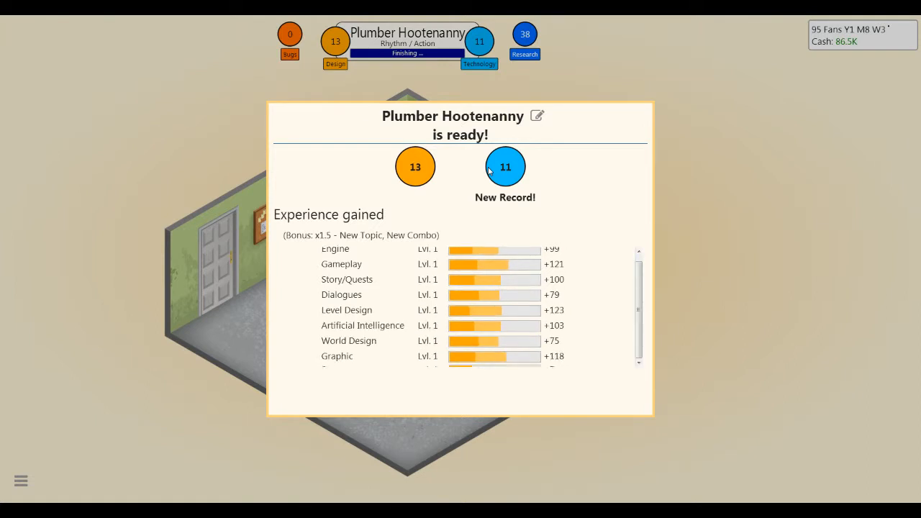
{"action": "scroll", "scroll_direction": "down", "scroll_amount": 3}
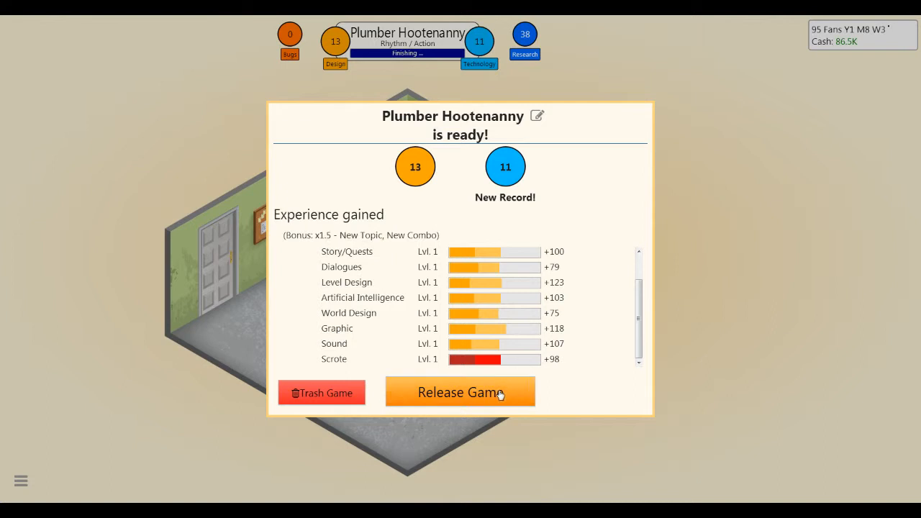
{"action": "left_click", "coordinate": [461, 392]}
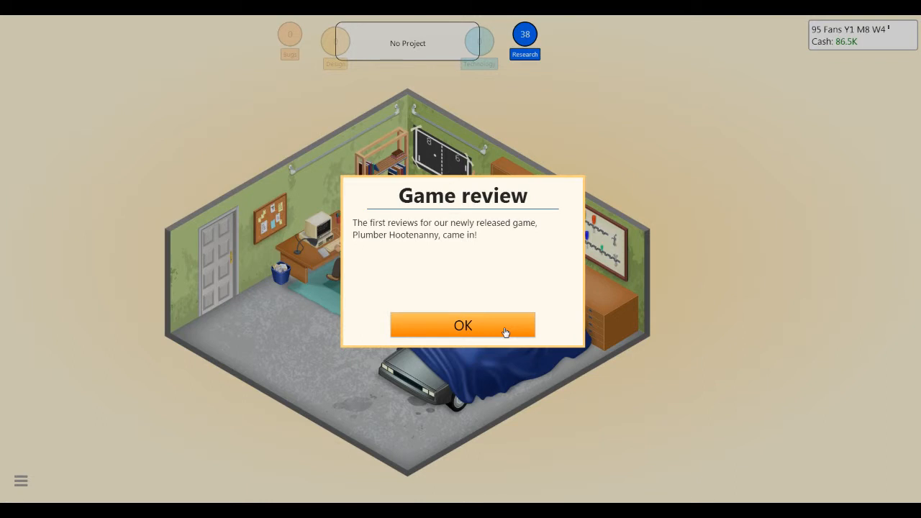
Close Plumber Hootenanny's 6/5/8/5 reviews and select it for the post-release game report.
{"action": "left_click", "coordinate": [463, 325]}
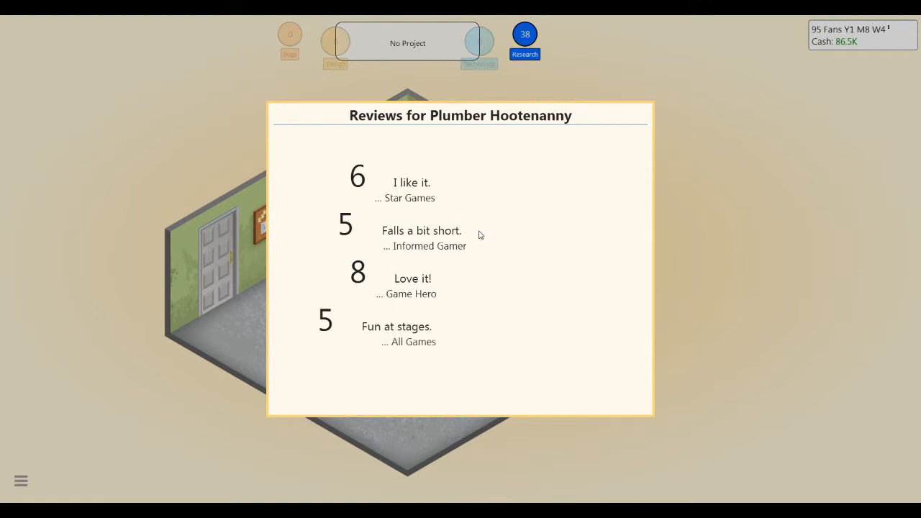
{"action": "mouse_move", "coordinate": [460, 395]}
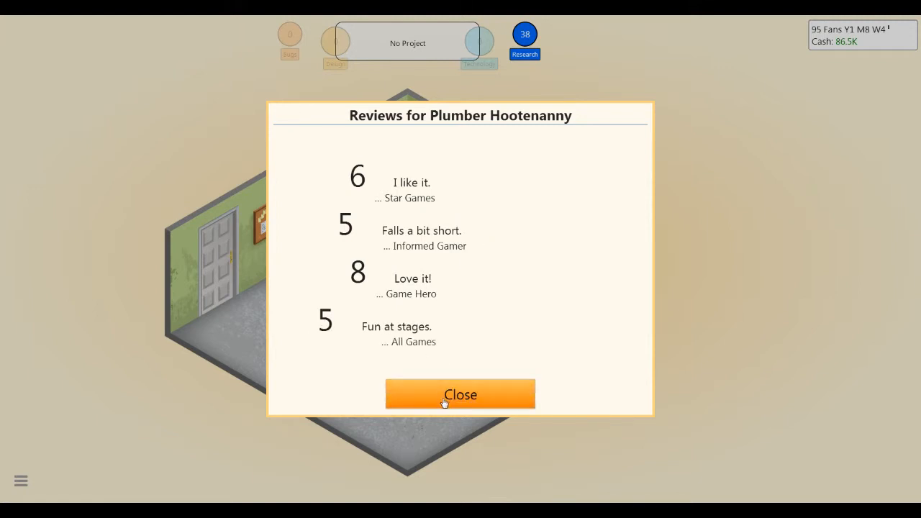
{"action": "left_click", "coordinate": [460, 394]}
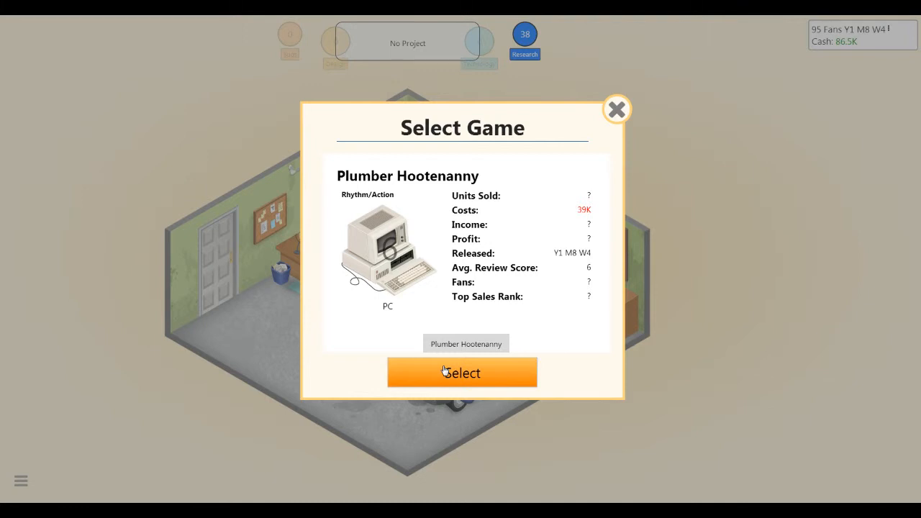
{"action": "left_click", "coordinate": [462, 372]}
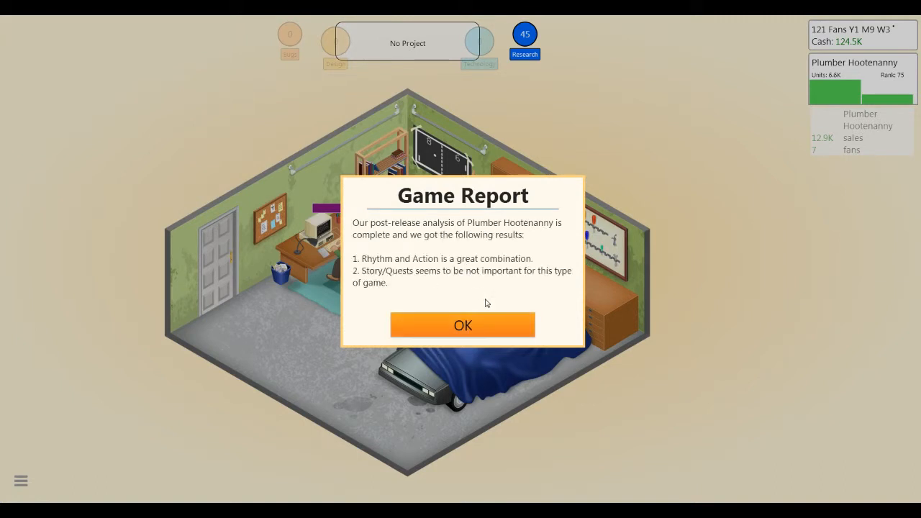
{"action": "left_click", "coordinate": [463, 325]}
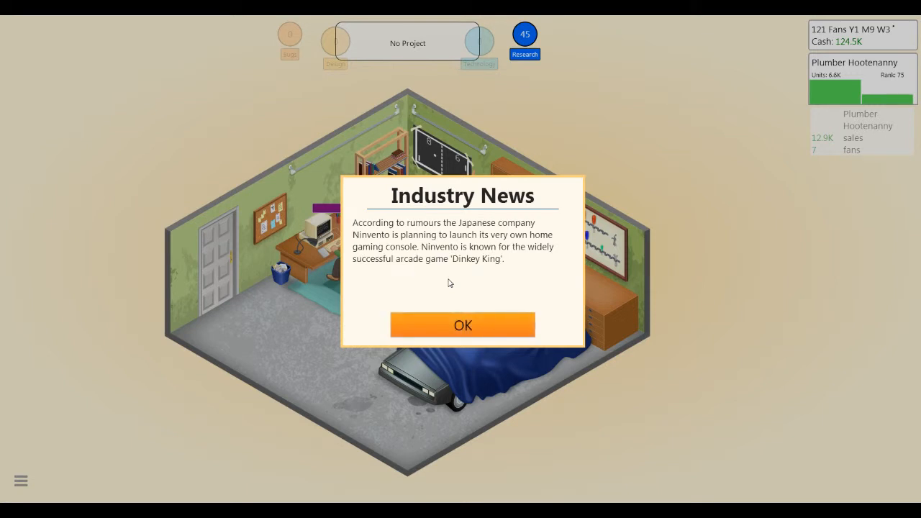
{"action": "mouse_move", "coordinate": [477, 326]}
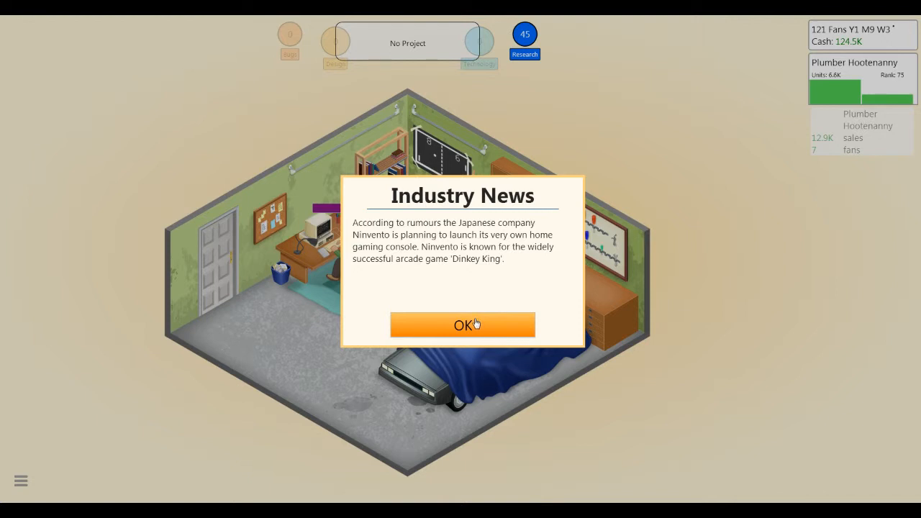
Close both Industry News pages about Ninvento's planned home console.
{"action": "left_click", "coordinate": [463, 325]}
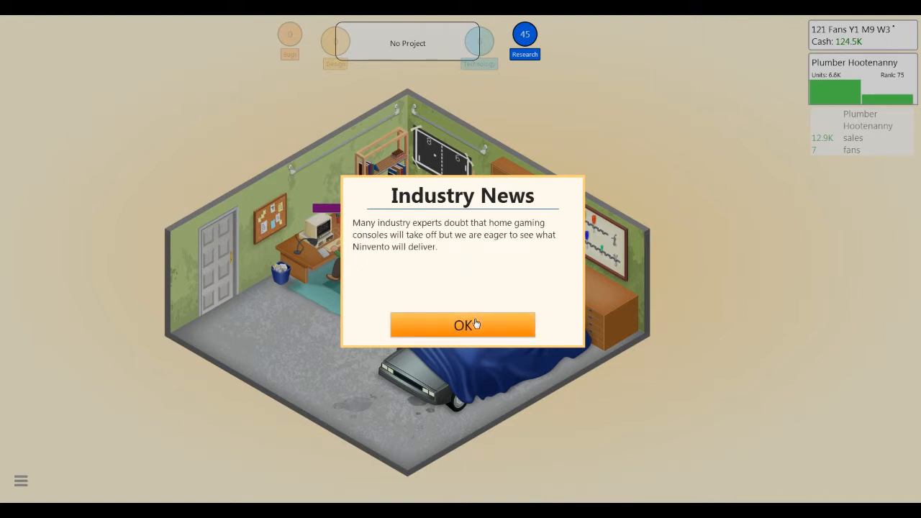
{"action": "left_click", "coordinate": [463, 324]}
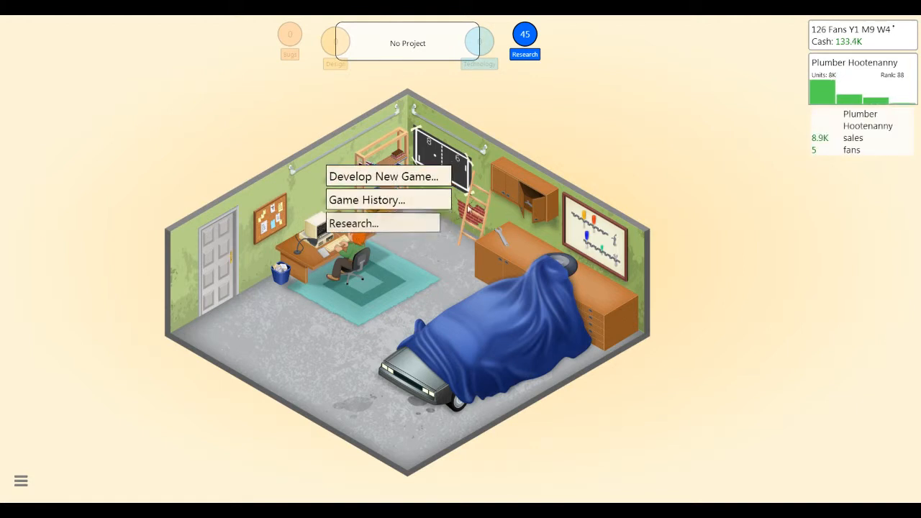
{"action": "mouse_move", "coordinate": [389, 177]}
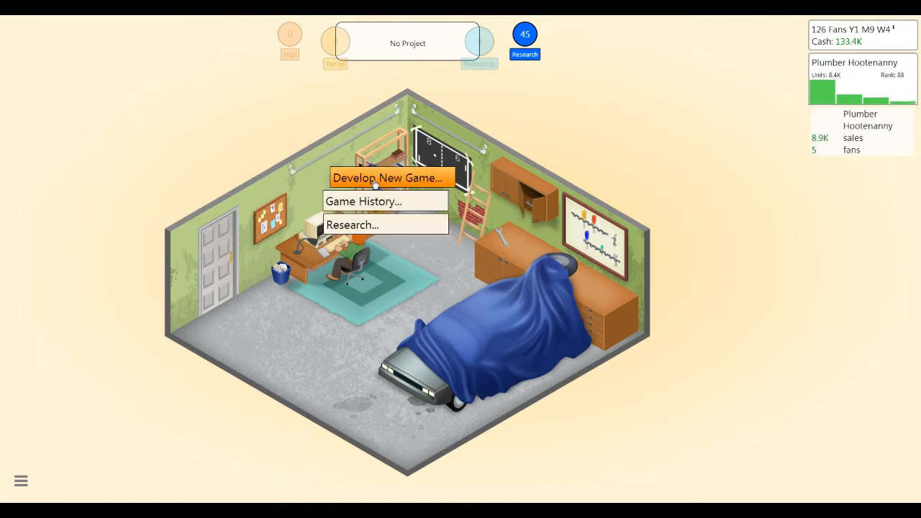
Plan 'Last Dream: Rock Stories' with Sports topic, Simulation genre and PC platform, and begin development.
{"action": "left_click", "coordinate": [391, 178]}
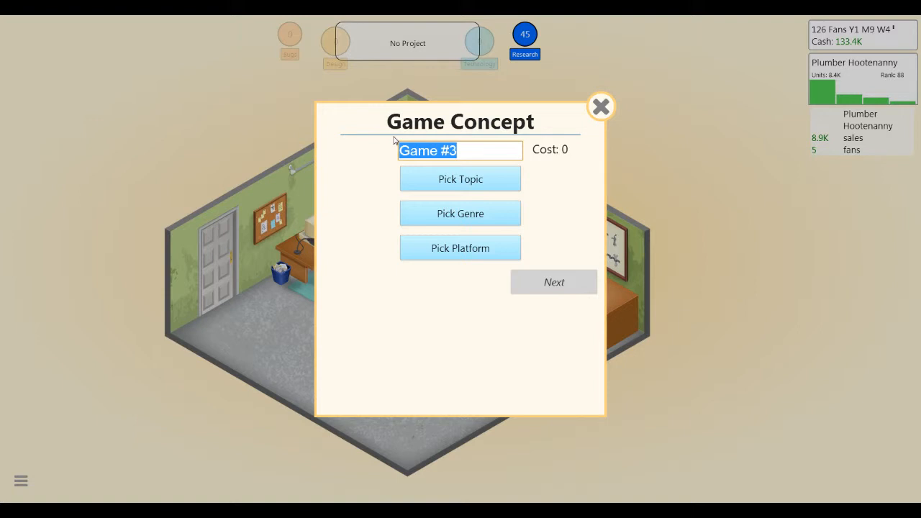
{"action": "type", "text": "Last"}
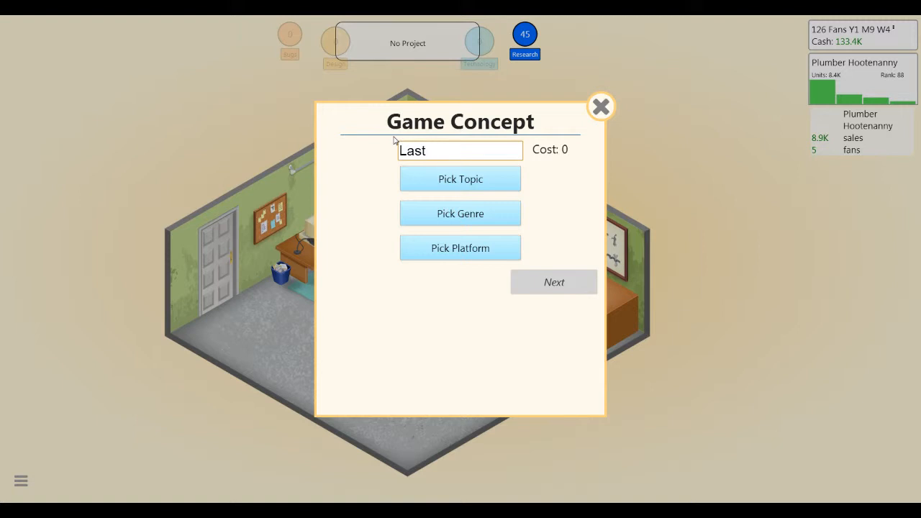
{"action": "left_click", "coordinate": [461, 150]}
{"action": "type", "text": "Dream: Rock Storie"}
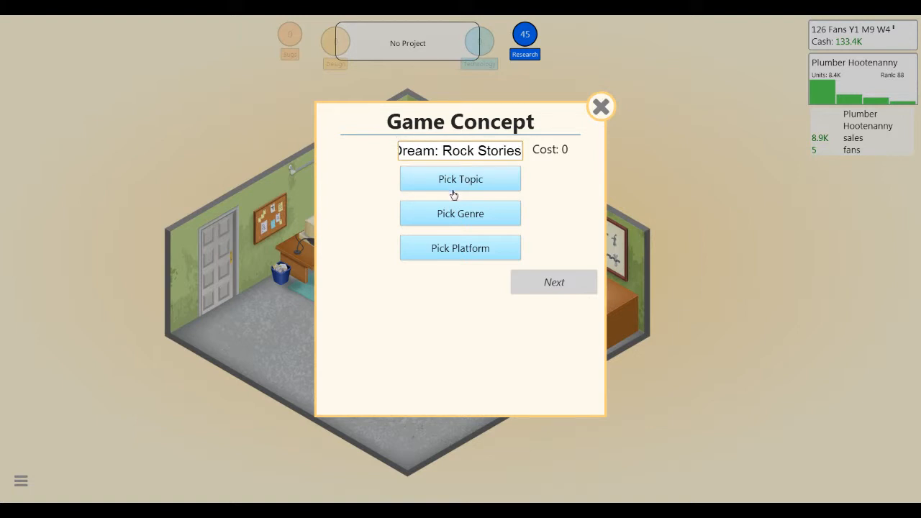
{"action": "left_click", "coordinate": [460, 178]}
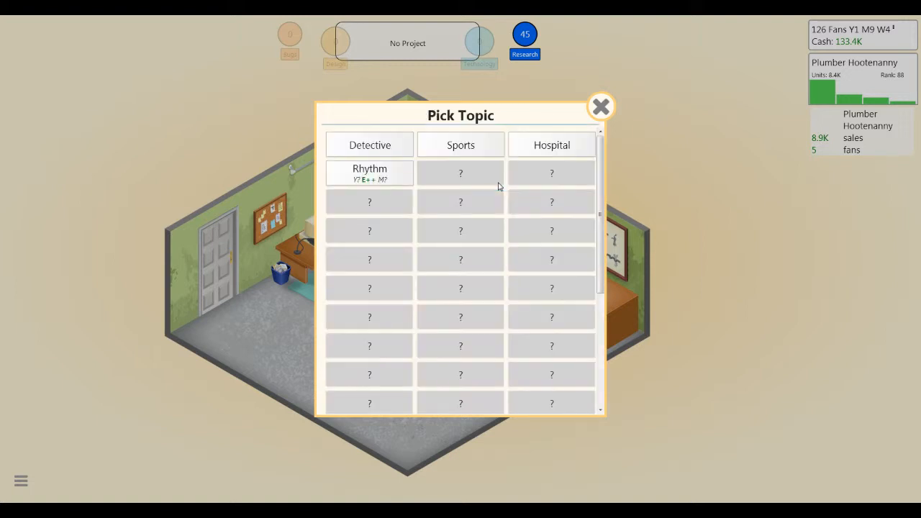
{"action": "mouse_move", "coordinate": [466, 162]}
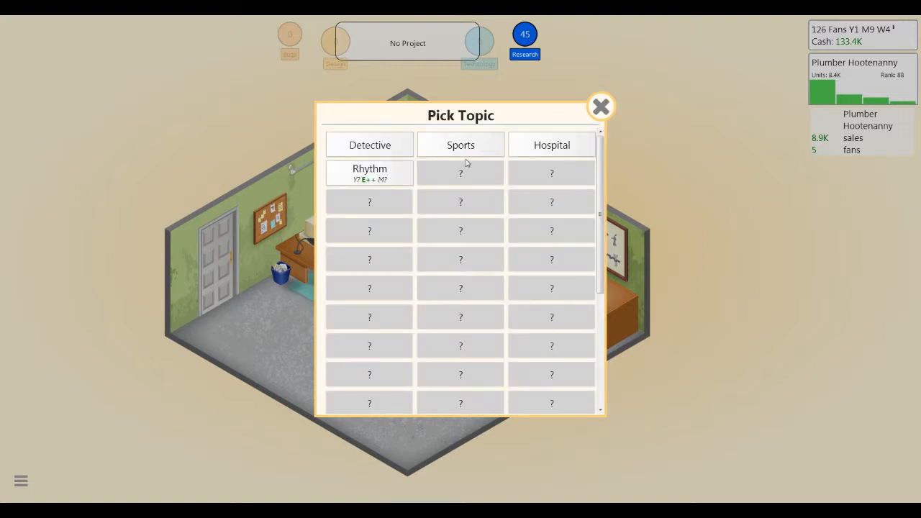
{"action": "mouse_move", "coordinate": [461, 145]}
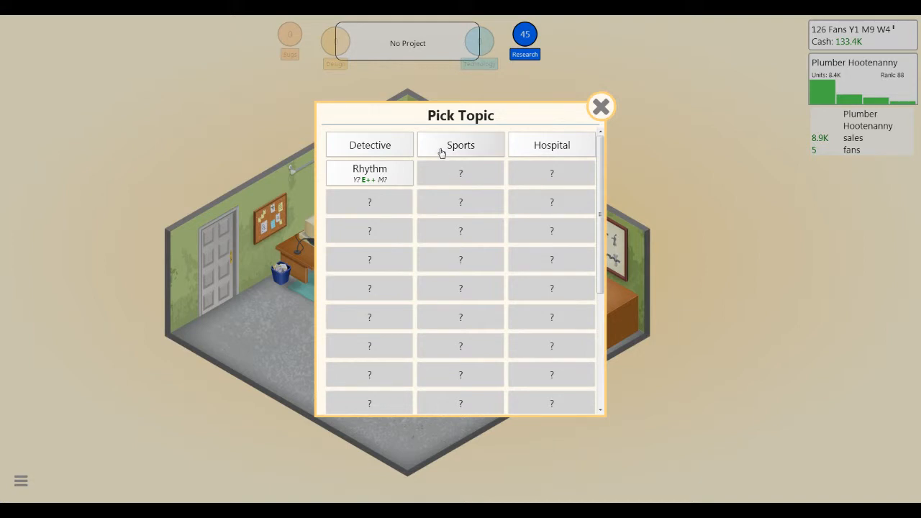
{"action": "left_click", "coordinate": [460, 145]}
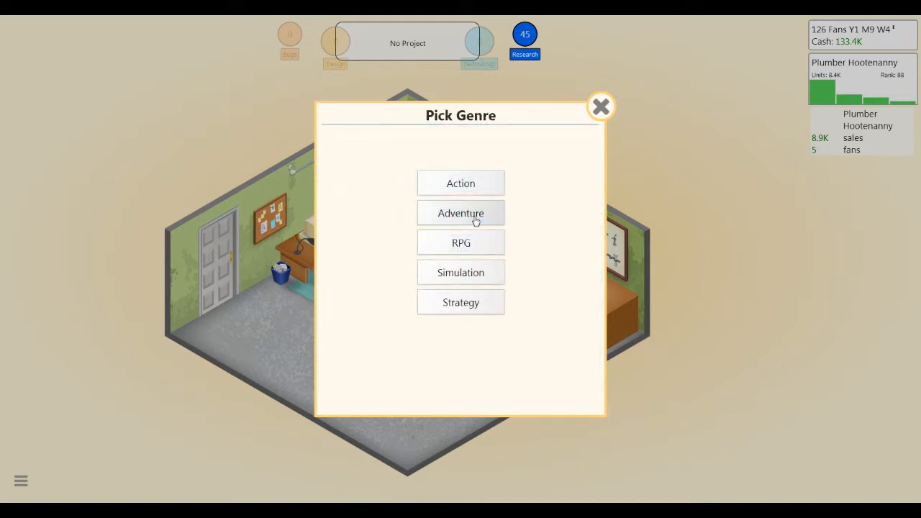
{"action": "mouse_move", "coordinate": [461, 272]}
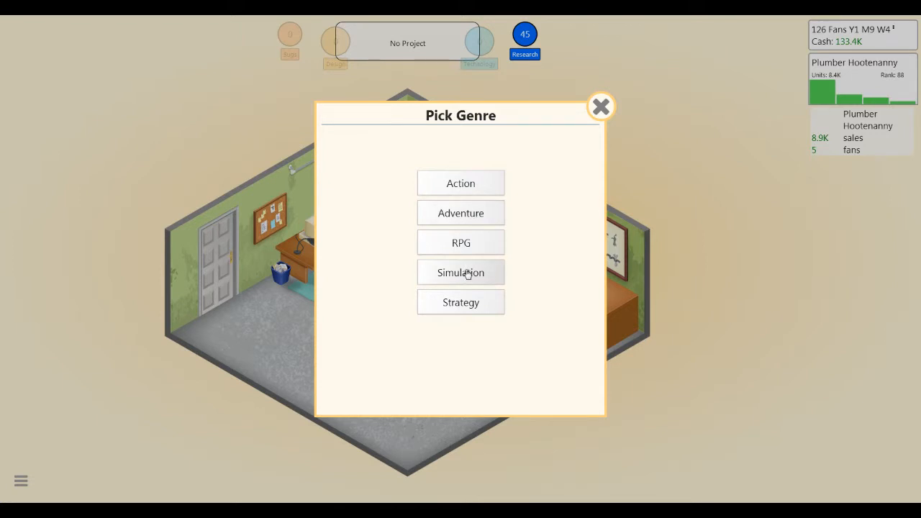
{"action": "left_click", "coordinate": [461, 272]}
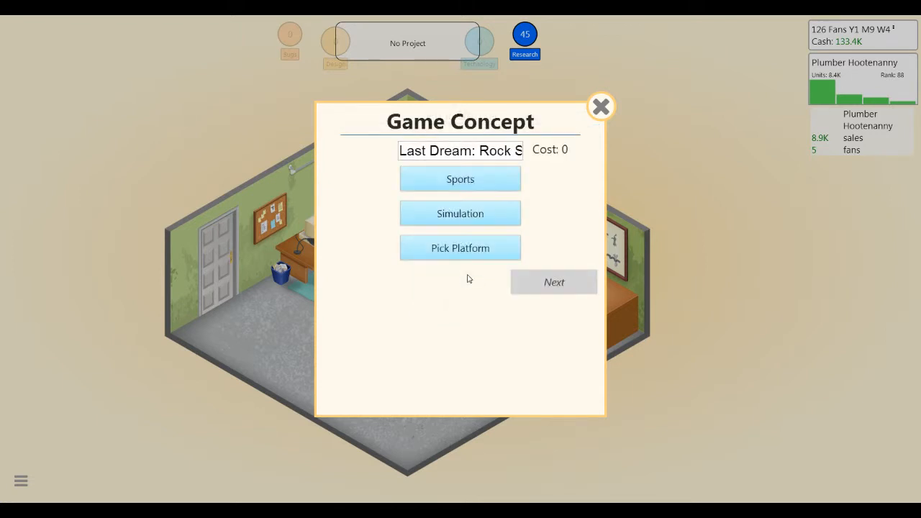
{"action": "left_click", "coordinate": [460, 247]}
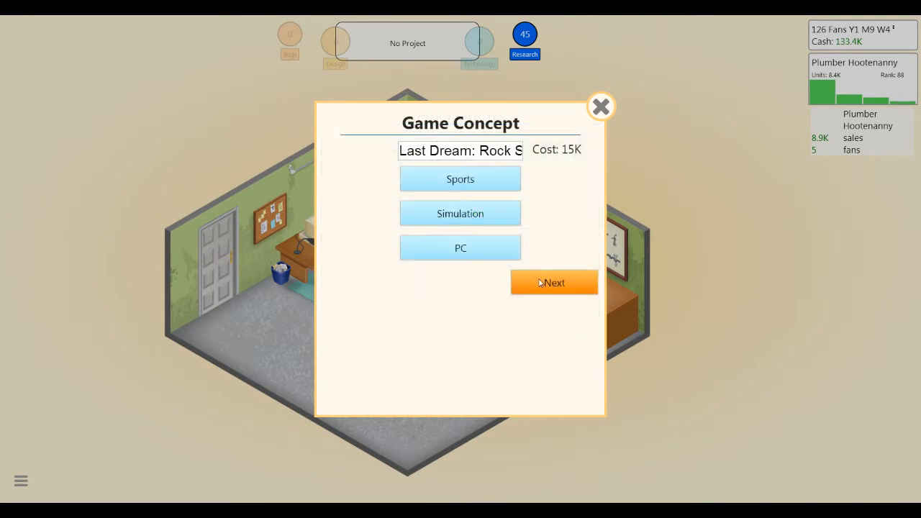
{"action": "left_click", "coordinate": [555, 282]}
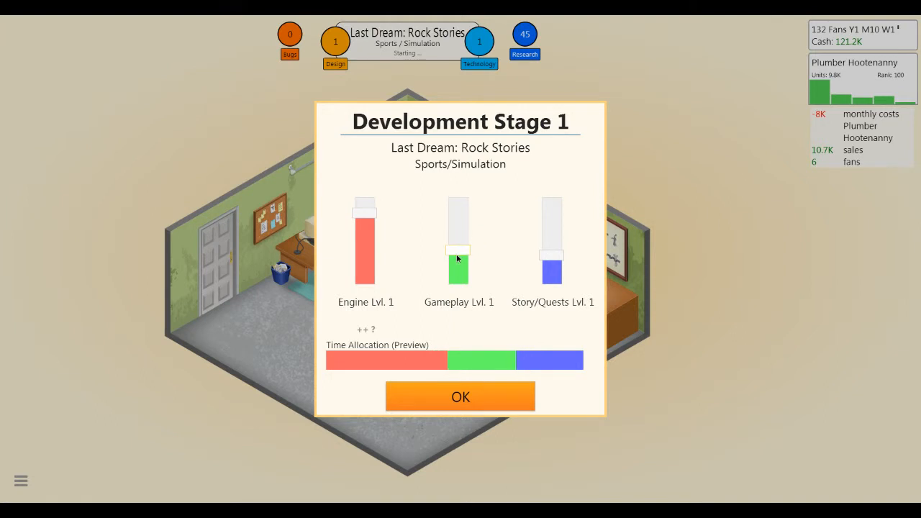
Confirm Stage 1, then Stage 2 favouring Level Design and AI over Dialogues.
{"action": "left_click", "coordinate": [460, 397]}
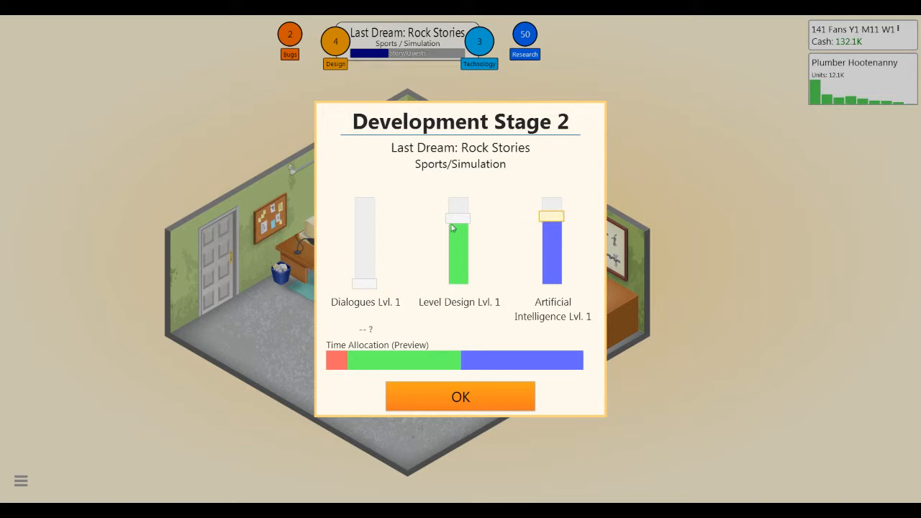
{"action": "left_click", "coordinate": [459, 396]}
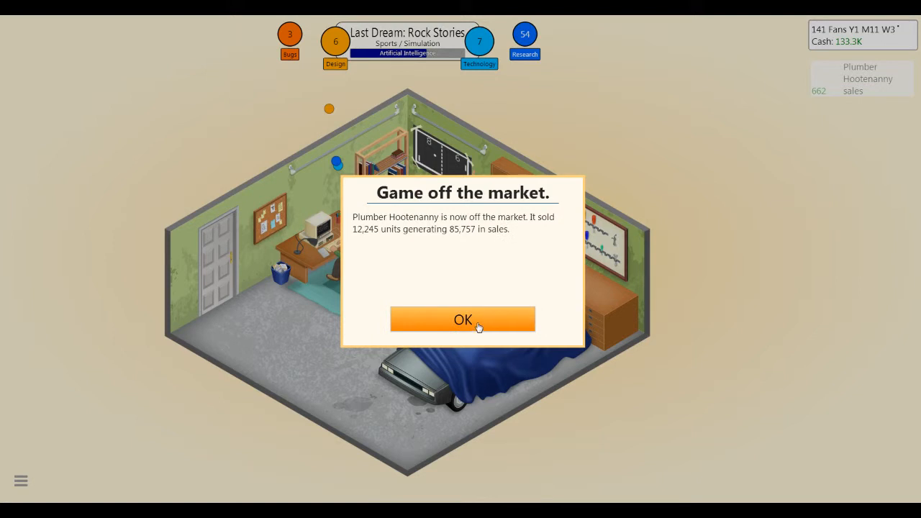
{"action": "mouse_move", "coordinate": [477, 323]}
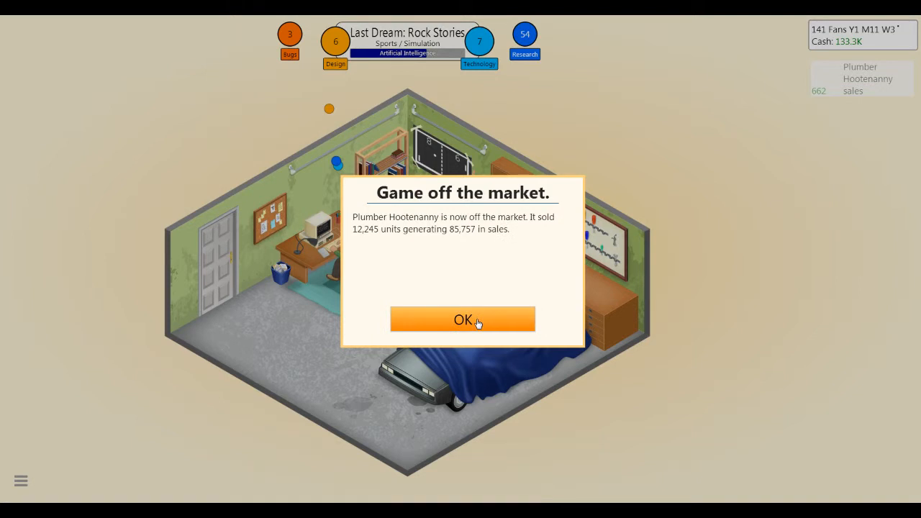
Dismiss the Plumber Hootenanny off-market notice and the TES announcement news.
{"action": "left_click", "coordinate": [462, 320]}
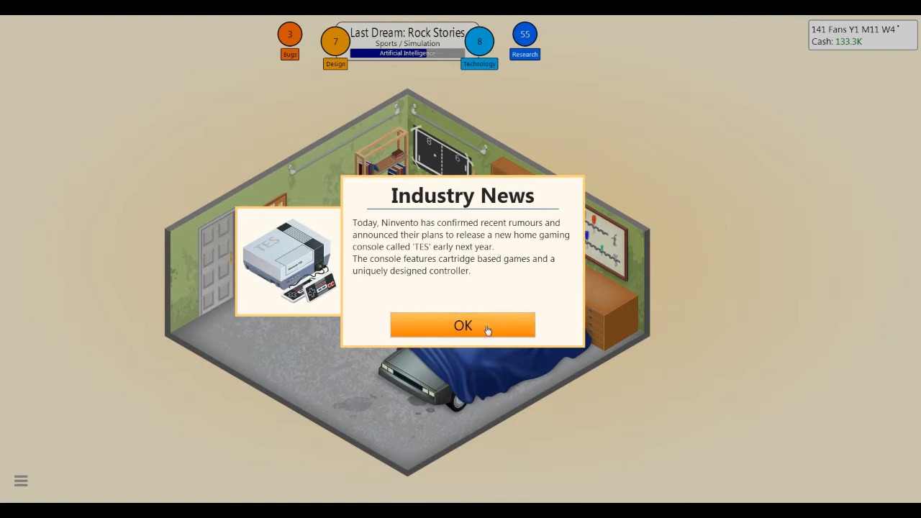
{"action": "left_click", "coordinate": [463, 326]}
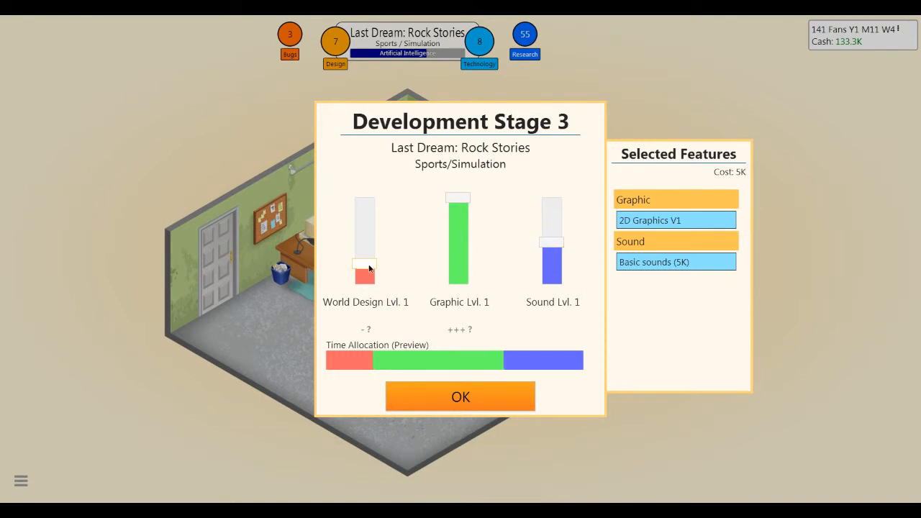
Confirm the Stage 3 allocation so Last Dream finishes with 12 design and 12 technology.
{"action": "left_click", "coordinate": [460, 396]}
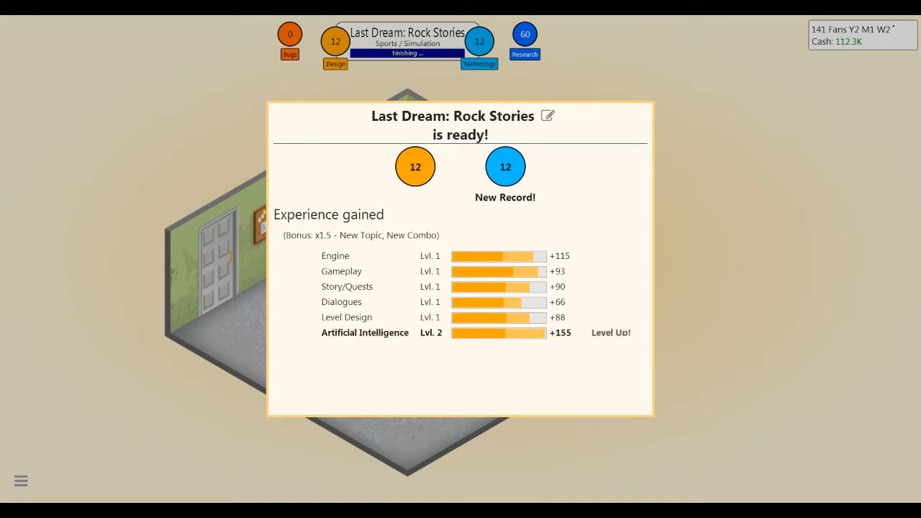
Release the finished Last Dream: Rock Stories and close its 7, 8, 8, 7 reviews.
{"action": "scroll", "scroll_direction": "down", "scroll_amount": 3}
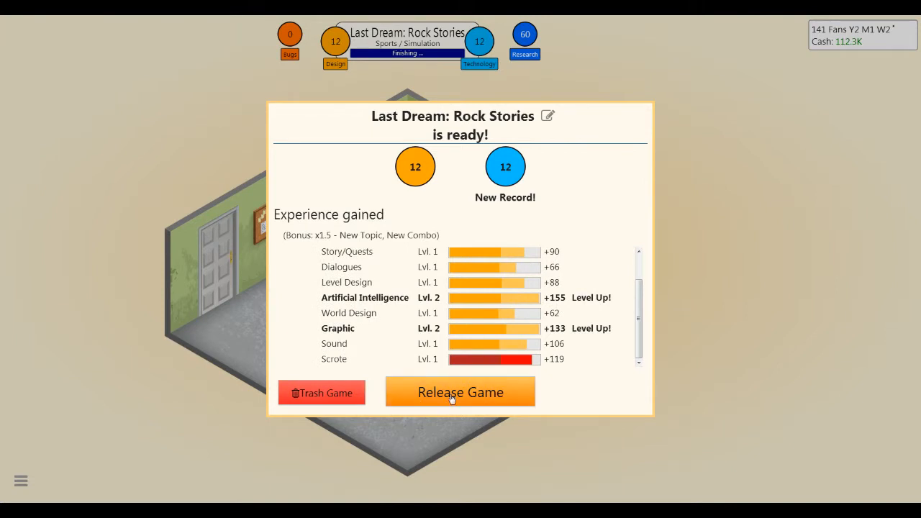
{"action": "left_click", "coordinate": [460, 392]}
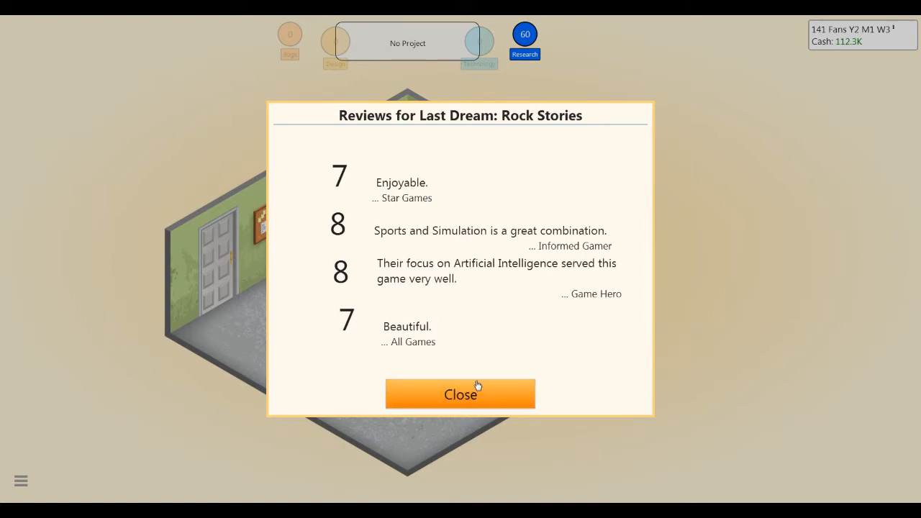
{"action": "left_click", "coordinate": [460, 394]}
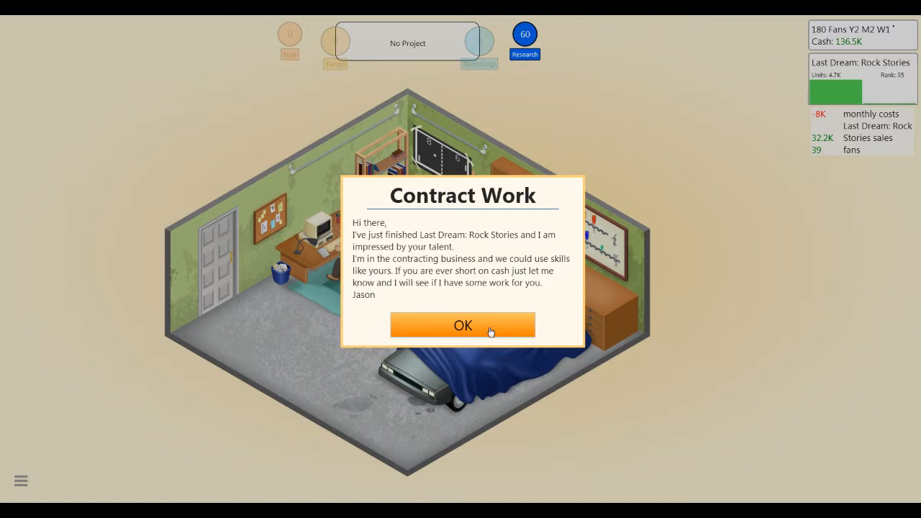
Dismiss the contract work message, research custom engine creation, and close the TES release news.
{"action": "left_click", "coordinate": [463, 325]}
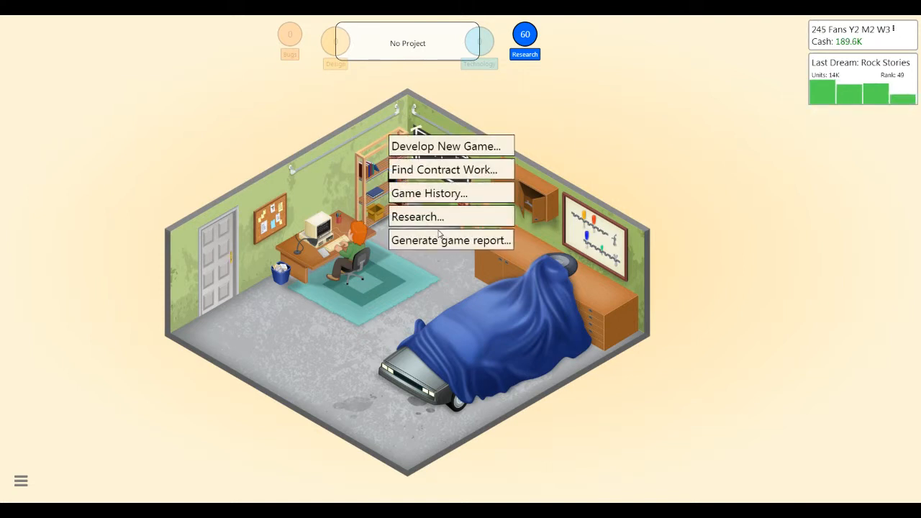
{"action": "mouse_move", "coordinate": [442, 217]}
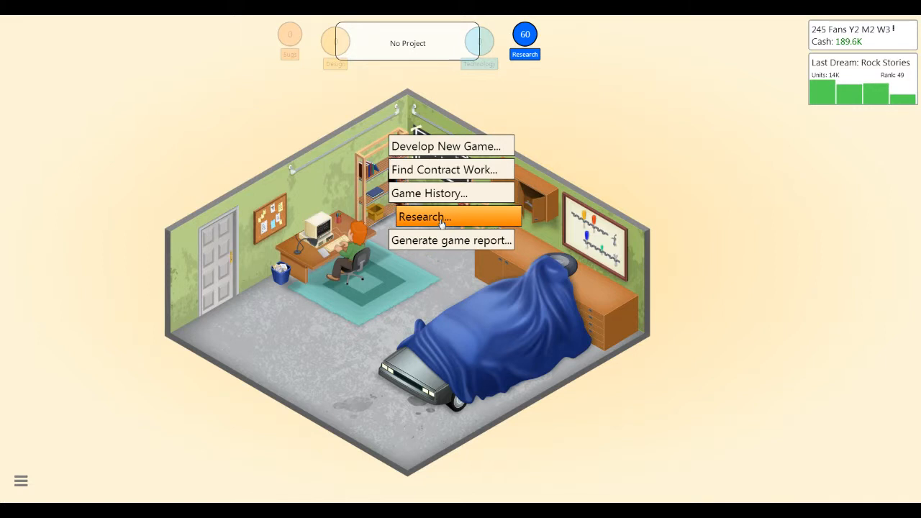
{"action": "left_click", "coordinate": [442, 217]}
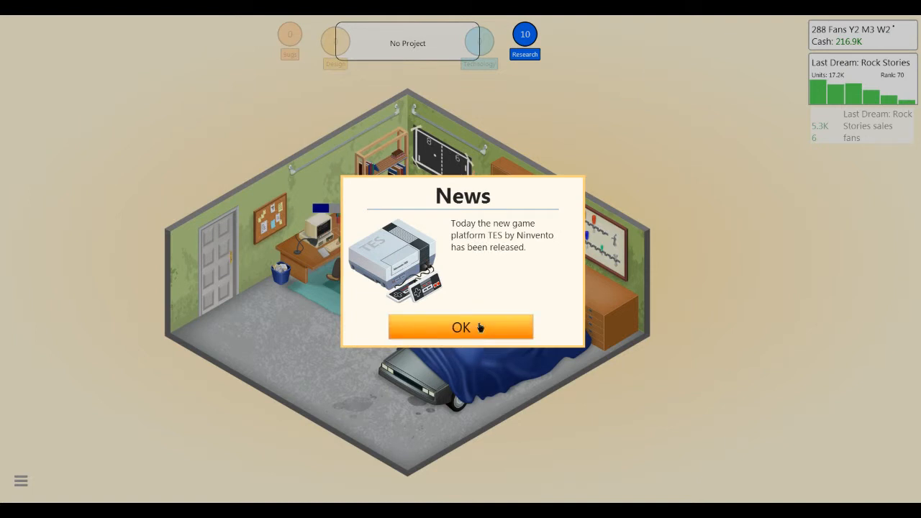
{"action": "left_click", "coordinate": [461, 327]}
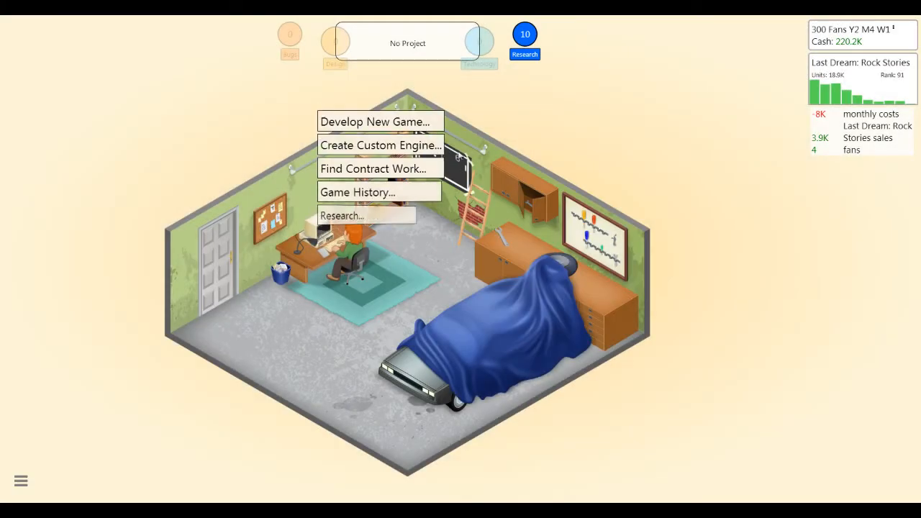
Name a custom engine 'Red Rocket GE', add Savegame, and start building it.
{"action": "left_click", "coordinate": [380, 145]}
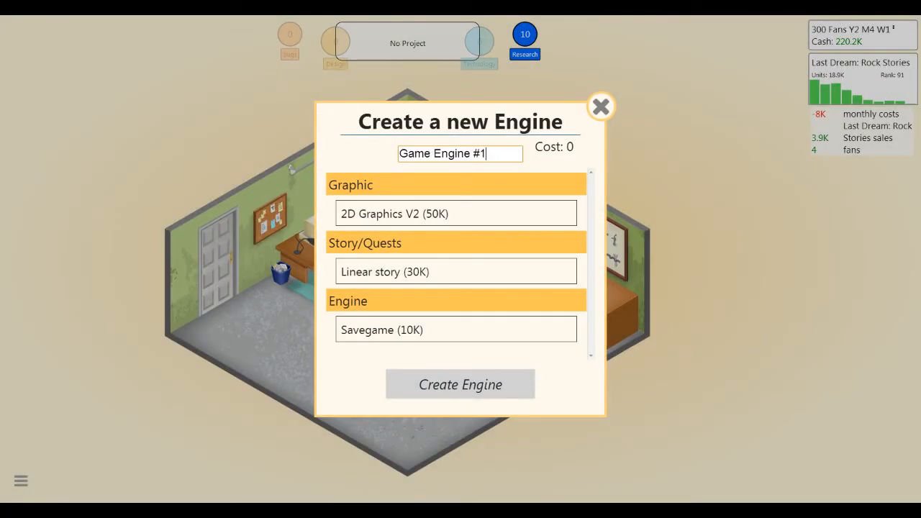
{"action": "triple_click", "coordinate": [460, 153]}
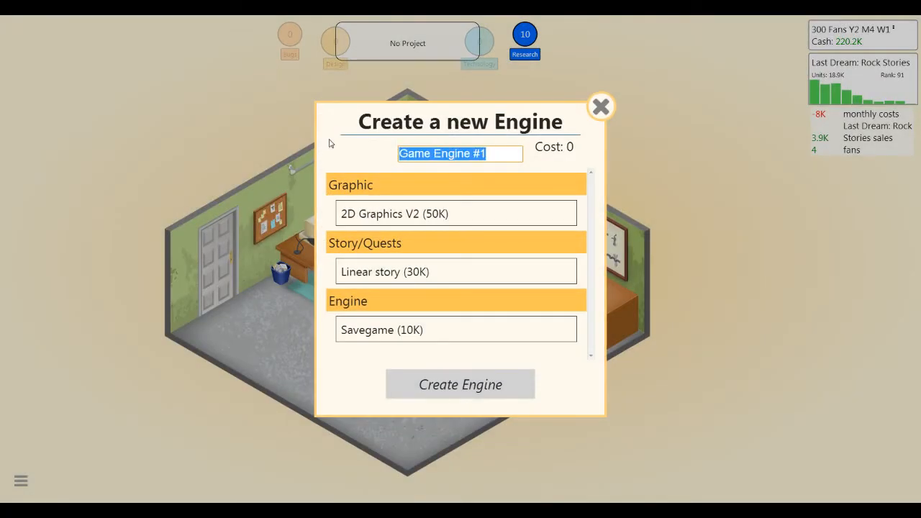
{"action": "type", "text": "Red Rocket GE"}
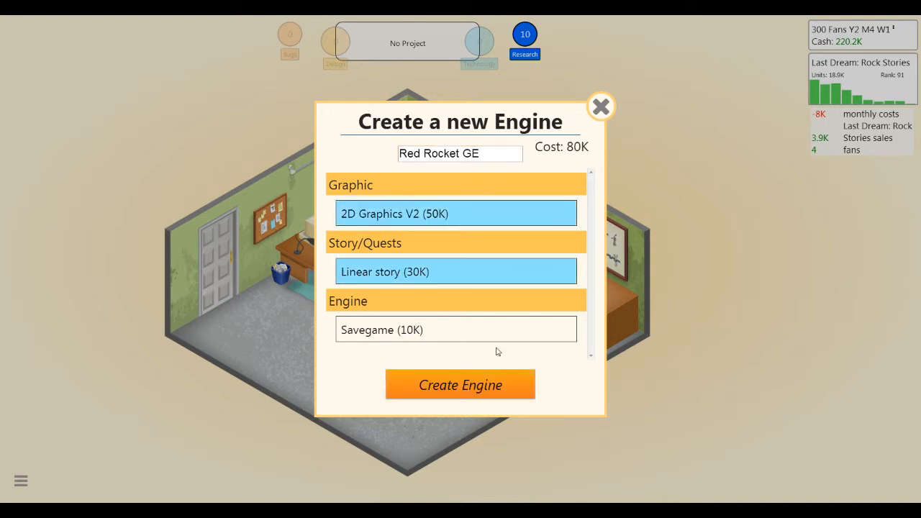
{"action": "left_click", "coordinate": [456, 329]}
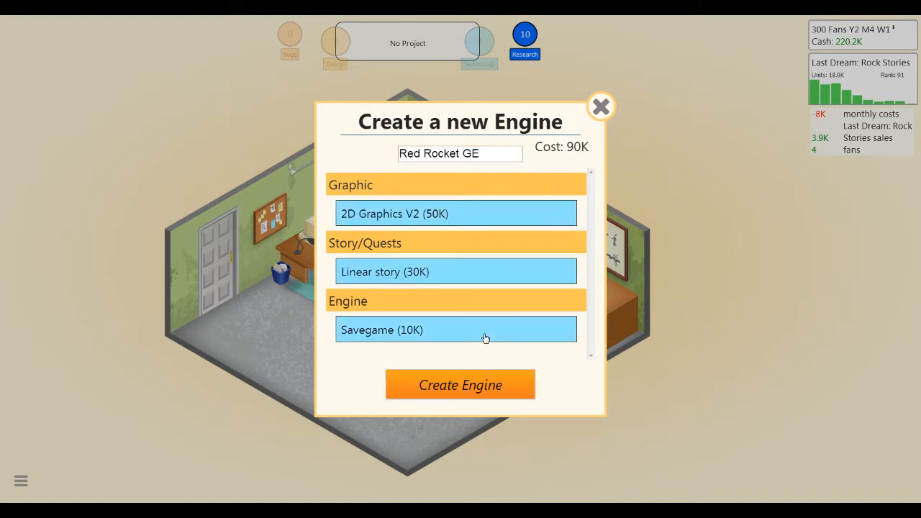
{"action": "left_click", "coordinate": [460, 384]}
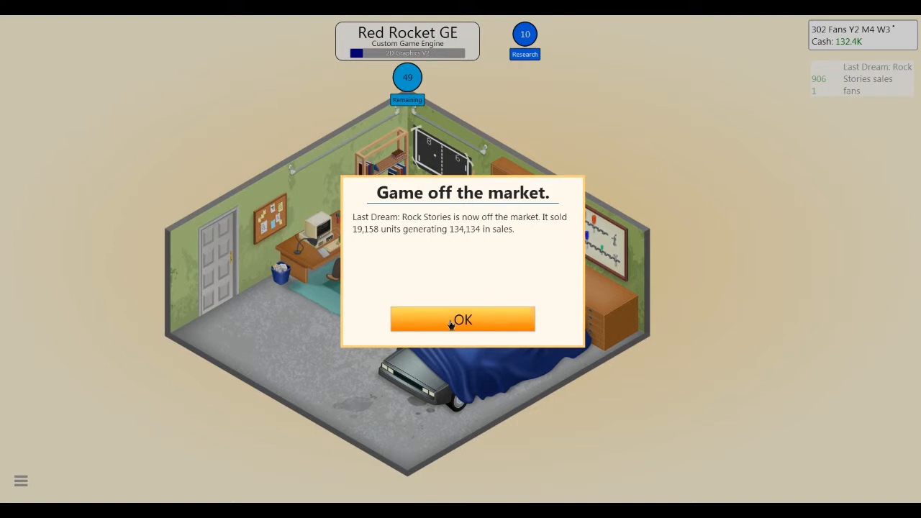
Dismiss the Last Dream: Rock Stories off-market notice while the engine builds.
{"action": "left_click", "coordinate": [462, 319]}
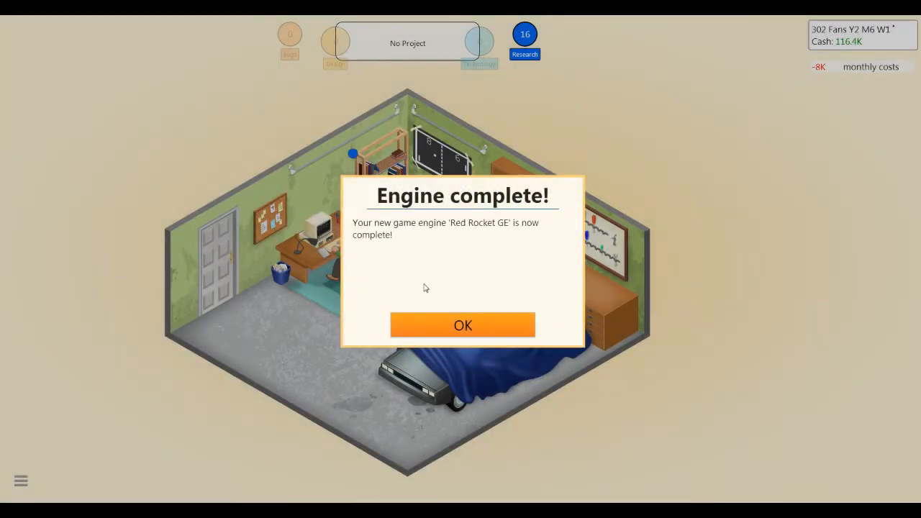
Dismiss the engine-complete notice, then research Time Travel and confirm its completion.
{"action": "left_click", "coordinate": [463, 324]}
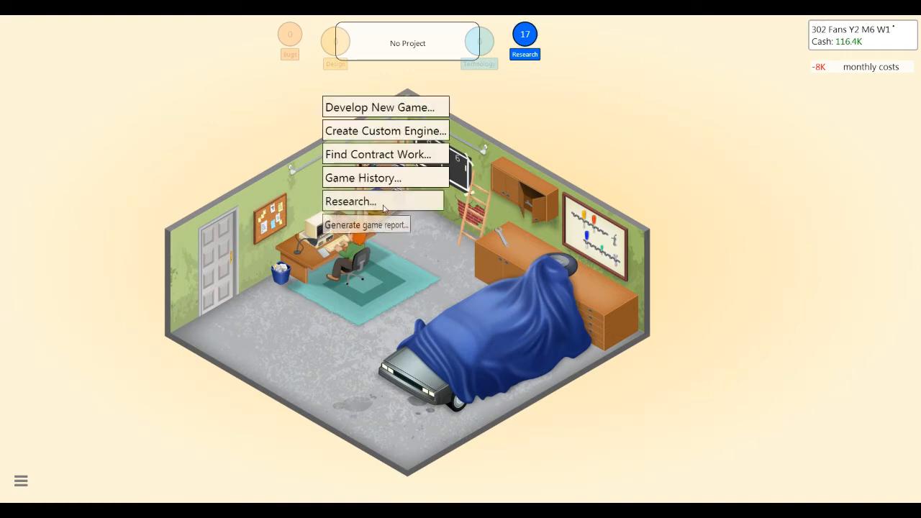
{"action": "left_click", "coordinate": [350, 201]}
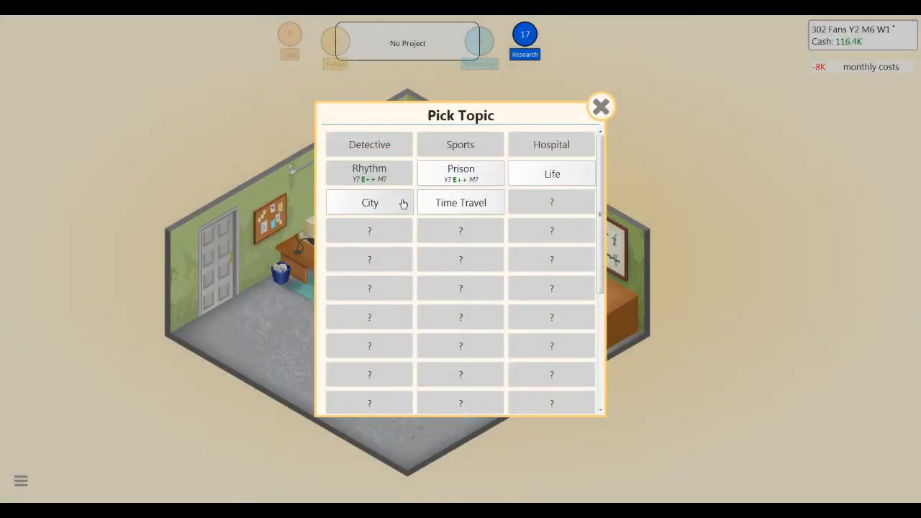
{"action": "mouse_move", "coordinate": [433, 209]}
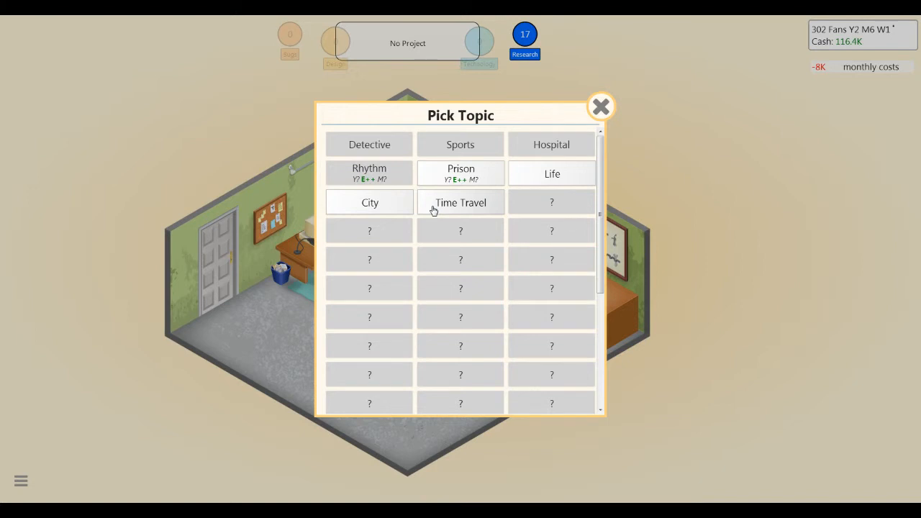
{"action": "left_click", "coordinate": [460, 203]}
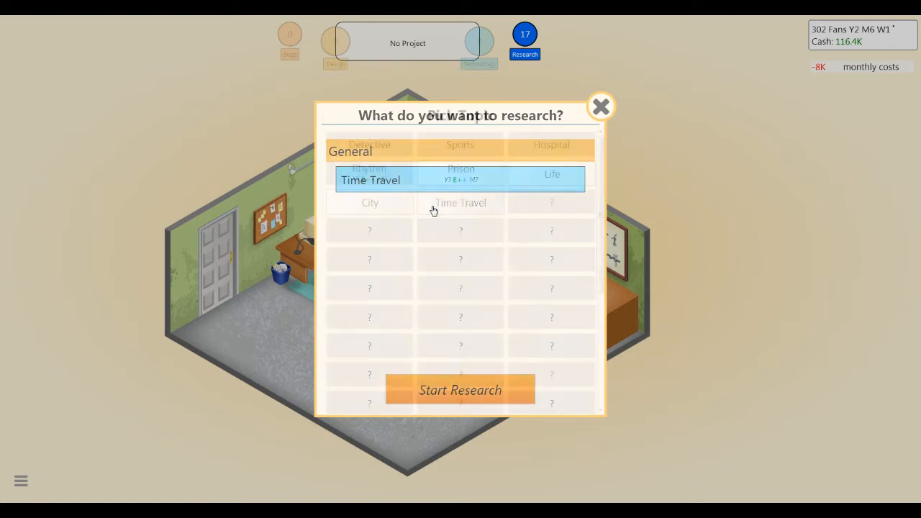
{"action": "left_click", "coordinate": [460, 389]}
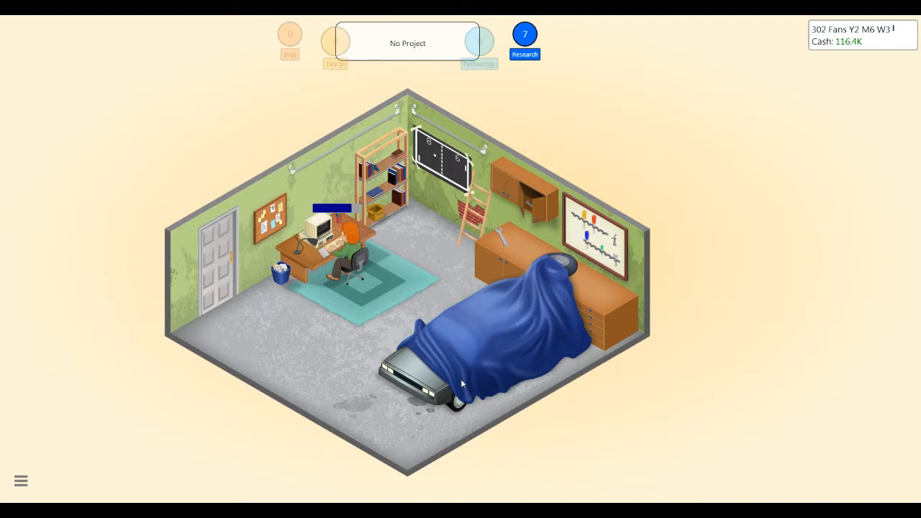
{"action": "mouse_move", "coordinate": [394, 381]}
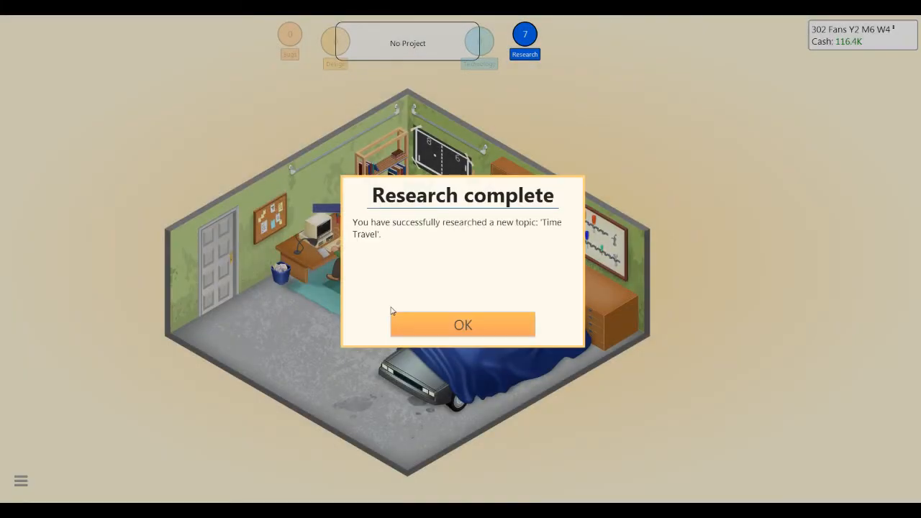
{"action": "left_click", "coordinate": [463, 324]}
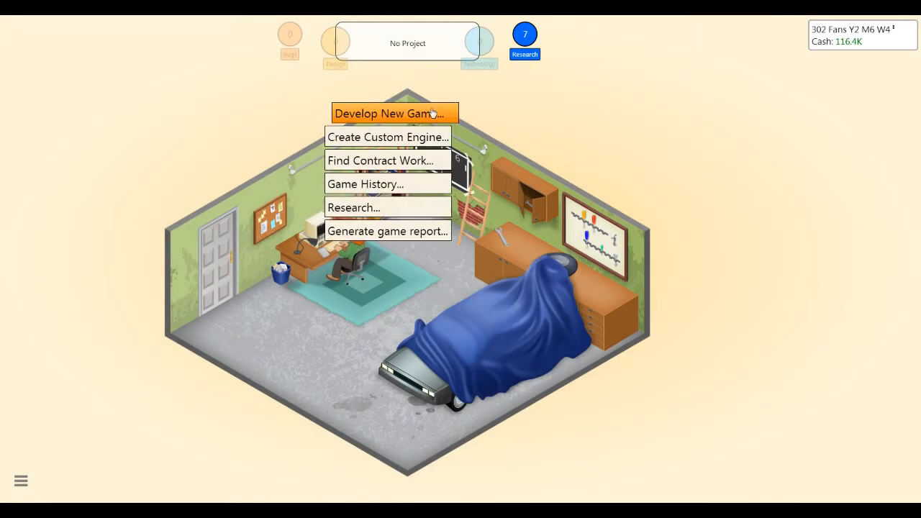
Set up 'Lisalikes' as a Time Travel Adventure for G64 using Red Rocket GE.
{"action": "left_click", "coordinate": [392, 113]}
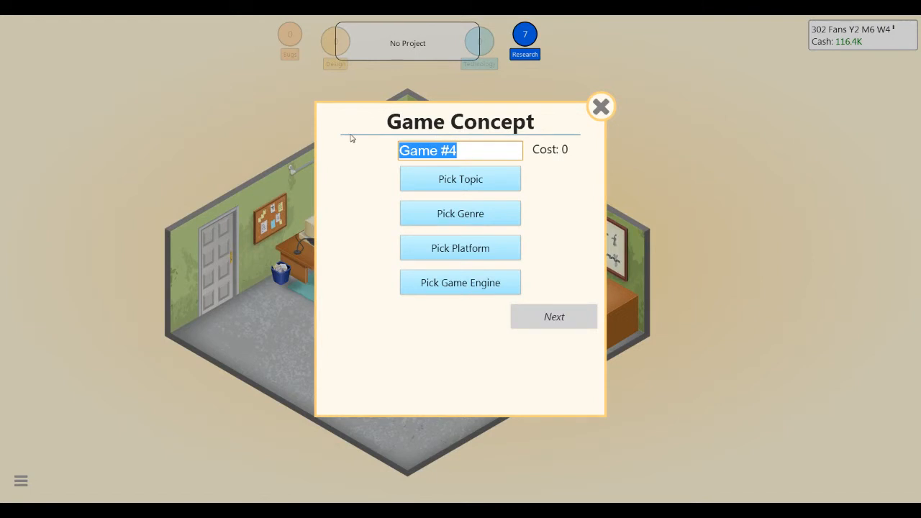
{"action": "type", "text": "LisalikesTwitch"}
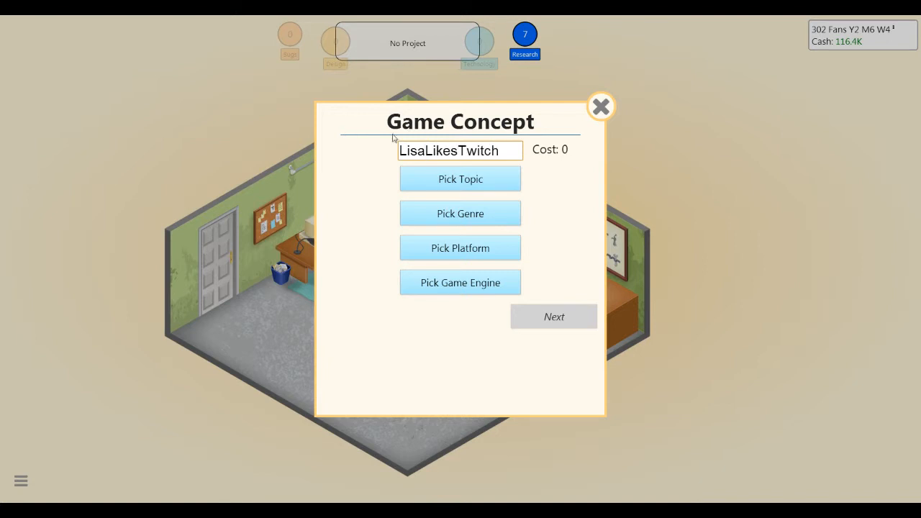
{"action": "left_click", "coordinate": [460, 213]}
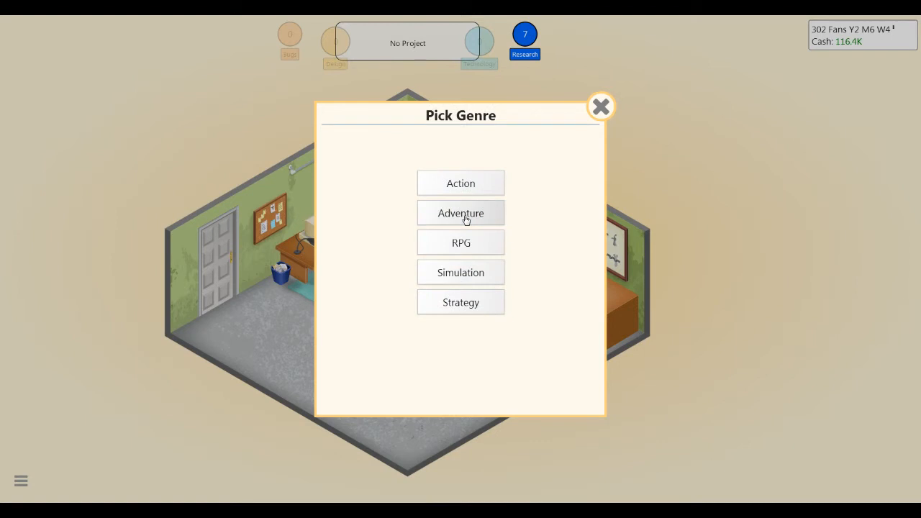
{"action": "left_click", "coordinate": [460, 213]}
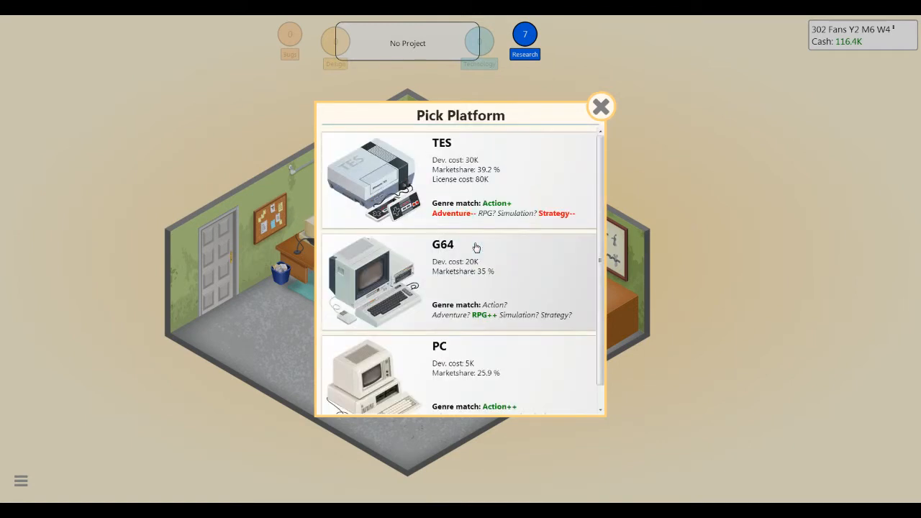
{"action": "mouse_move", "coordinate": [475, 195]}
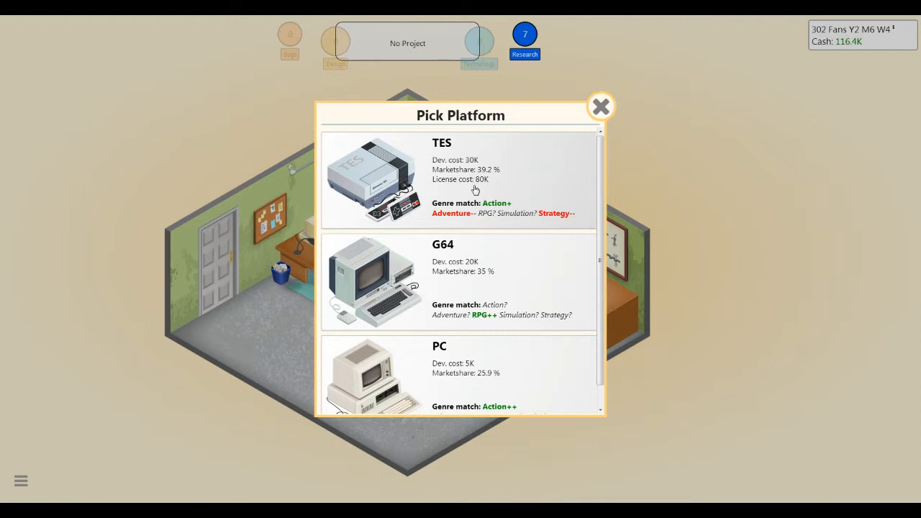
{"action": "mouse_move", "coordinate": [522, 195]}
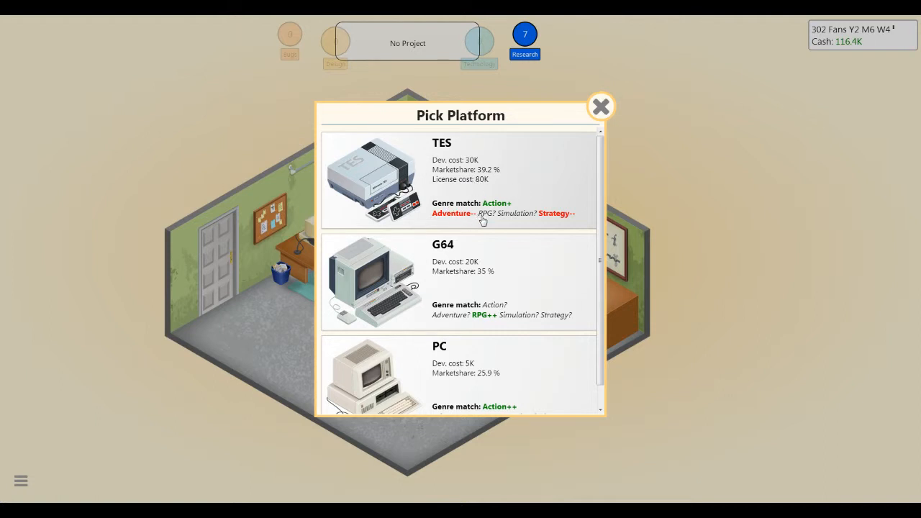
{"action": "mouse_move", "coordinate": [455, 190]}
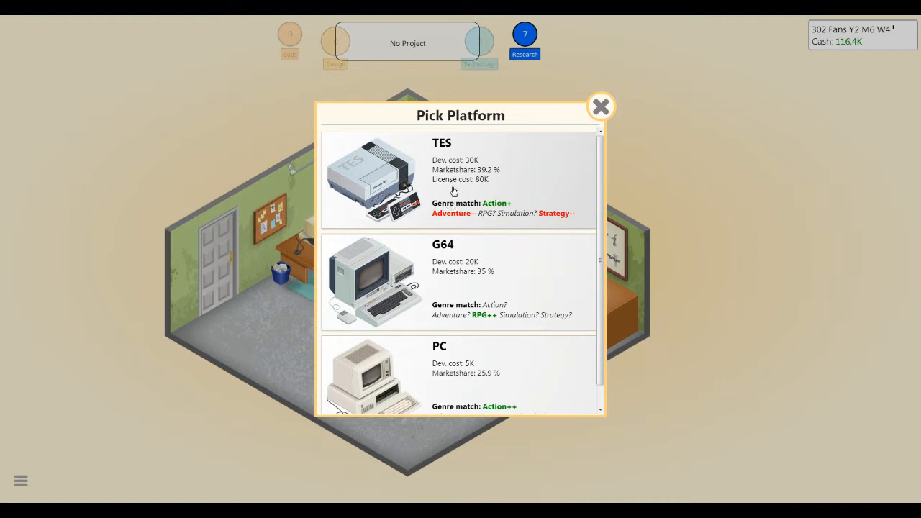
{"action": "mouse_move", "coordinate": [461, 179]}
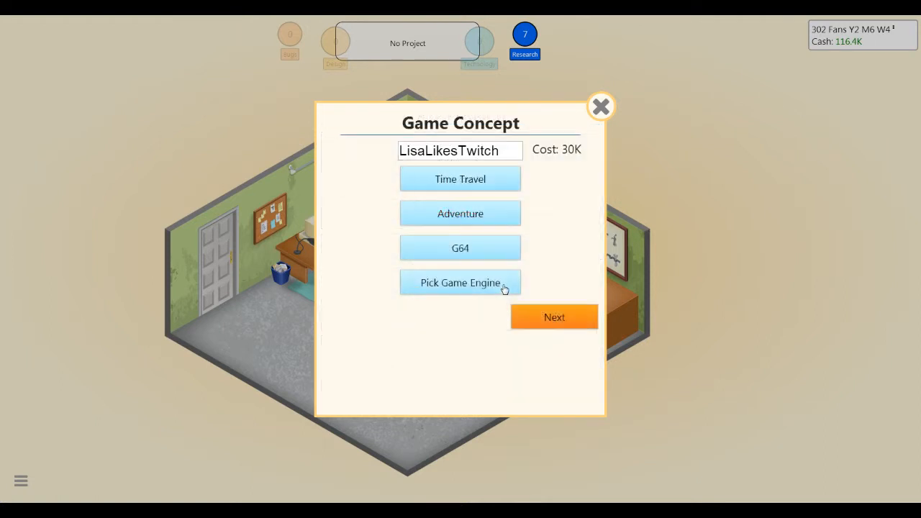
{"action": "left_click", "coordinate": [460, 282]}
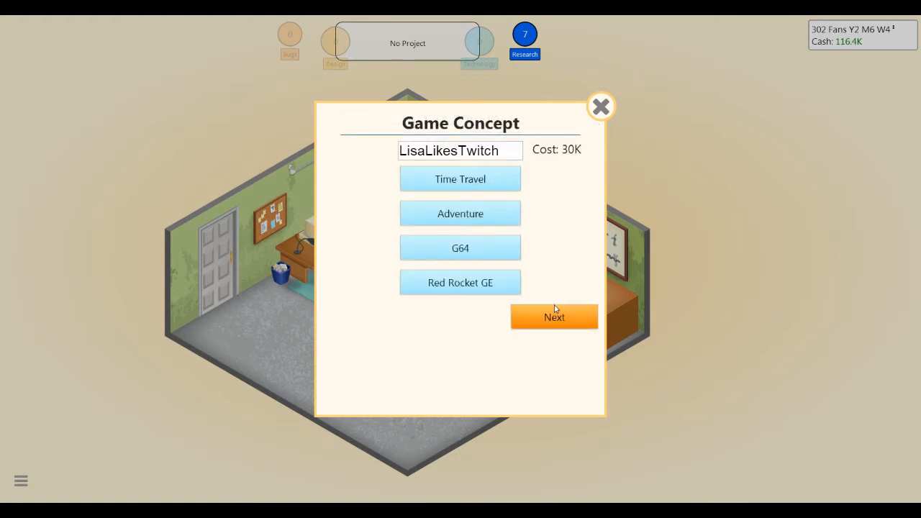
{"action": "left_click", "coordinate": [554, 316]}
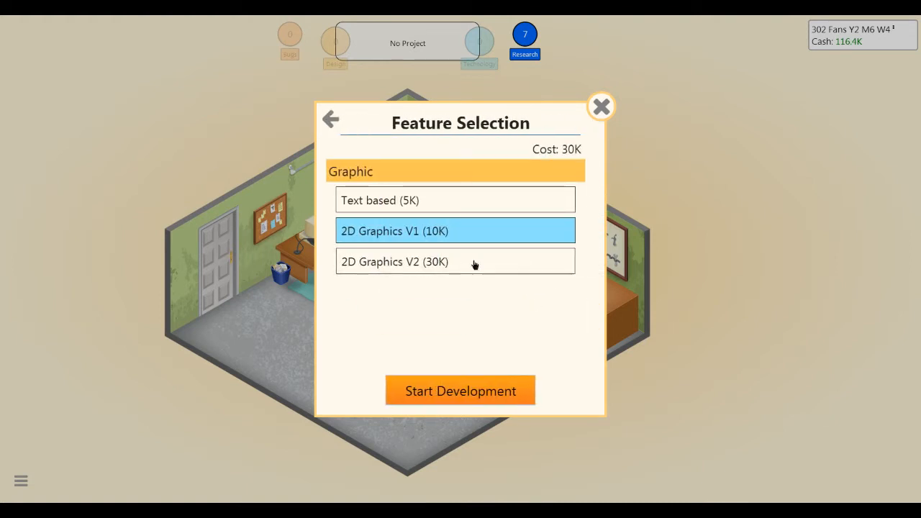
Confirm all three development stages, shifting Stage 2 time toward Level Design.
{"action": "left_click", "coordinate": [460, 391]}
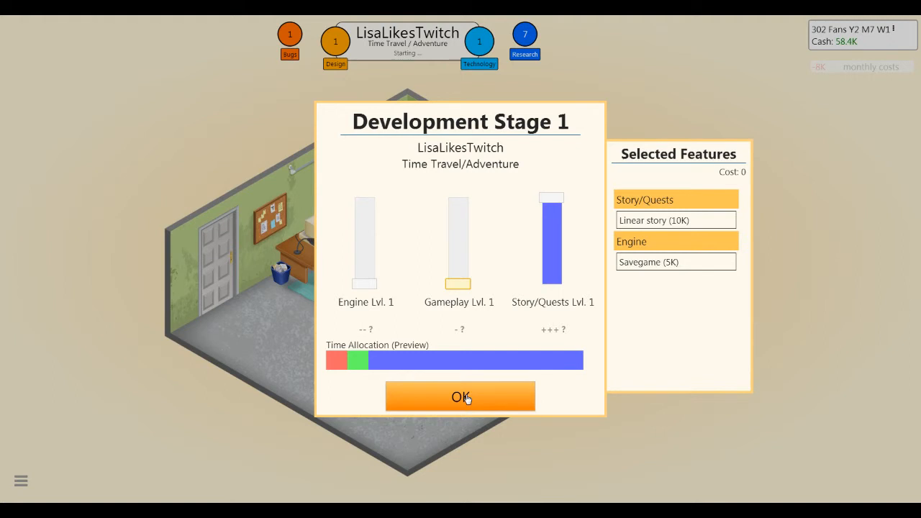
{"action": "left_click", "coordinate": [460, 397]}
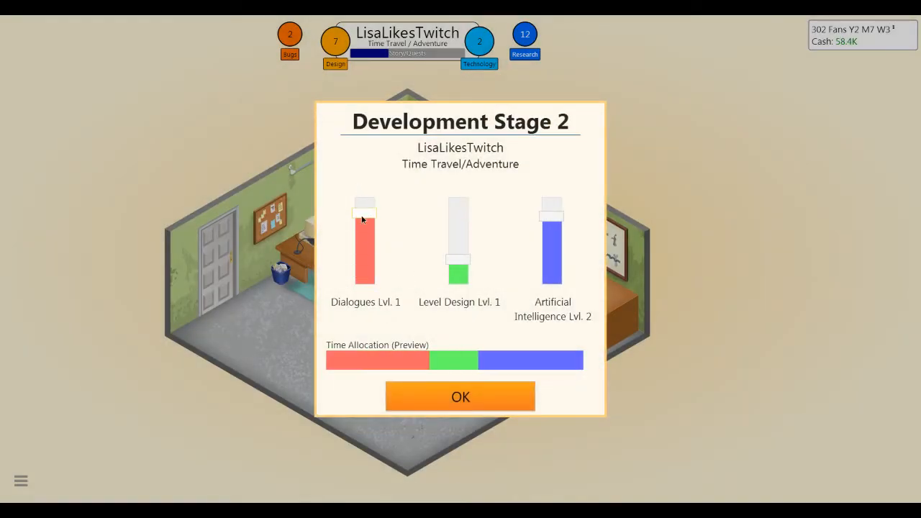
{"action": "left_click_drag", "start_coordinate": [552, 209], "coordinate": [552, 241]}
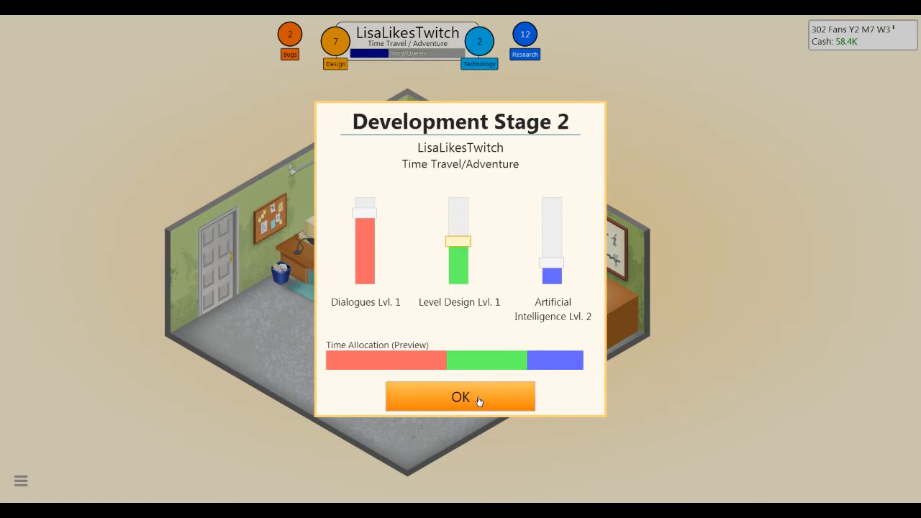
{"action": "left_click", "coordinate": [460, 396]}
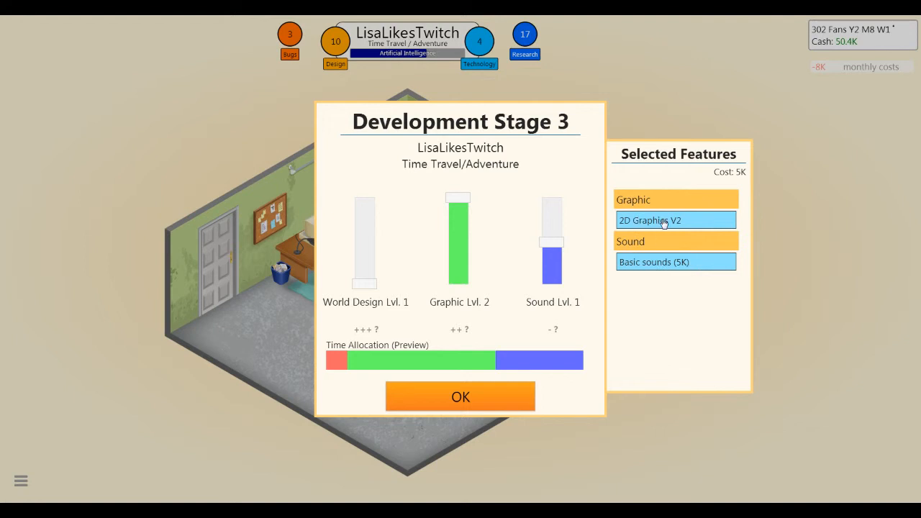
{"action": "mouse_move", "coordinate": [361, 300]}
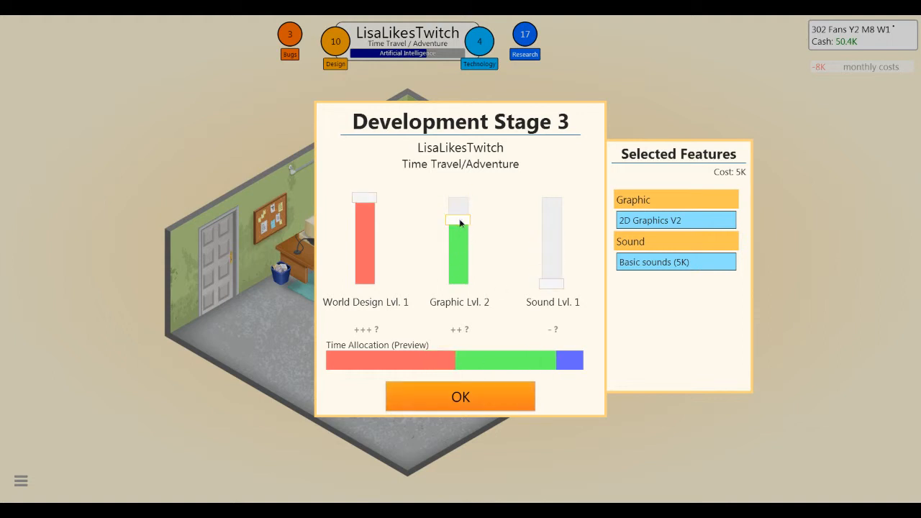
{"action": "left_click", "coordinate": [459, 397]}
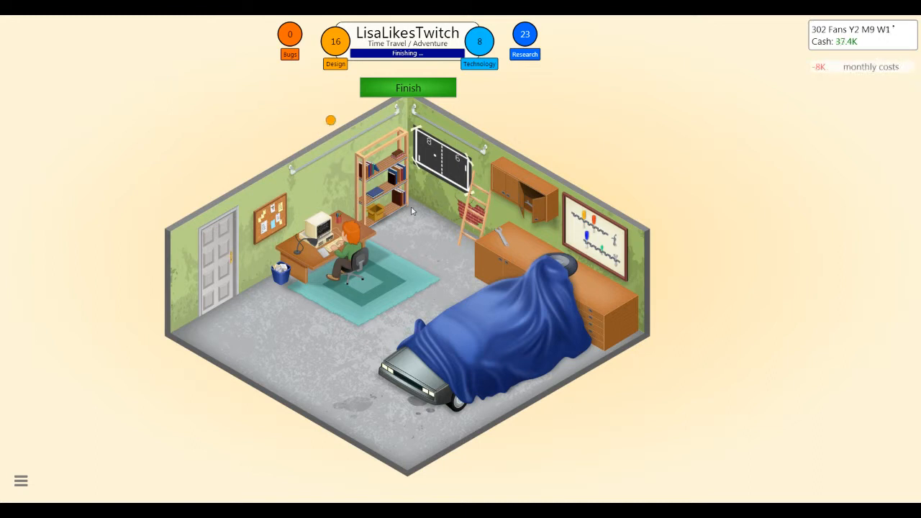
Release LisaLikesTwitch, dismiss the research notice, and close its four reviews of 8.
{"action": "left_click", "coordinate": [408, 87]}
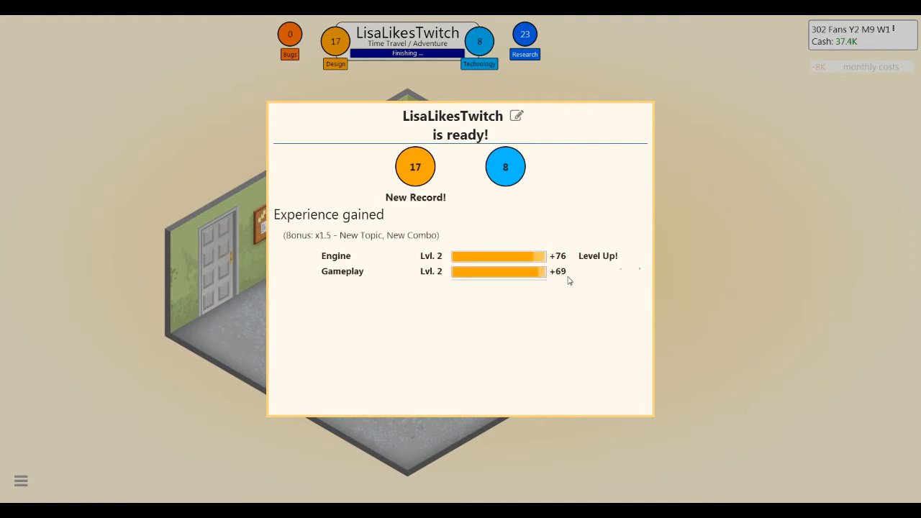
{"action": "scroll", "scroll_direction": "down", "scroll_amount": 3}
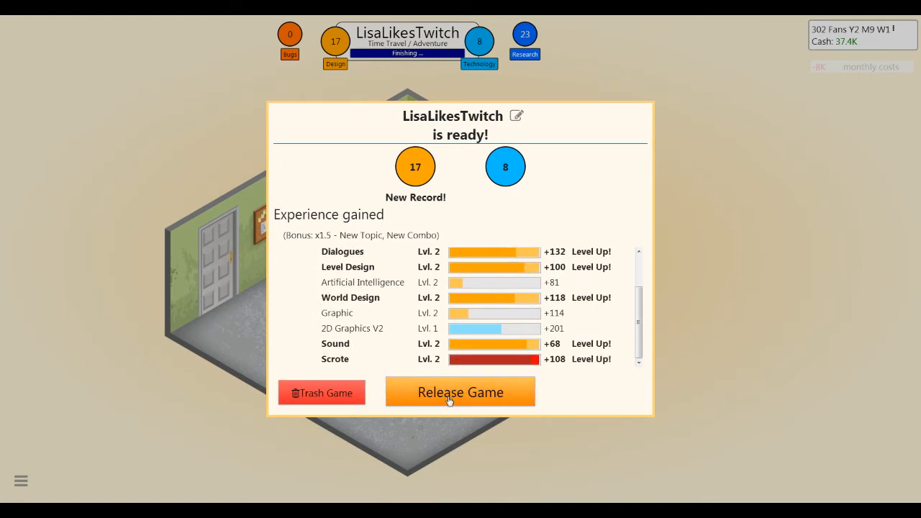
{"action": "left_click", "coordinate": [460, 393]}
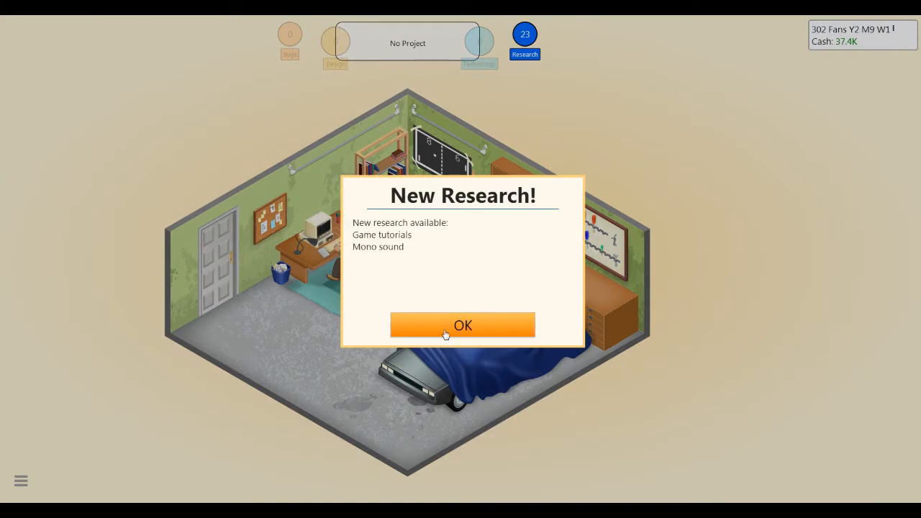
{"action": "left_click", "coordinate": [463, 325]}
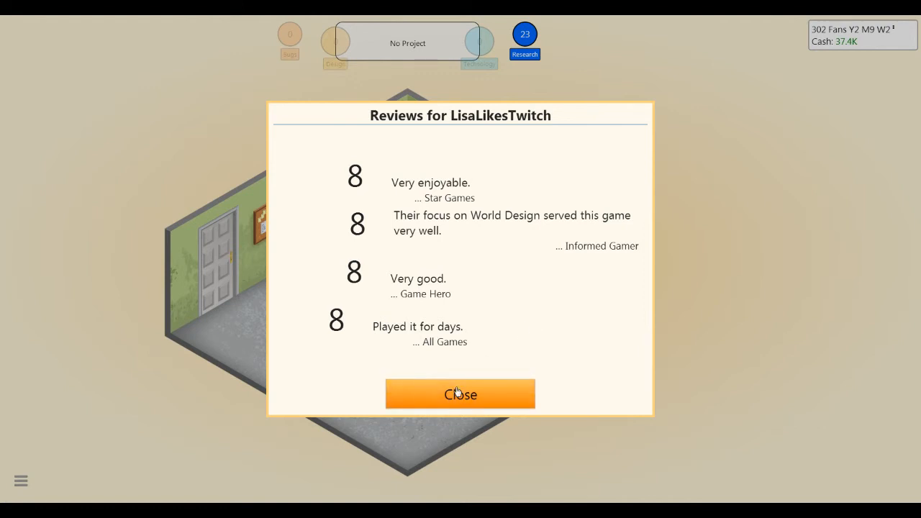
{"action": "left_click", "coordinate": [460, 393]}
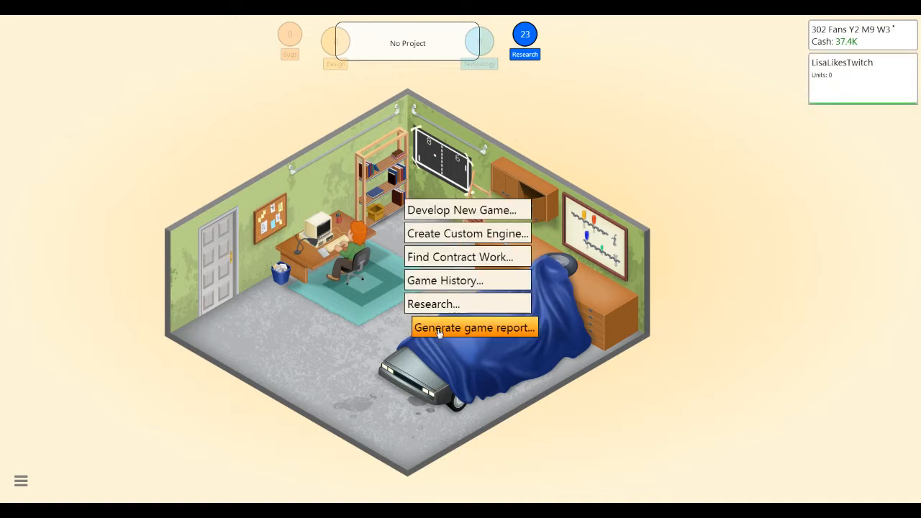
Generate LisaLikesTwitch's report, skipping industry news, confirming Time Travel/Adventure works great.
{"action": "left_click", "coordinate": [474, 327]}
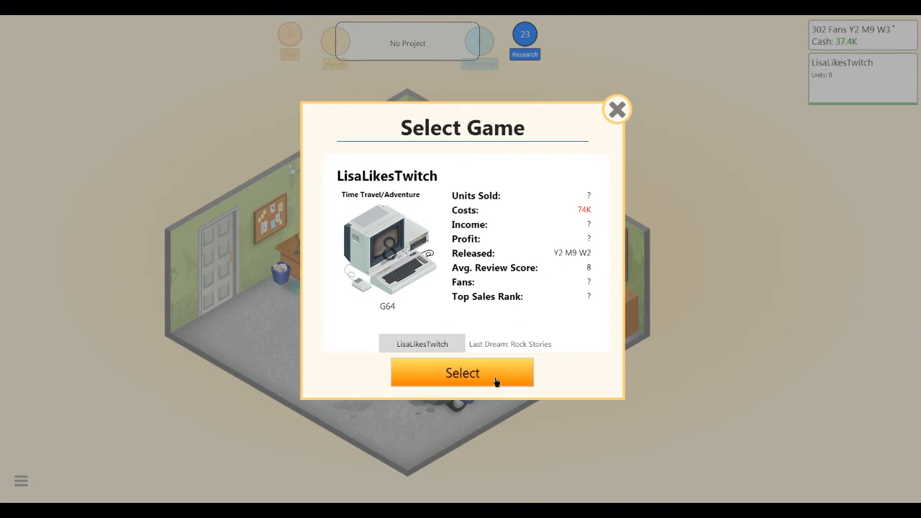
{"action": "left_click", "coordinate": [462, 373]}
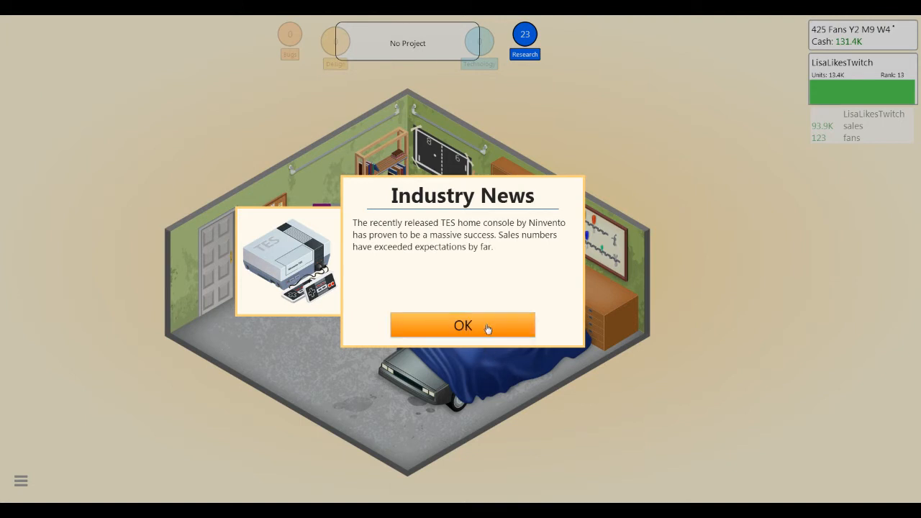
{"action": "left_click", "coordinate": [463, 325]}
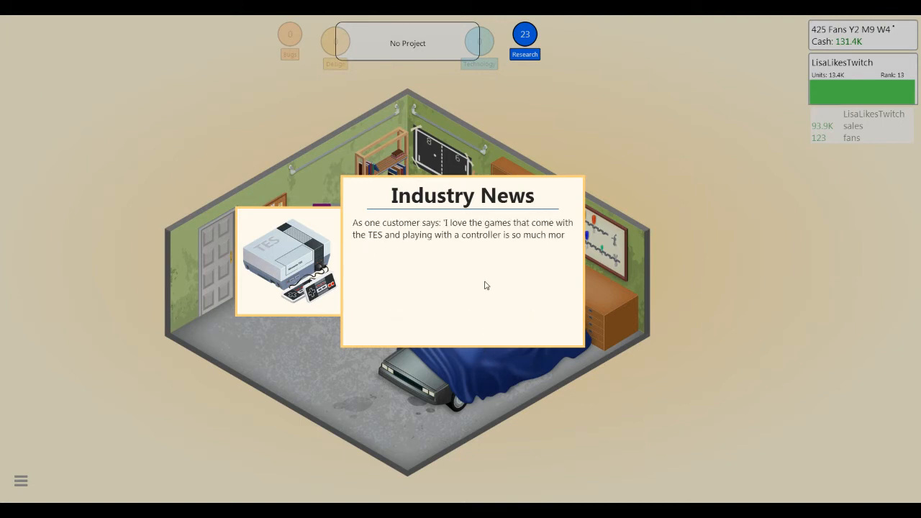
{"action": "left_click", "coordinate": [484, 285]}
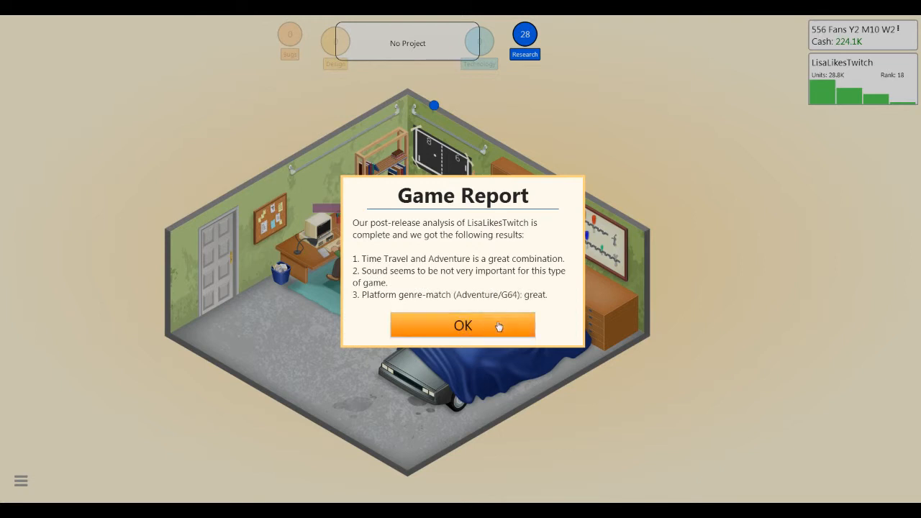
{"action": "left_click", "coordinate": [463, 325]}
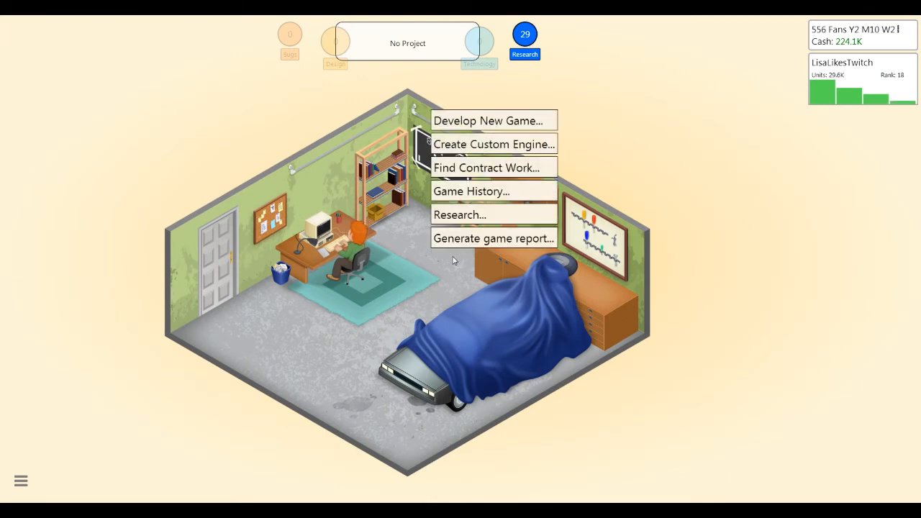
Pick Mono sound as the research topic and confirm when it finishes.
{"action": "left_click", "coordinate": [459, 214]}
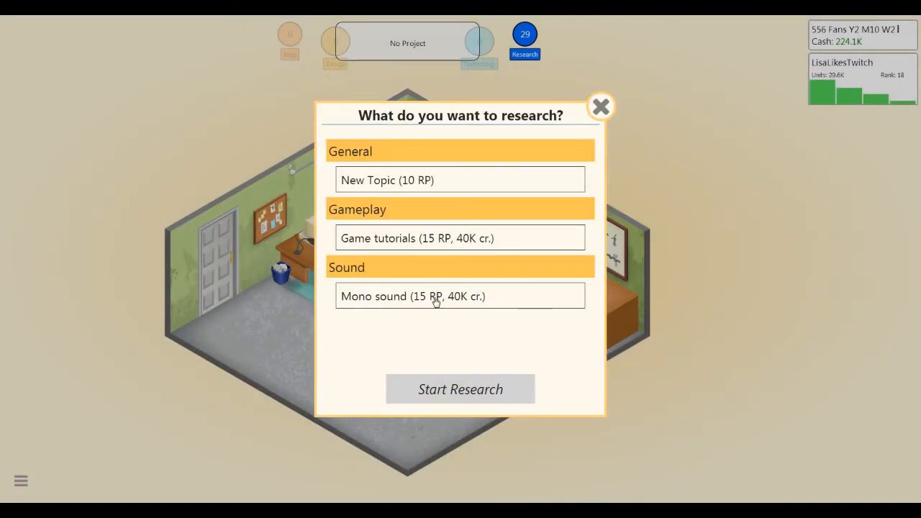
{"action": "left_click", "coordinate": [460, 296]}
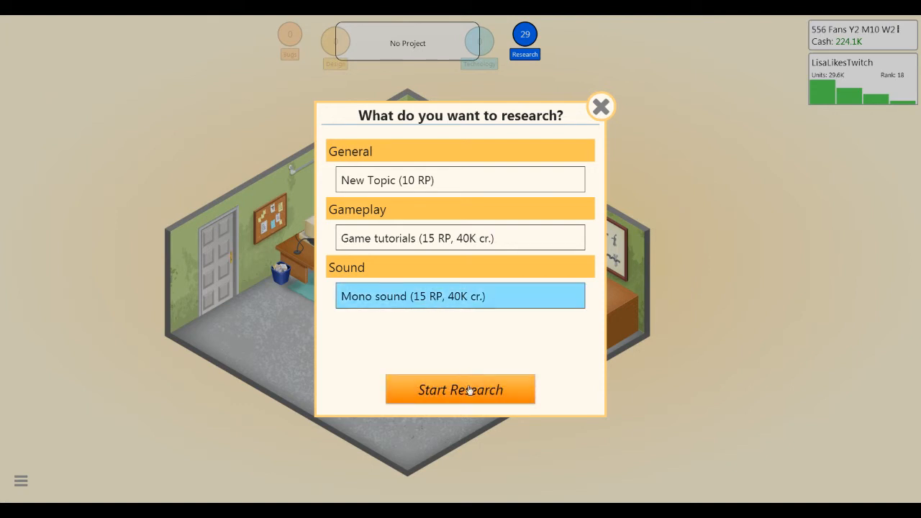
{"action": "left_click", "coordinate": [460, 389]}
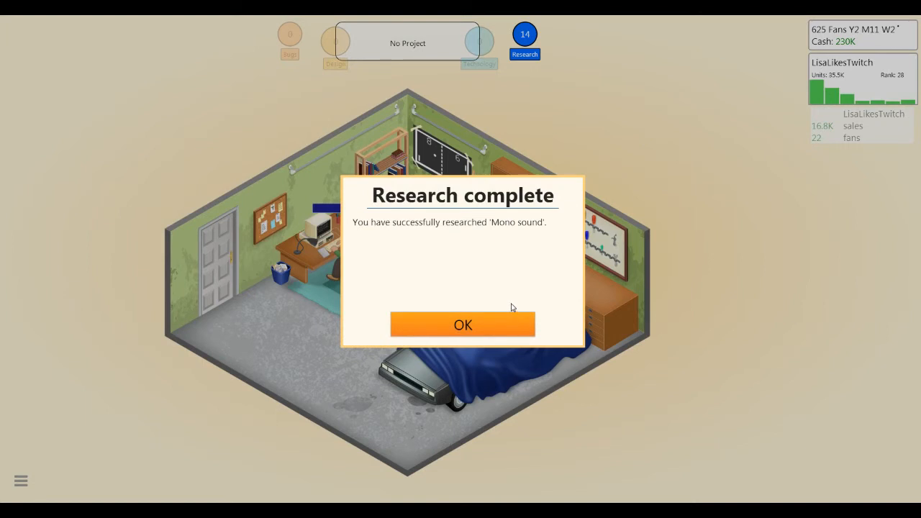
{"action": "left_click", "coordinate": [463, 325]}
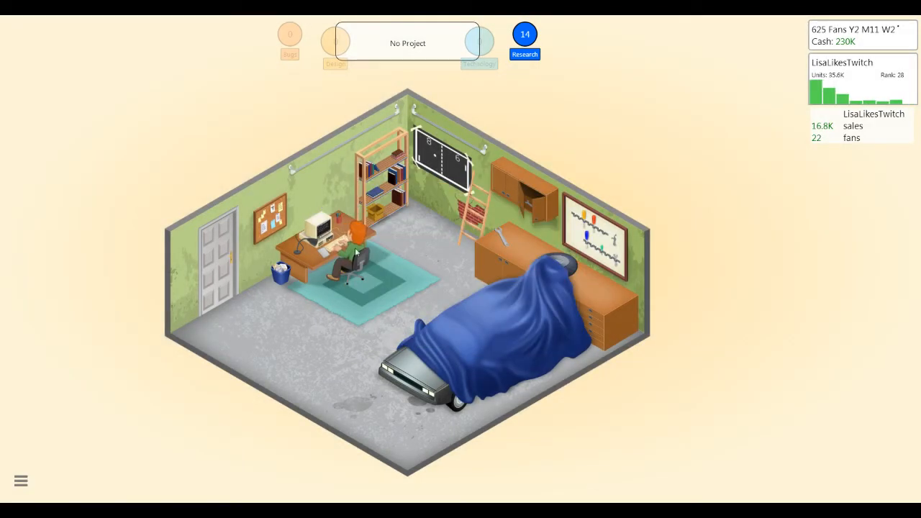
Name a custom engine 'Who's Ready GE' with Mono sound and start building it.
{"action": "left_click", "coordinate": [353, 251]}
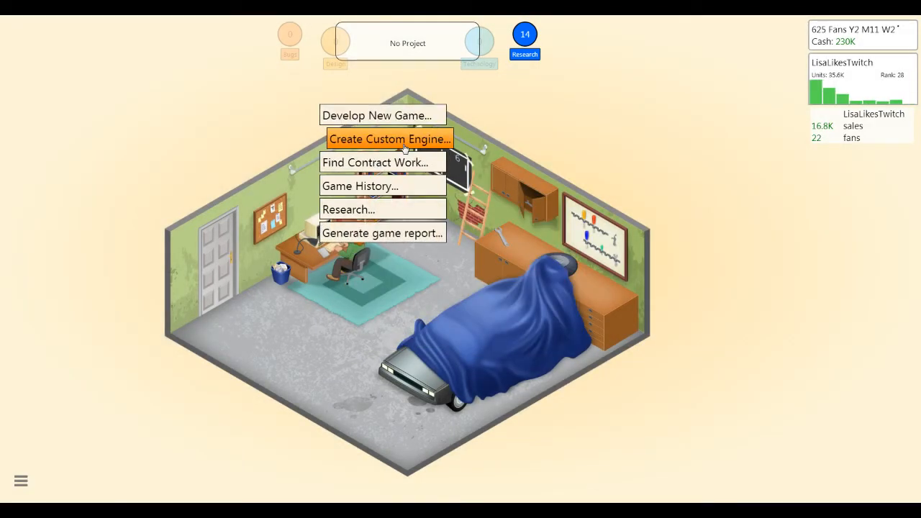
{"action": "left_click", "coordinate": [389, 139]}
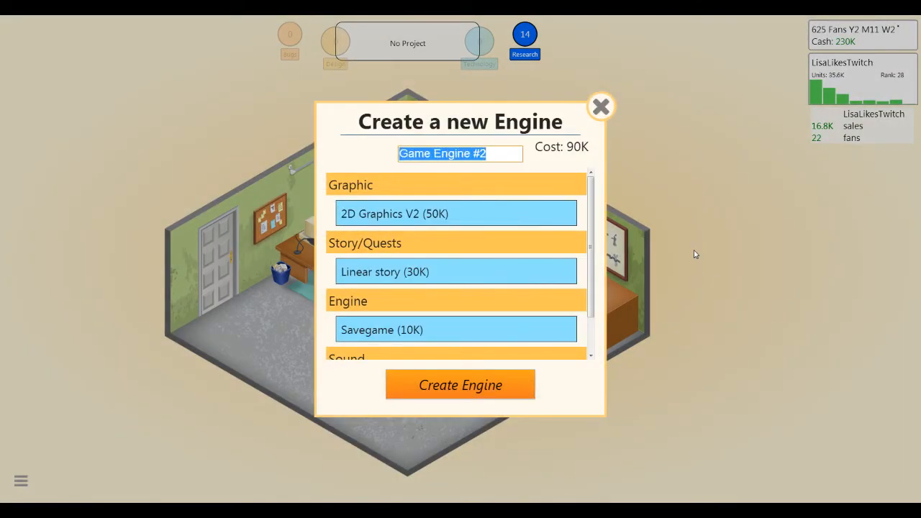
{"action": "scroll", "scroll_direction": "down", "scroll_amount": 3}
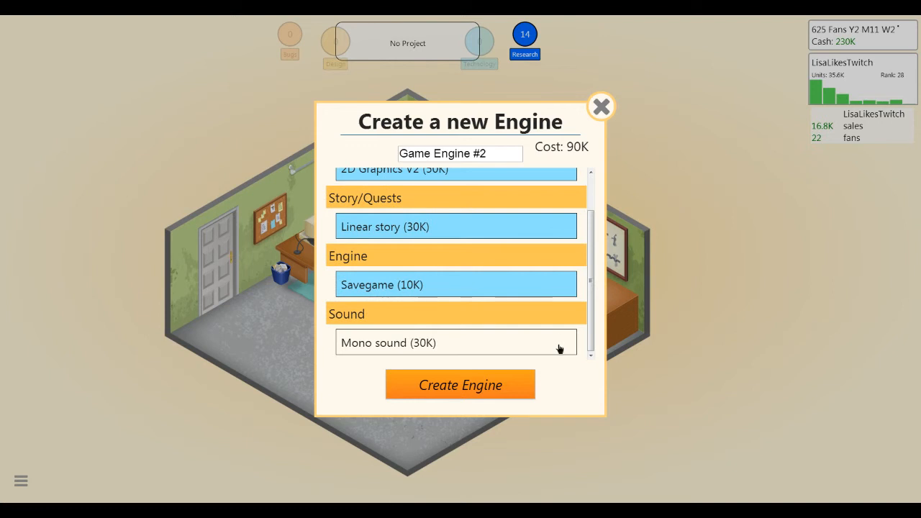
{"action": "scroll", "scroll_direction": "up", "scroll_amount": 3}
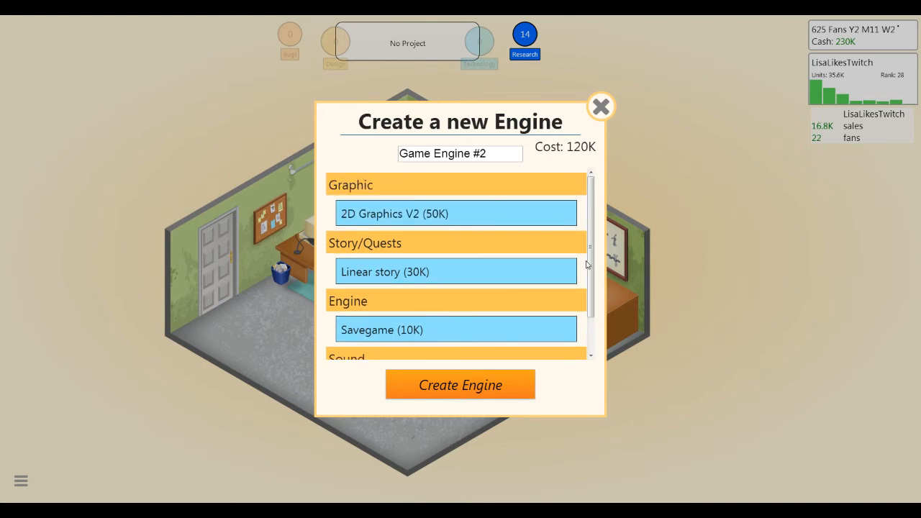
{"action": "triple_click", "coordinate": [460, 153]}
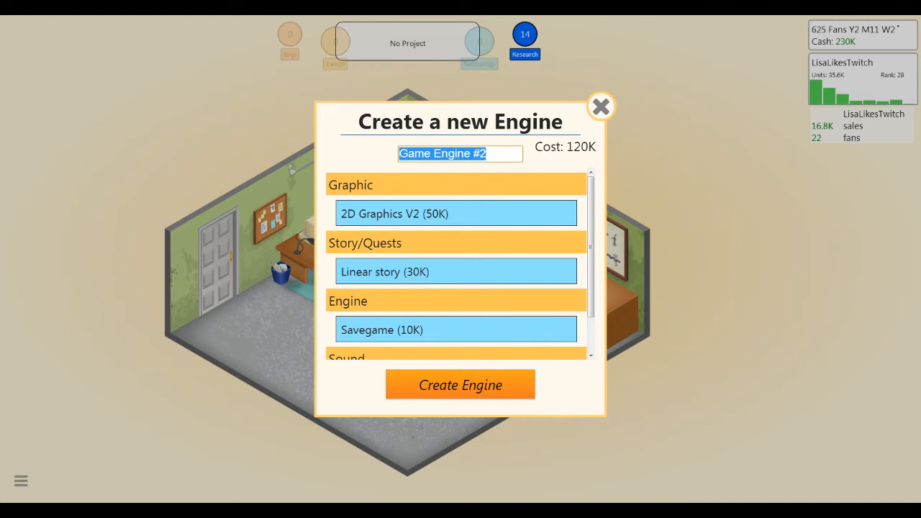
{"action": "type", "text": "Who's"}
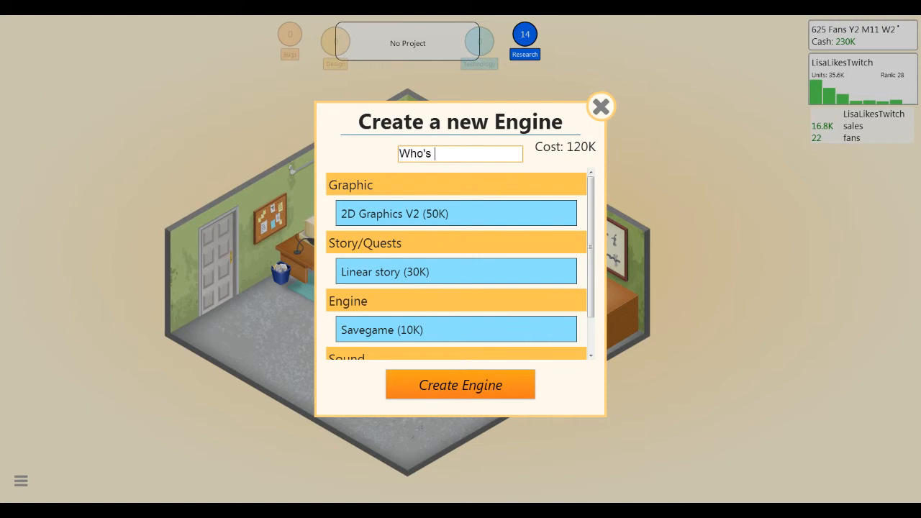
{"action": "type", "text": "Ready GE"}
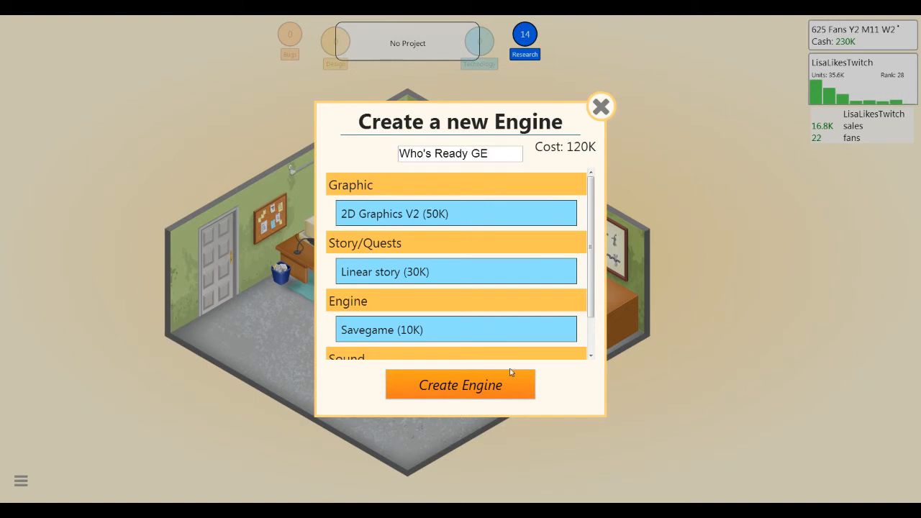
{"action": "left_click", "coordinate": [460, 384]}
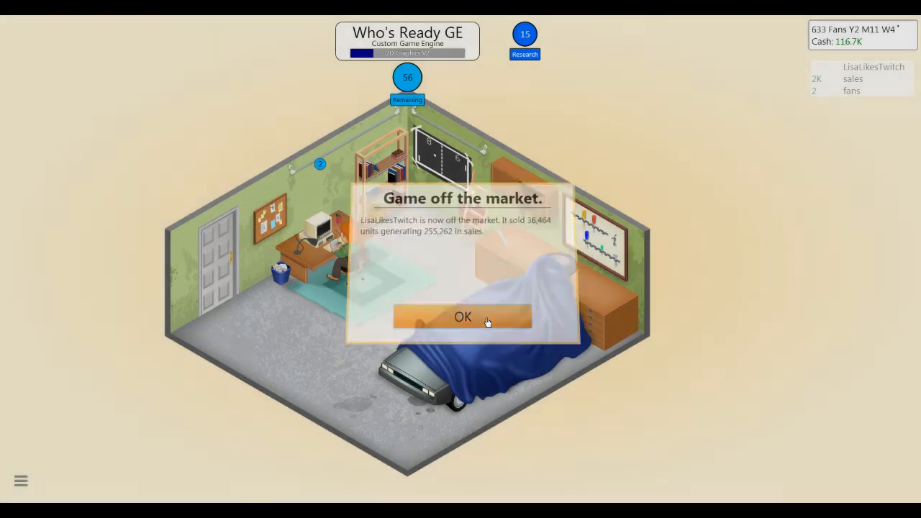
Dismiss the off-market and Who's Ready GE complete notices, then start Develop New Game.
{"action": "left_click", "coordinate": [462, 317]}
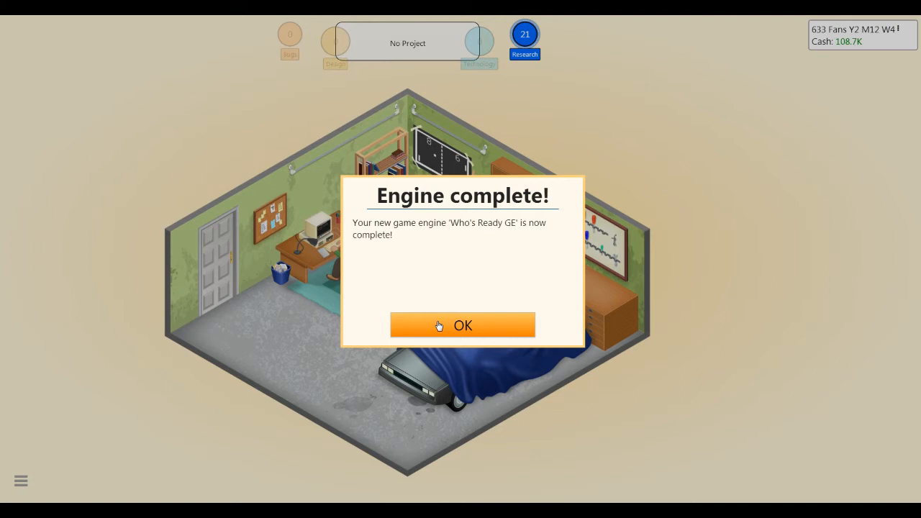
{"action": "left_click", "coordinate": [462, 326]}
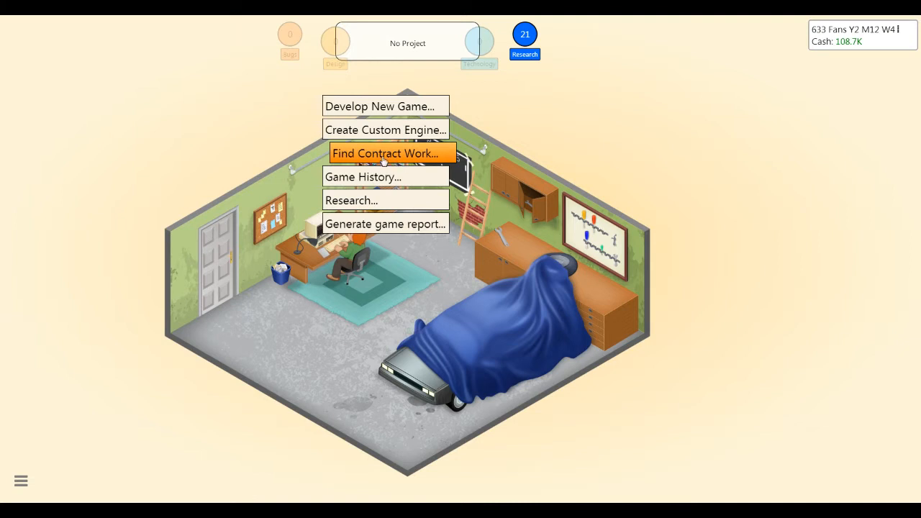
{"action": "mouse_move", "coordinate": [769, 316]}
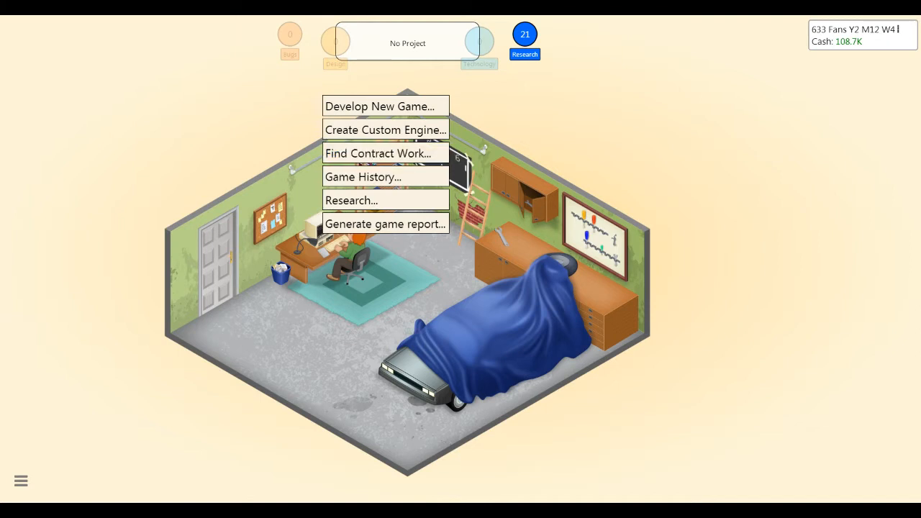
{"action": "mouse_move", "coordinate": [385, 153]}
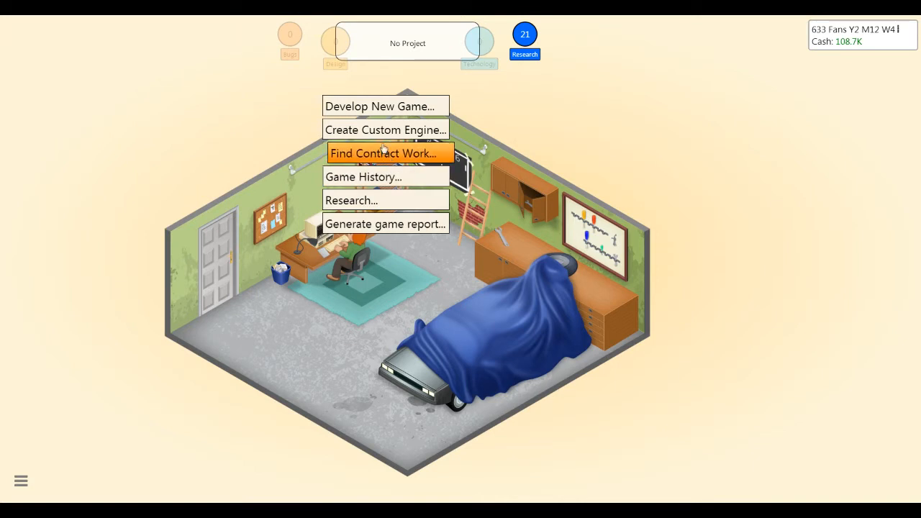
{"action": "mouse_move", "coordinate": [391, 106]}
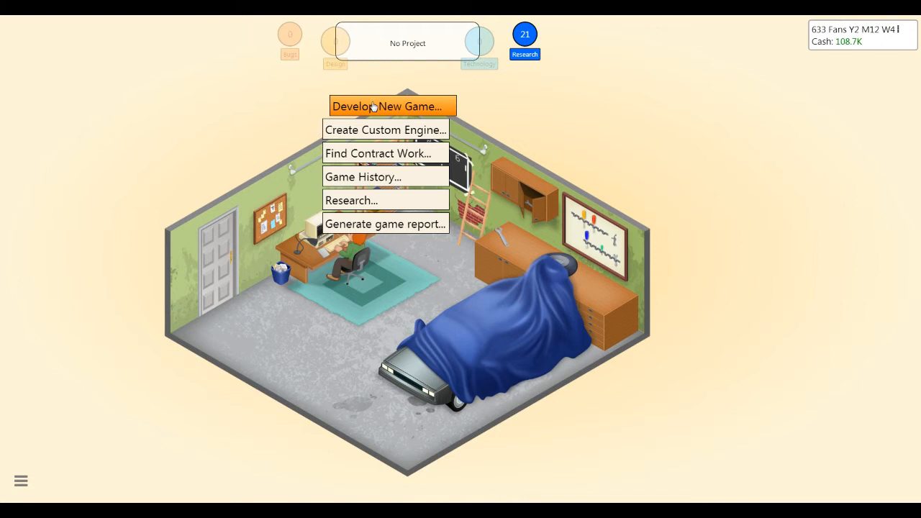
{"action": "mouse_move", "coordinate": [372, 107]}
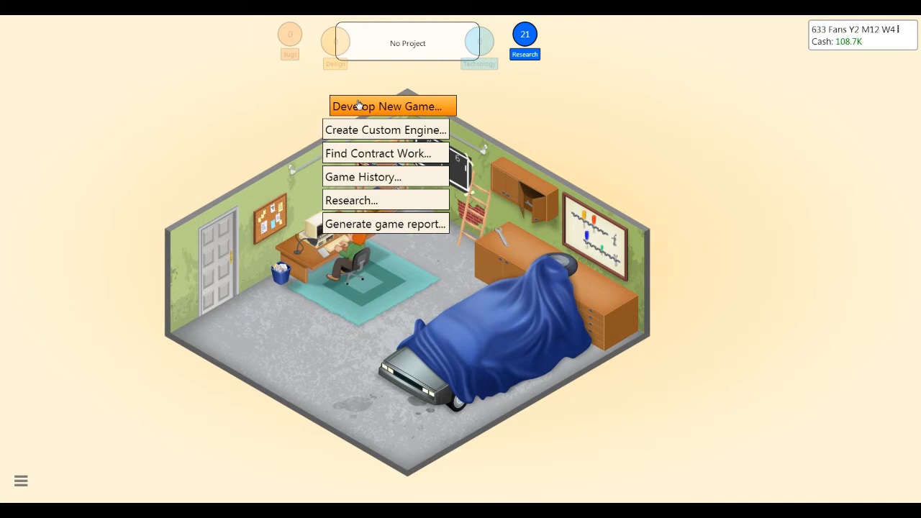
{"action": "mouse_move", "coordinate": [386, 177]}
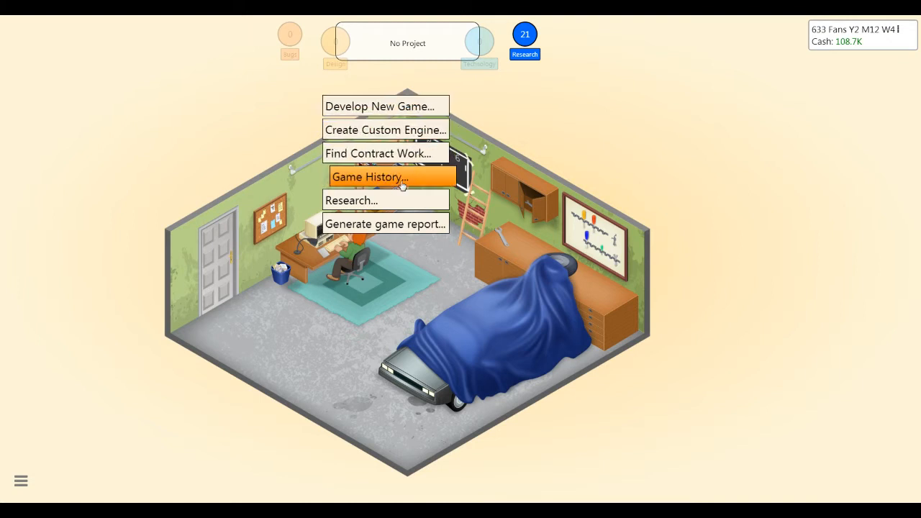
{"action": "mouse_move", "coordinate": [392, 200]}
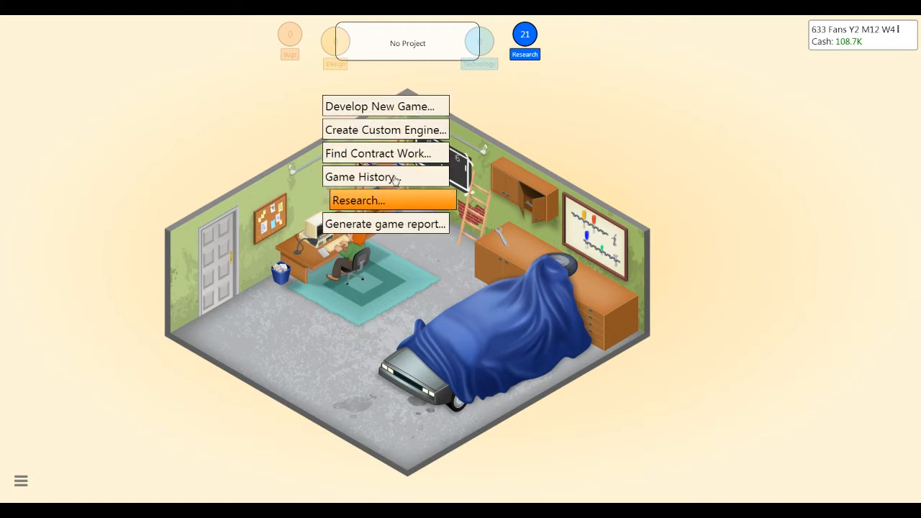
{"action": "left_click", "coordinate": [381, 105]}
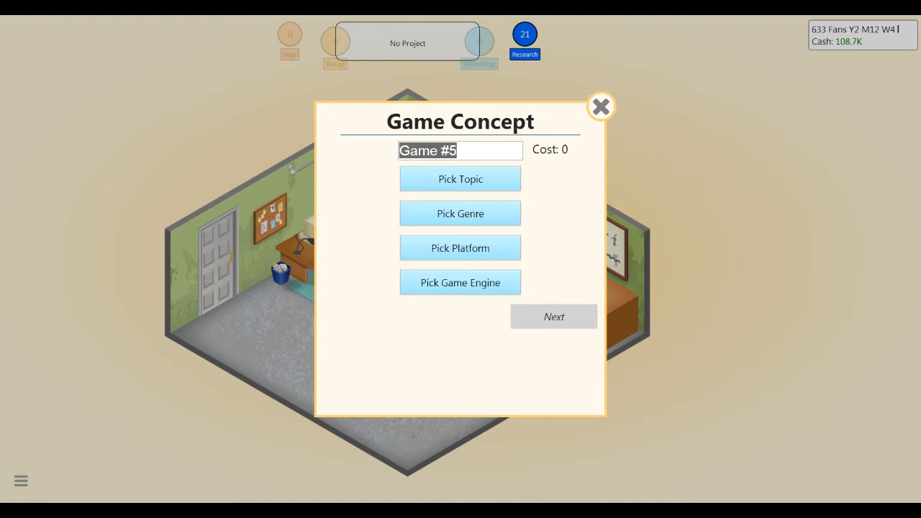
Name the new game 'Super Plumber Racing: 2 Racers' with Sports topic and Action genre.
{"action": "left_click", "coordinate": [435, 150]}
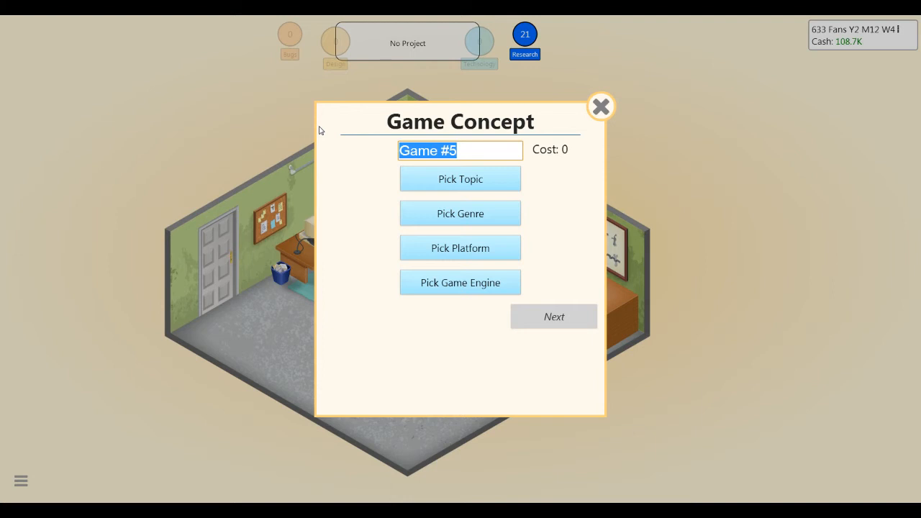
{"action": "type", "text": "Plumber Rac"}
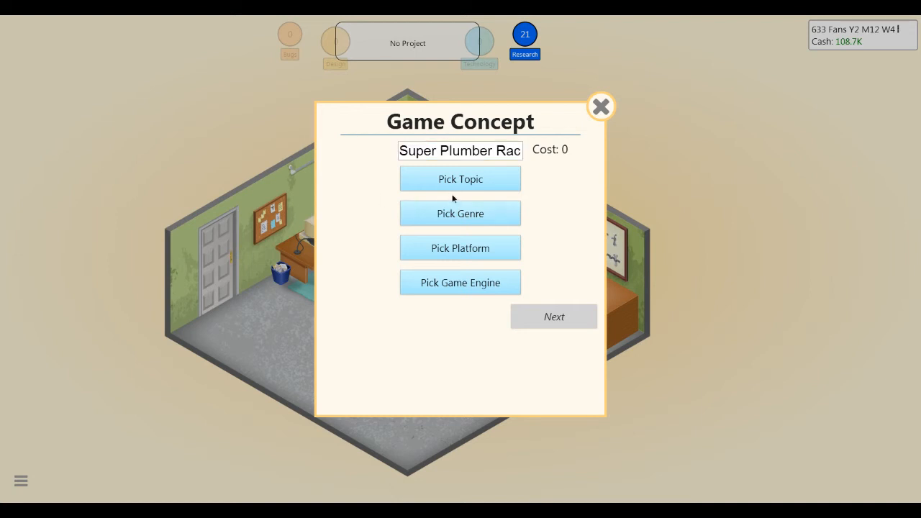
{"action": "left_click", "coordinate": [460, 179]}
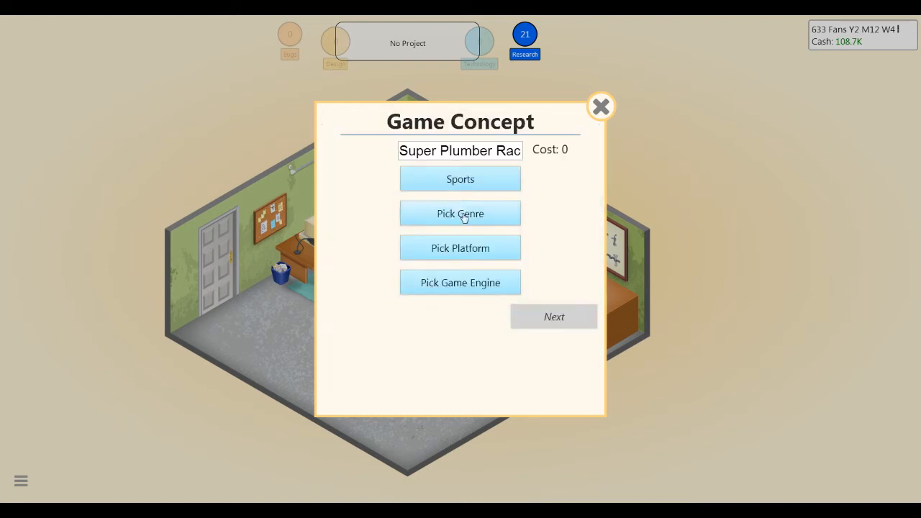
{"action": "left_click", "coordinate": [460, 214]}
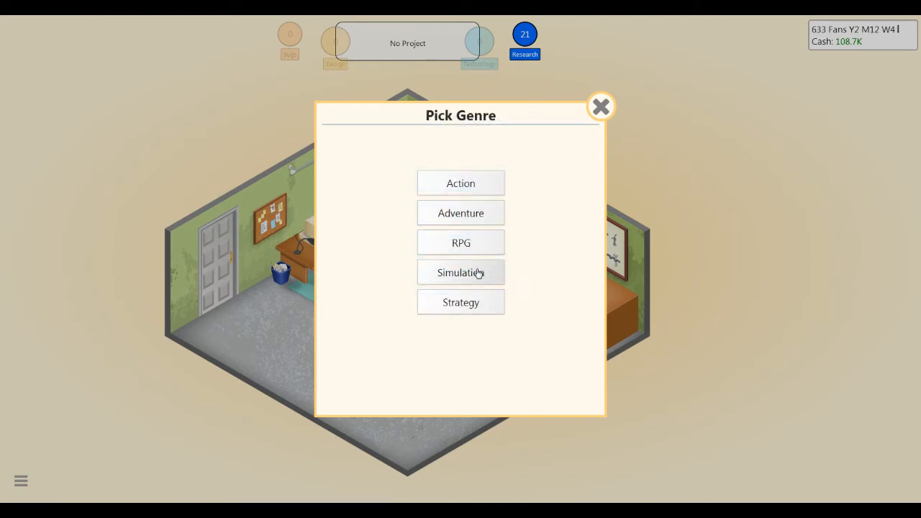
{"action": "left_click", "coordinate": [460, 272]}
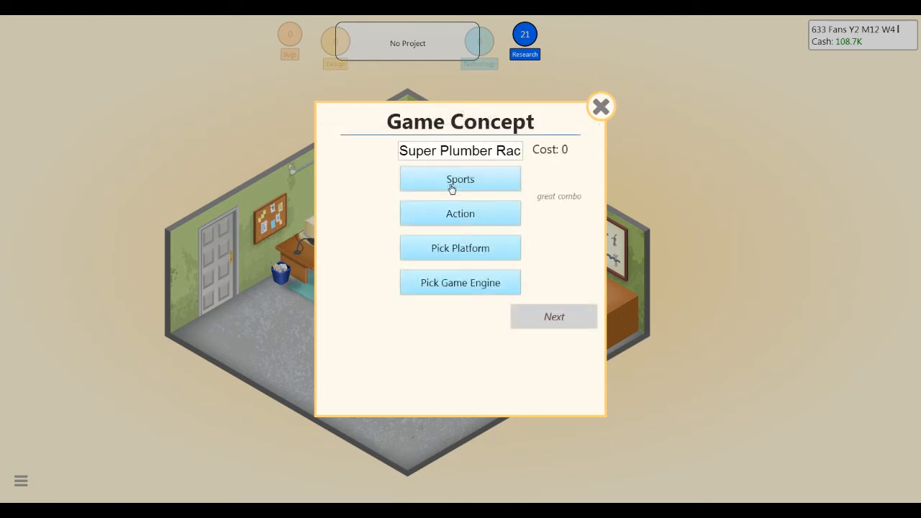
Pick TES as the platform, paying its license, add 2D Graphics V2, and start development.
{"action": "left_click", "coordinate": [460, 248]}
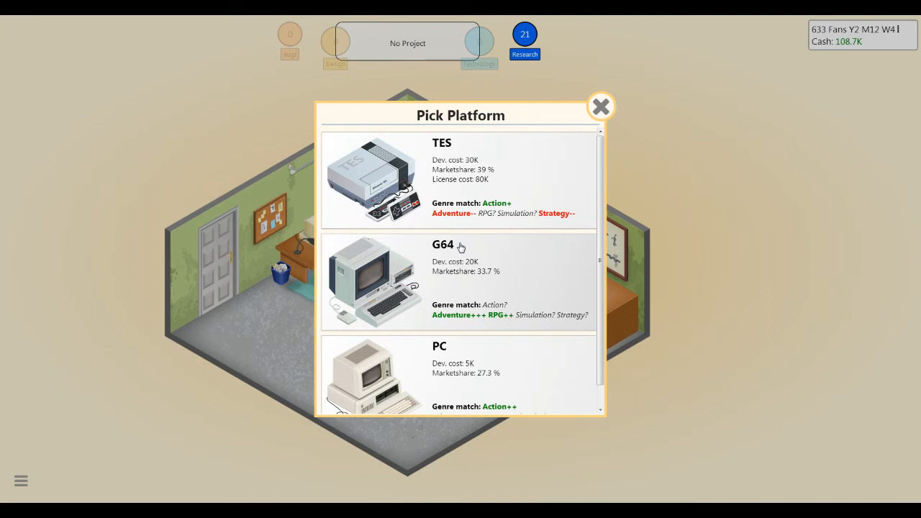
{"action": "left_click", "coordinate": [442, 143]}
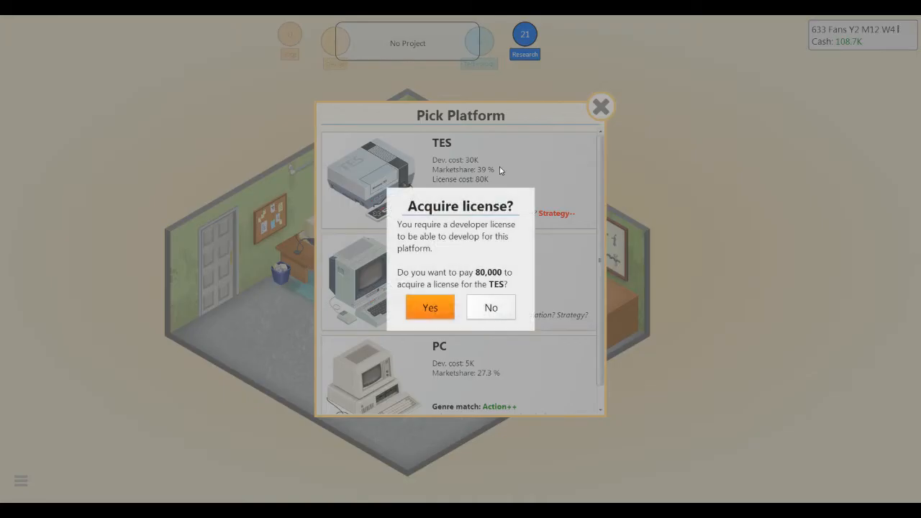
{"action": "left_click", "coordinate": [429, 308]}
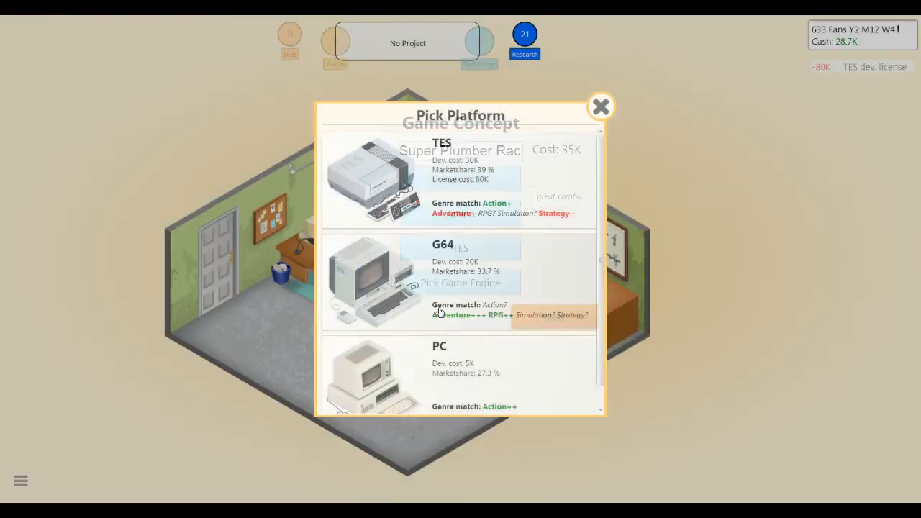
{"action": "left_click", "coordinate": [460, 281]}
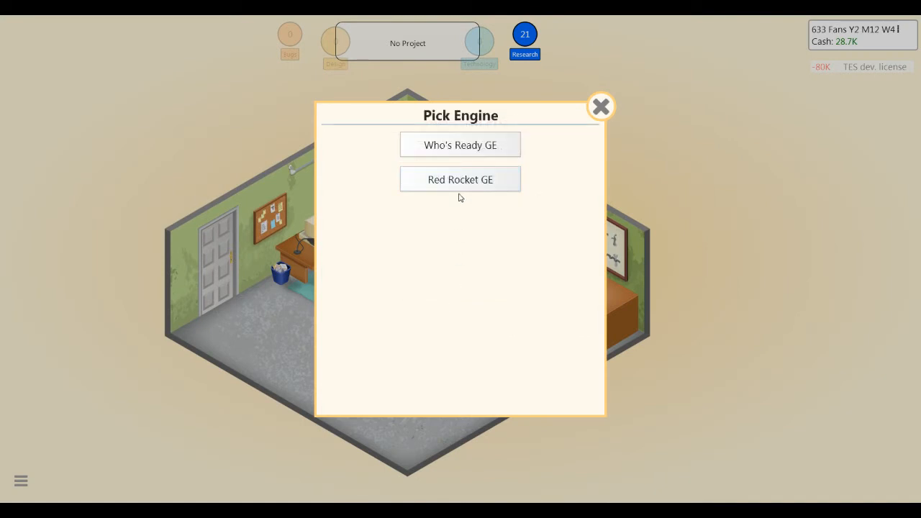
{"action": "left_click", "coordinate": [460, 178]}
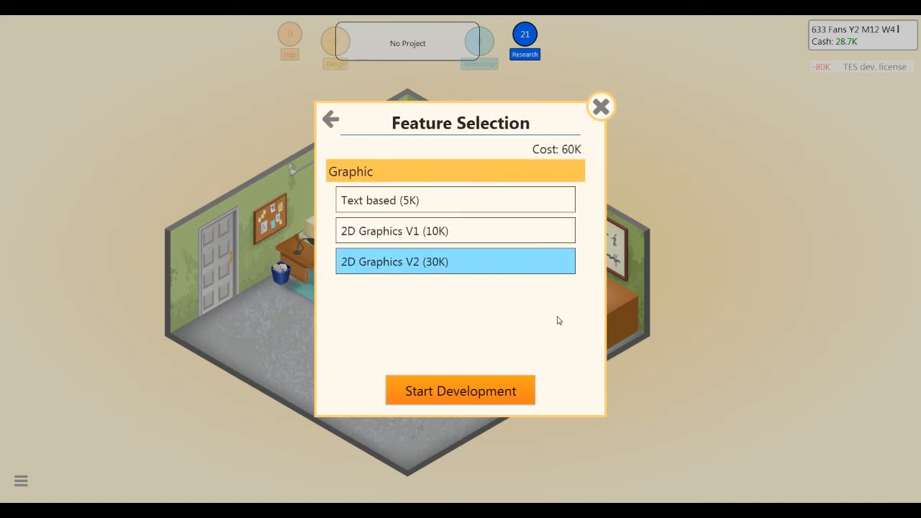
{"action": "left_click", "coordinate": [460, 391]}
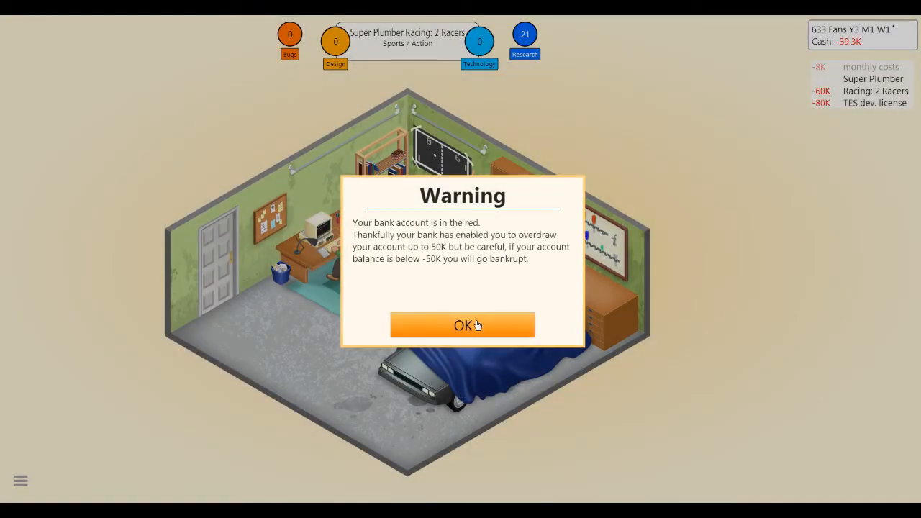
Accept Stage 1 focus, then max Artificial Intelligence and lower Dialogues for Stage 2.
{"action": "left_click", "coordinate": [463, 324]}
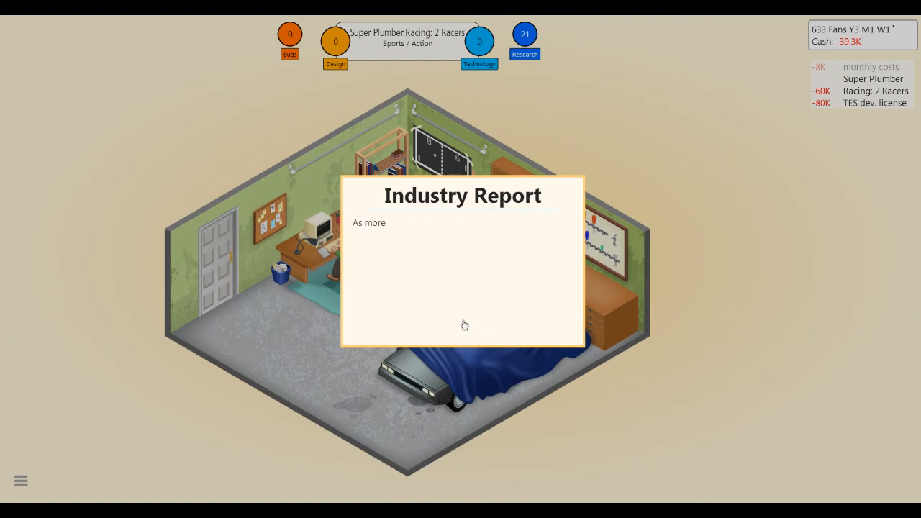
{"action": "left_click", "coordinate": [463, 324]}
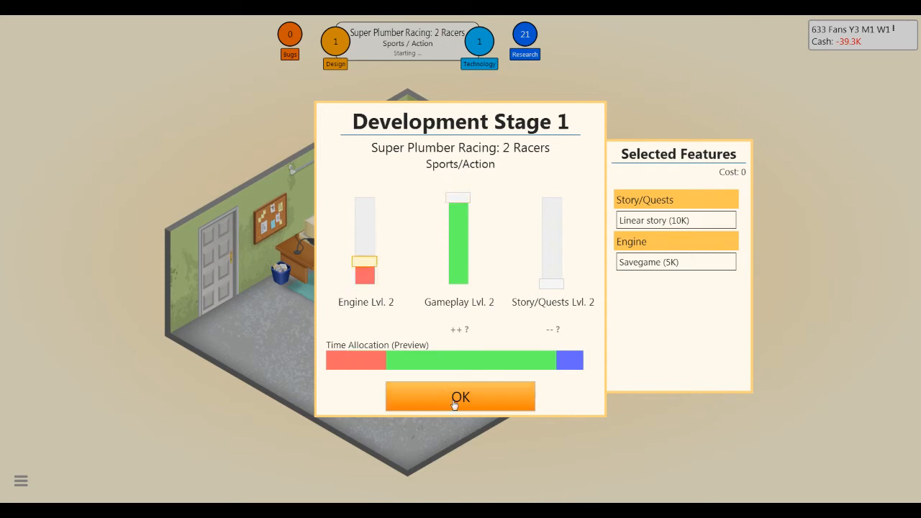
{"action": "left_click", "coordinate": [460, 396]}
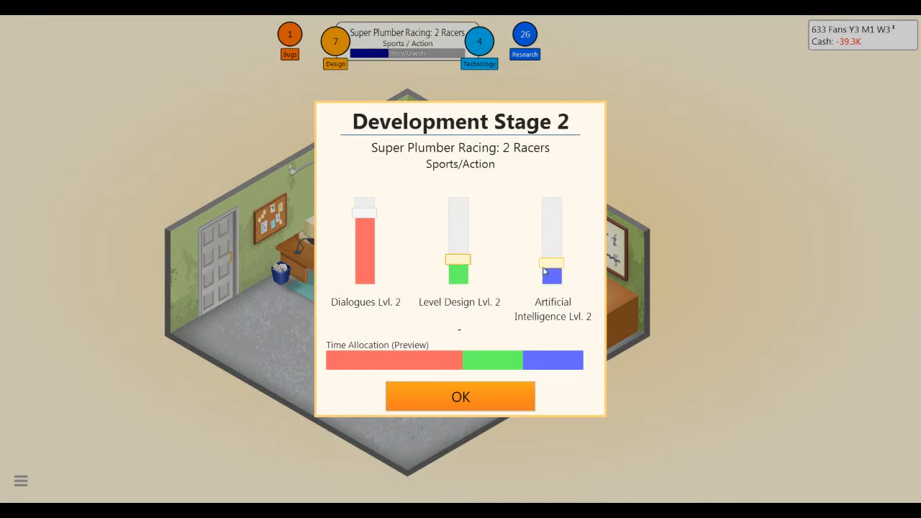
{"action": "left_click_drag", "start_coordinate": [552, 263], "coordinate": [552, 208]}
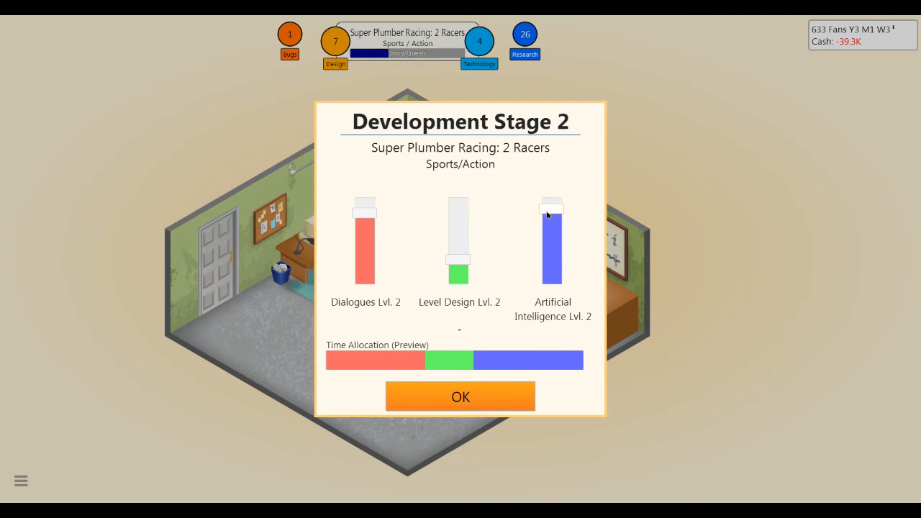
{"action": "left_click_drag", "start_coordinate": [365, 209], "coordinate": [365, 262]}
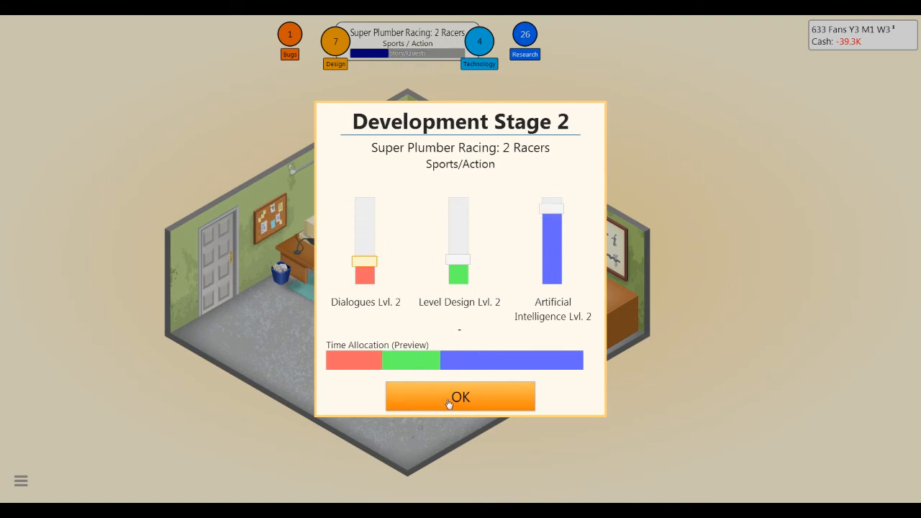
{"action": "left_click", "coordinate": [460, 397]}
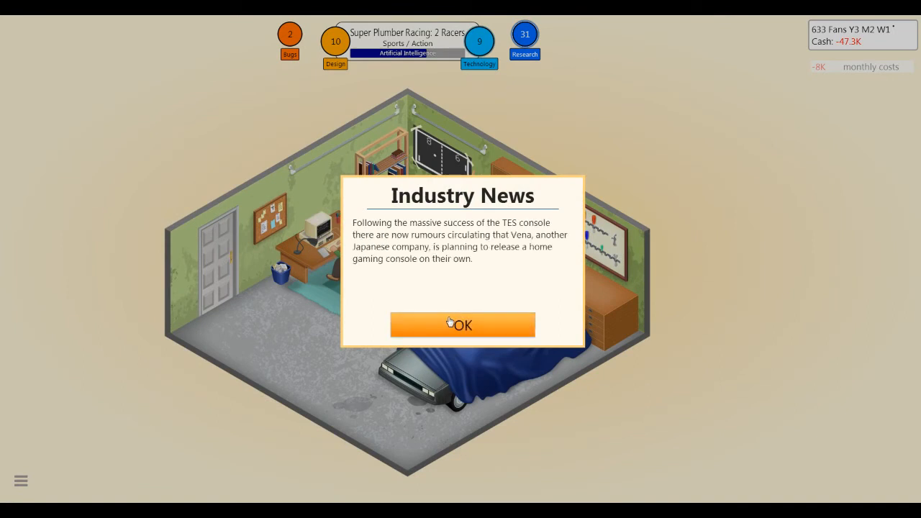
Dismiss the Vena console news and max the Sound focus for Stage 3.
{"action": "left_click", "coordinate": [463, 325]}
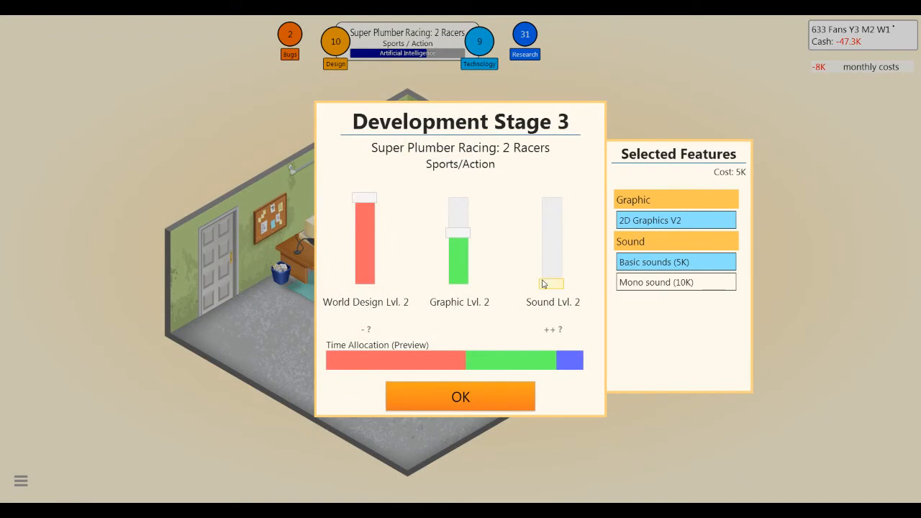
{"action": "left_click_drag", "start_coordinate": [552, 281], "coordinate": [552, 212]}
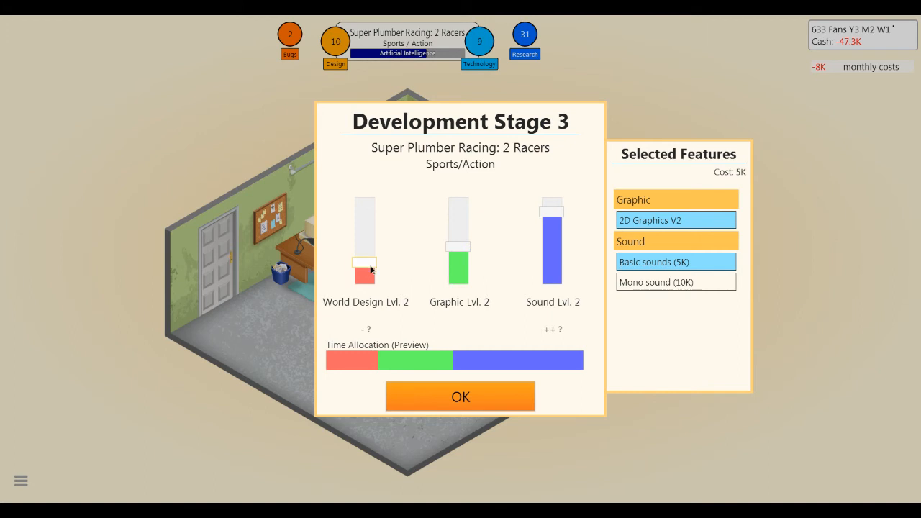
{"action": "left_click", "coordinate": [460, 396]}
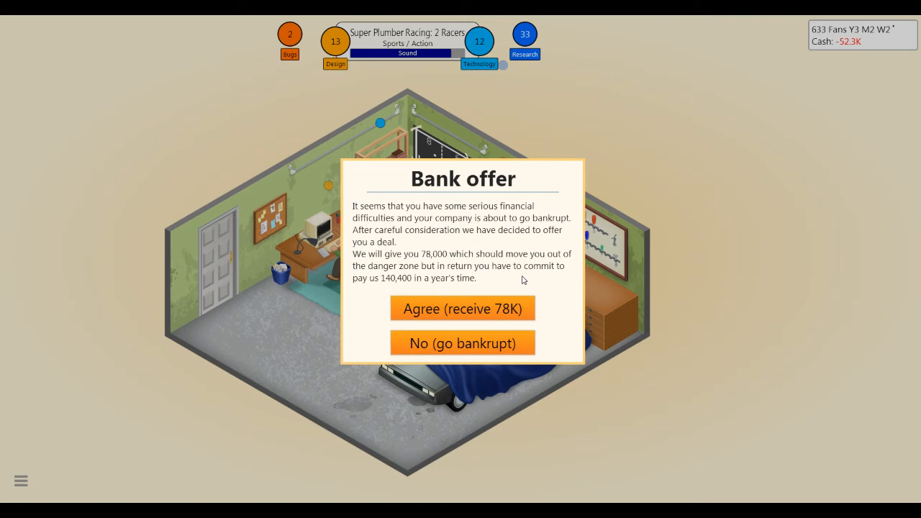
Take the 78K bank loan, finish Super Plumber Racing: 2 Racers, and release it.
{"action": "left_click", "coordinate": [462, 308]}
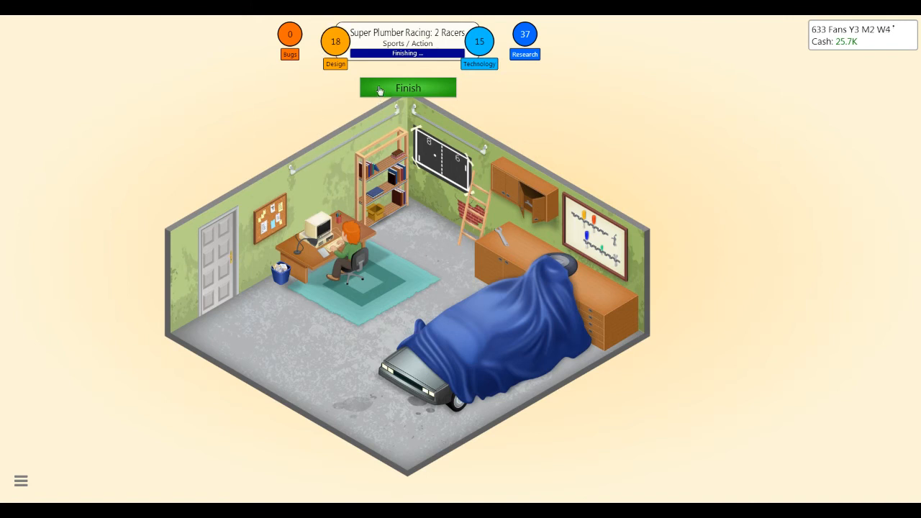
{"action": "left_click", "coordinate": [408, 88]}
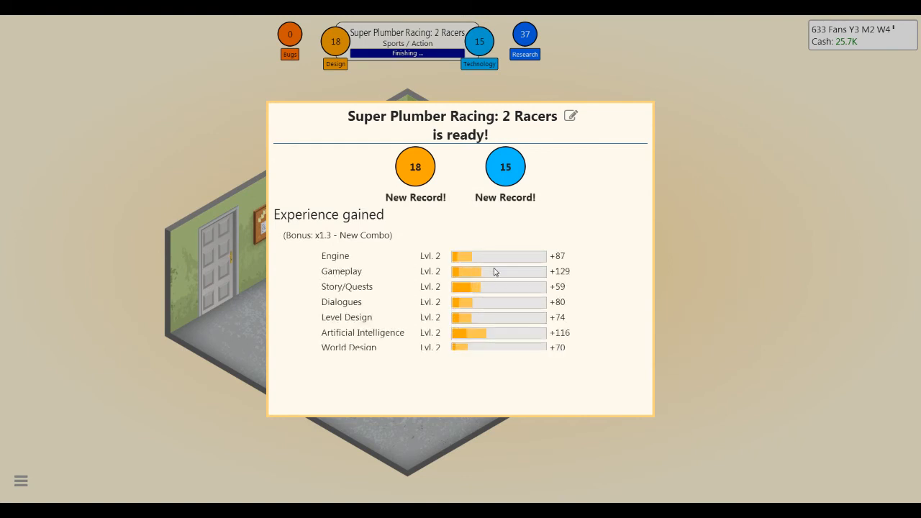
{"action": "scroll", "scroll_direction": "down", "scroll_amount": 3}
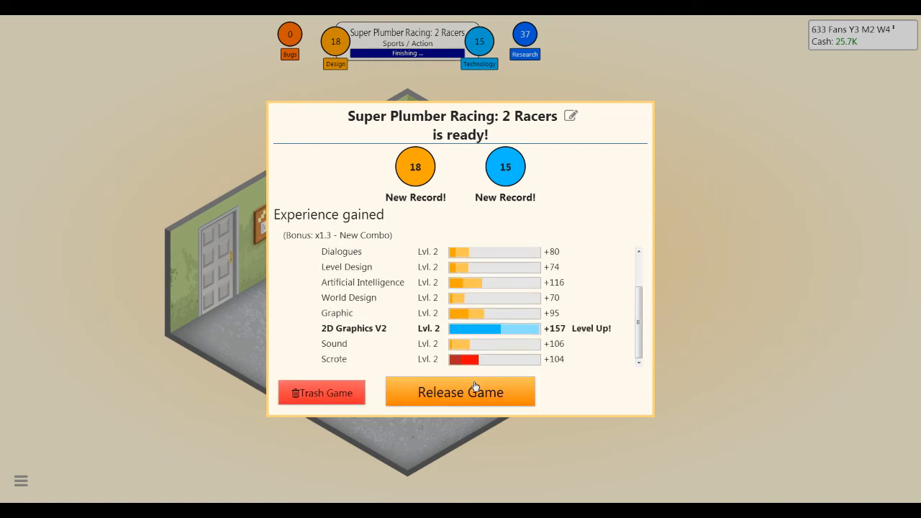
{"action": "left_click", "coordinate": [460, 392]}
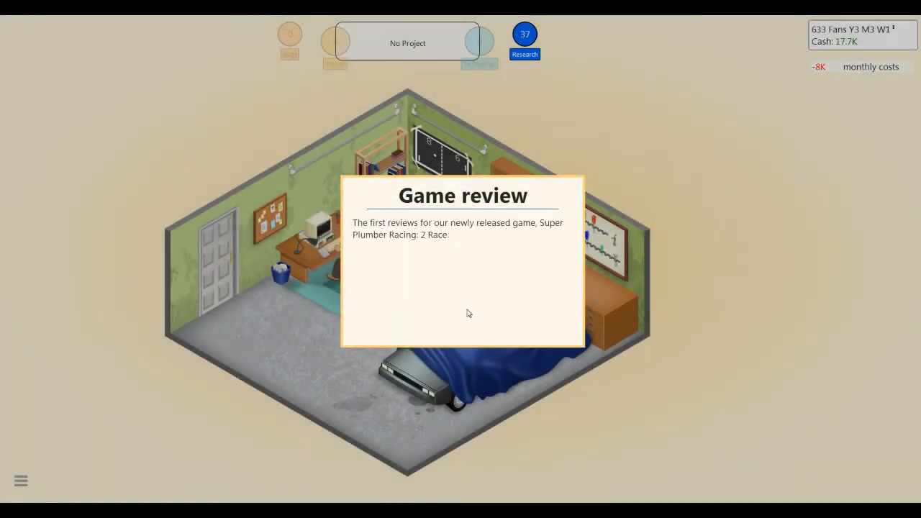
Read the 8, 8, 8, 7 reviews, then request the game's post-release report.
{"action": "left_click", "coordinate": [463, 313]}
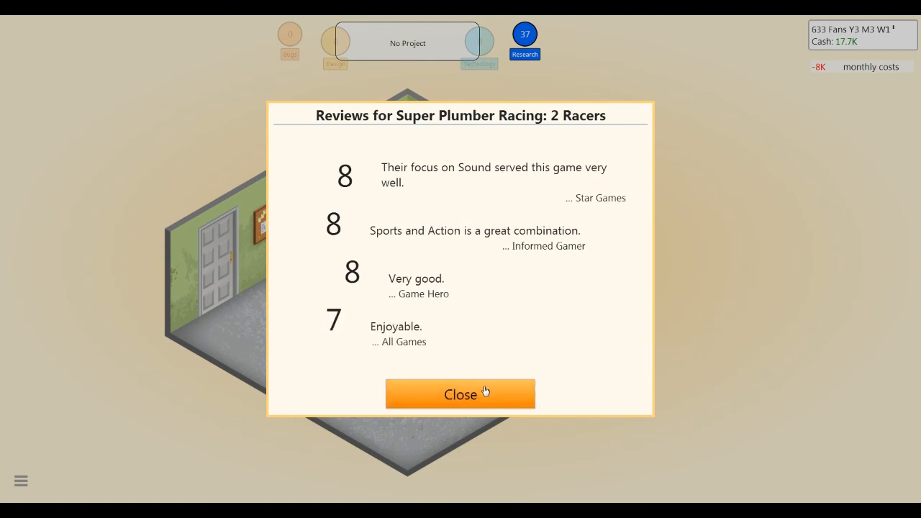
{"action": "left_click", "coordinate": [460, 393]}
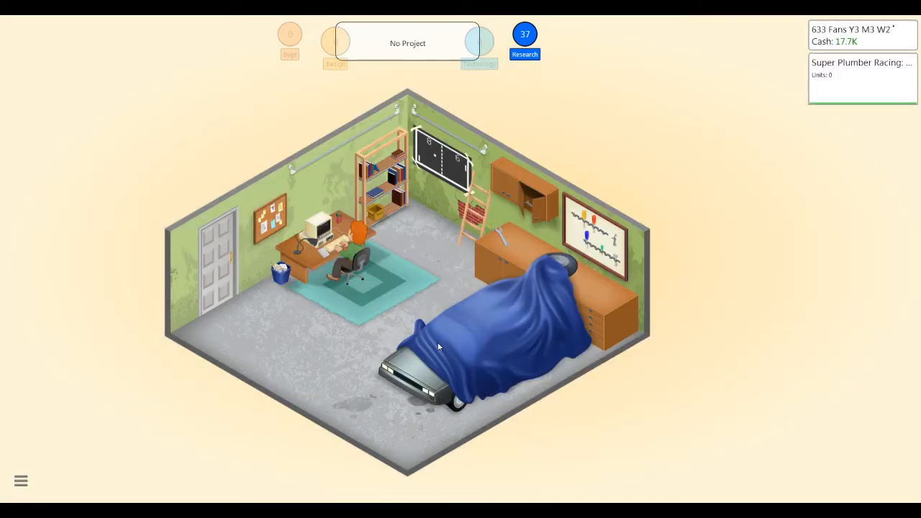
{"action": "left_click", "coordinate": [439, 347]}
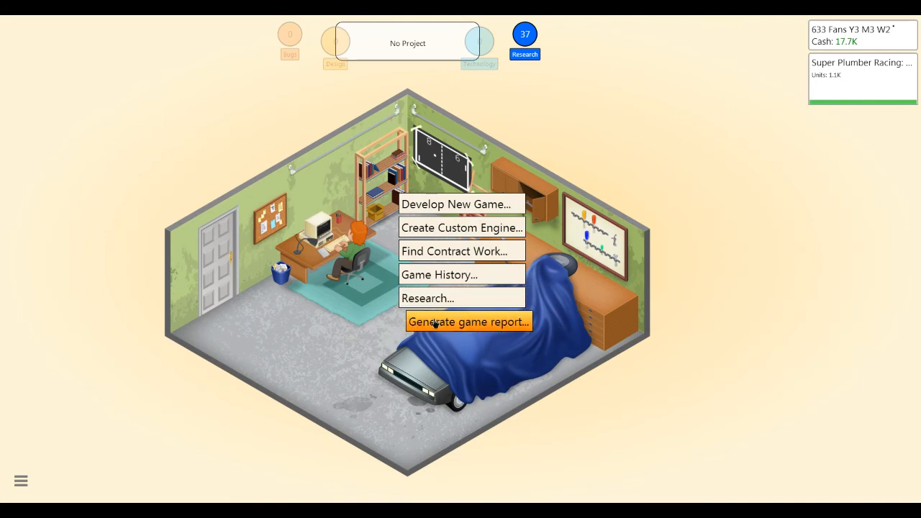
{"action": "left_click", "coordinate": [469, 322]}
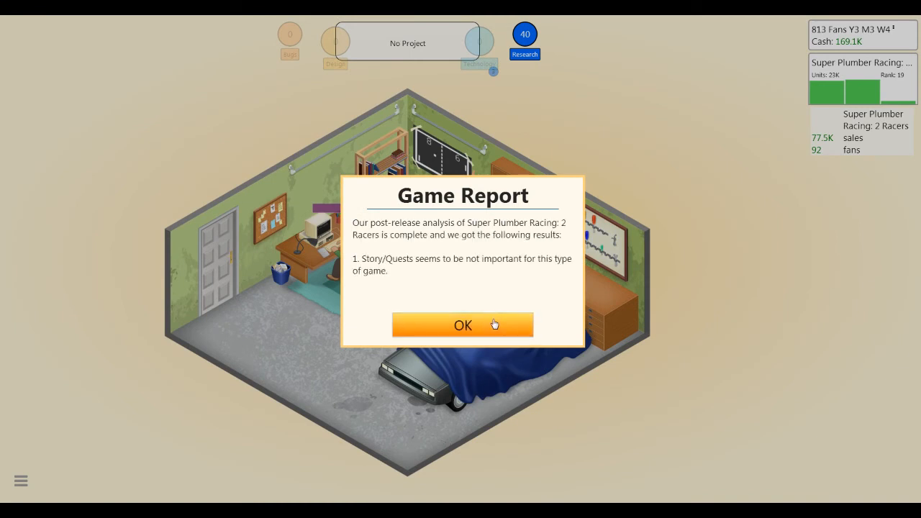
Dismiss the report, news and off-market notice at 43,118 units, then pause play.
{"action": "left_click", "coordinate": [462, 324]}
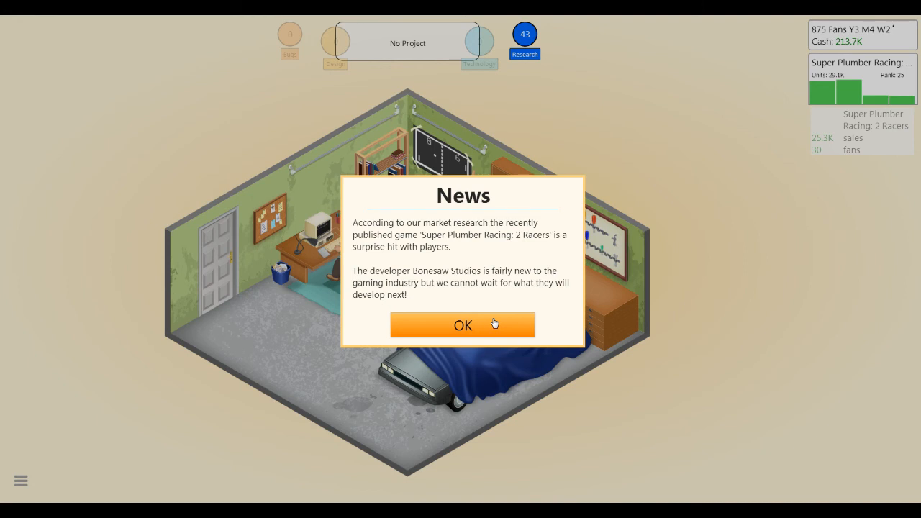
{"action": "left_click", "coordinate": [463, 325]}
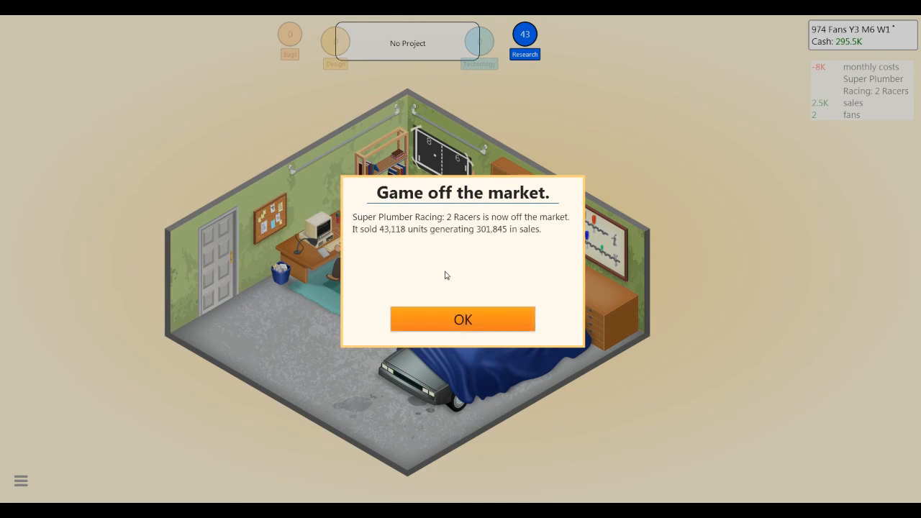
{"action": "mouse_move", "coordinate": [494, 319]}
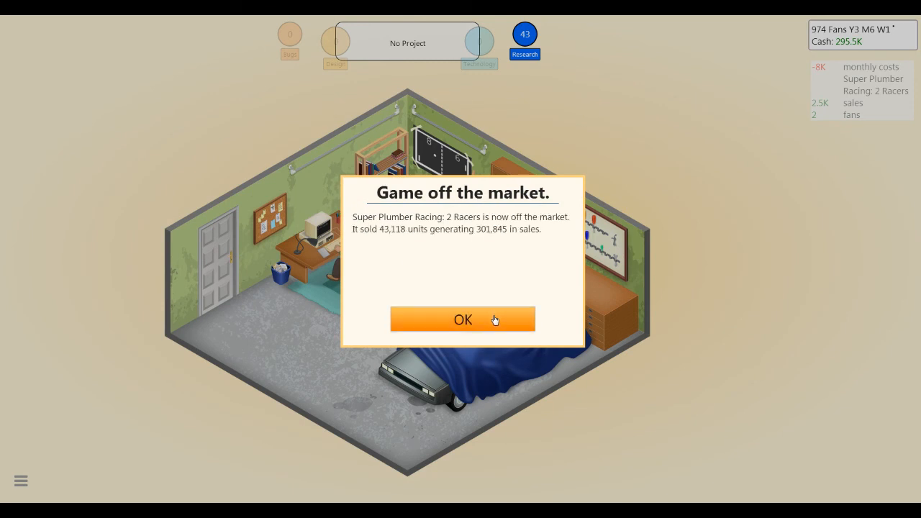
{"action": "left_click", "coordinate": [463, 319]}
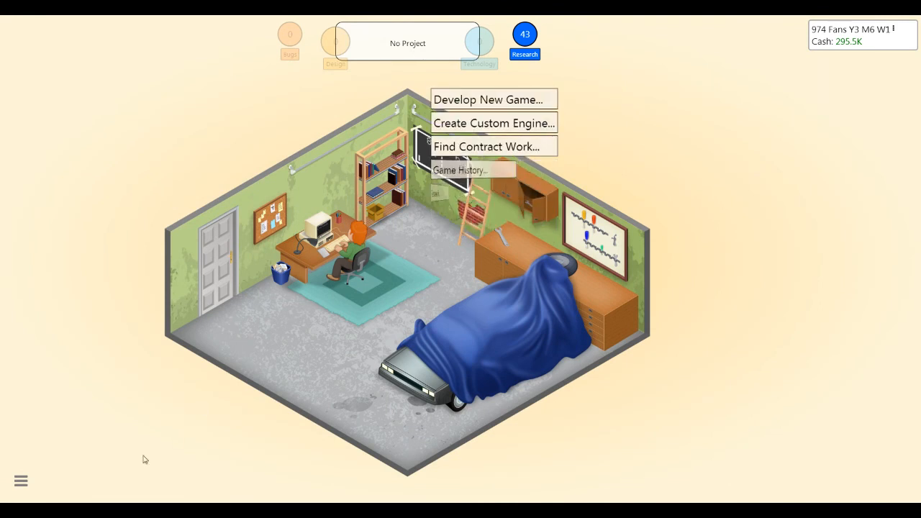
{"action": "left_click", "coordinate": [21, 481]}
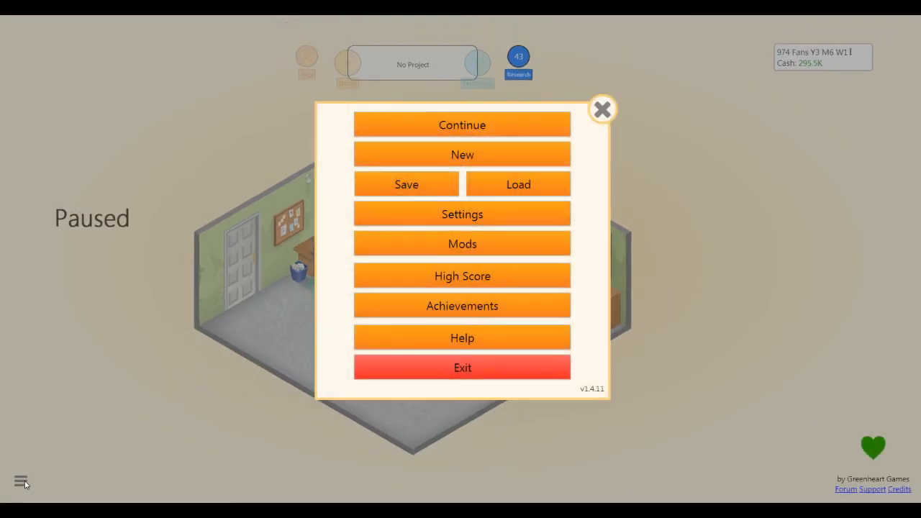